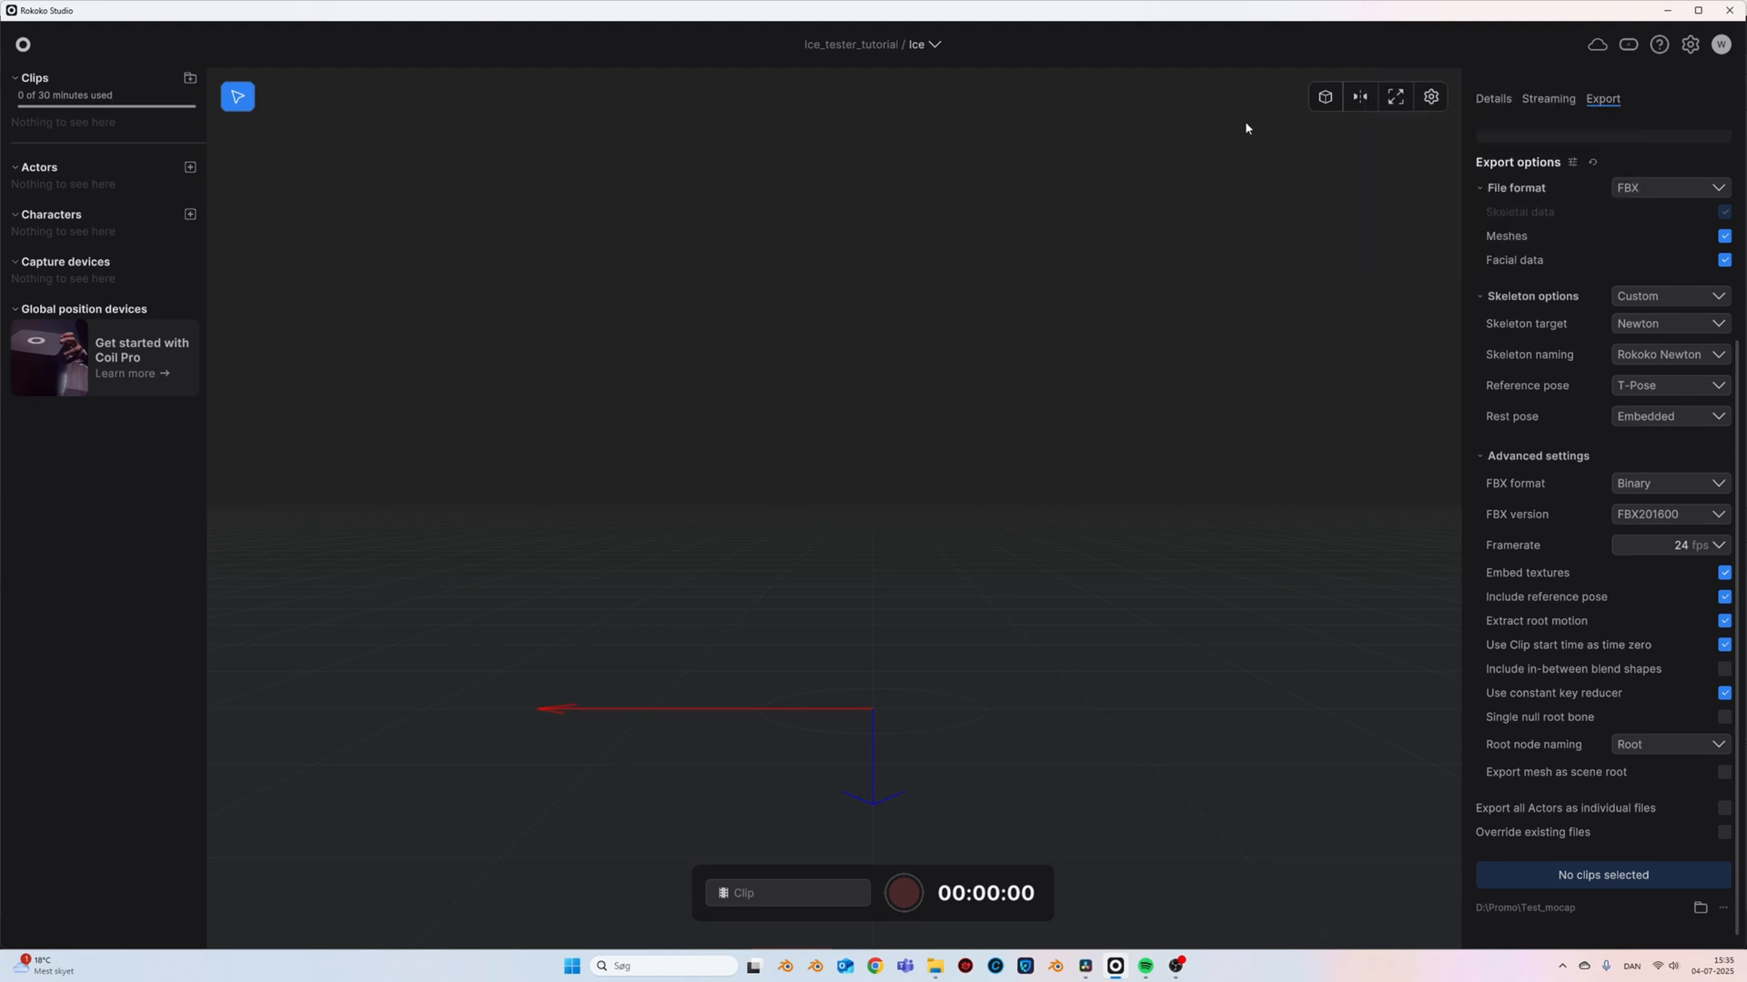
- Turn Wi-Fi on and connect to the SmartsuitPro_Hotspot_SAZ network
click(1652, 965)
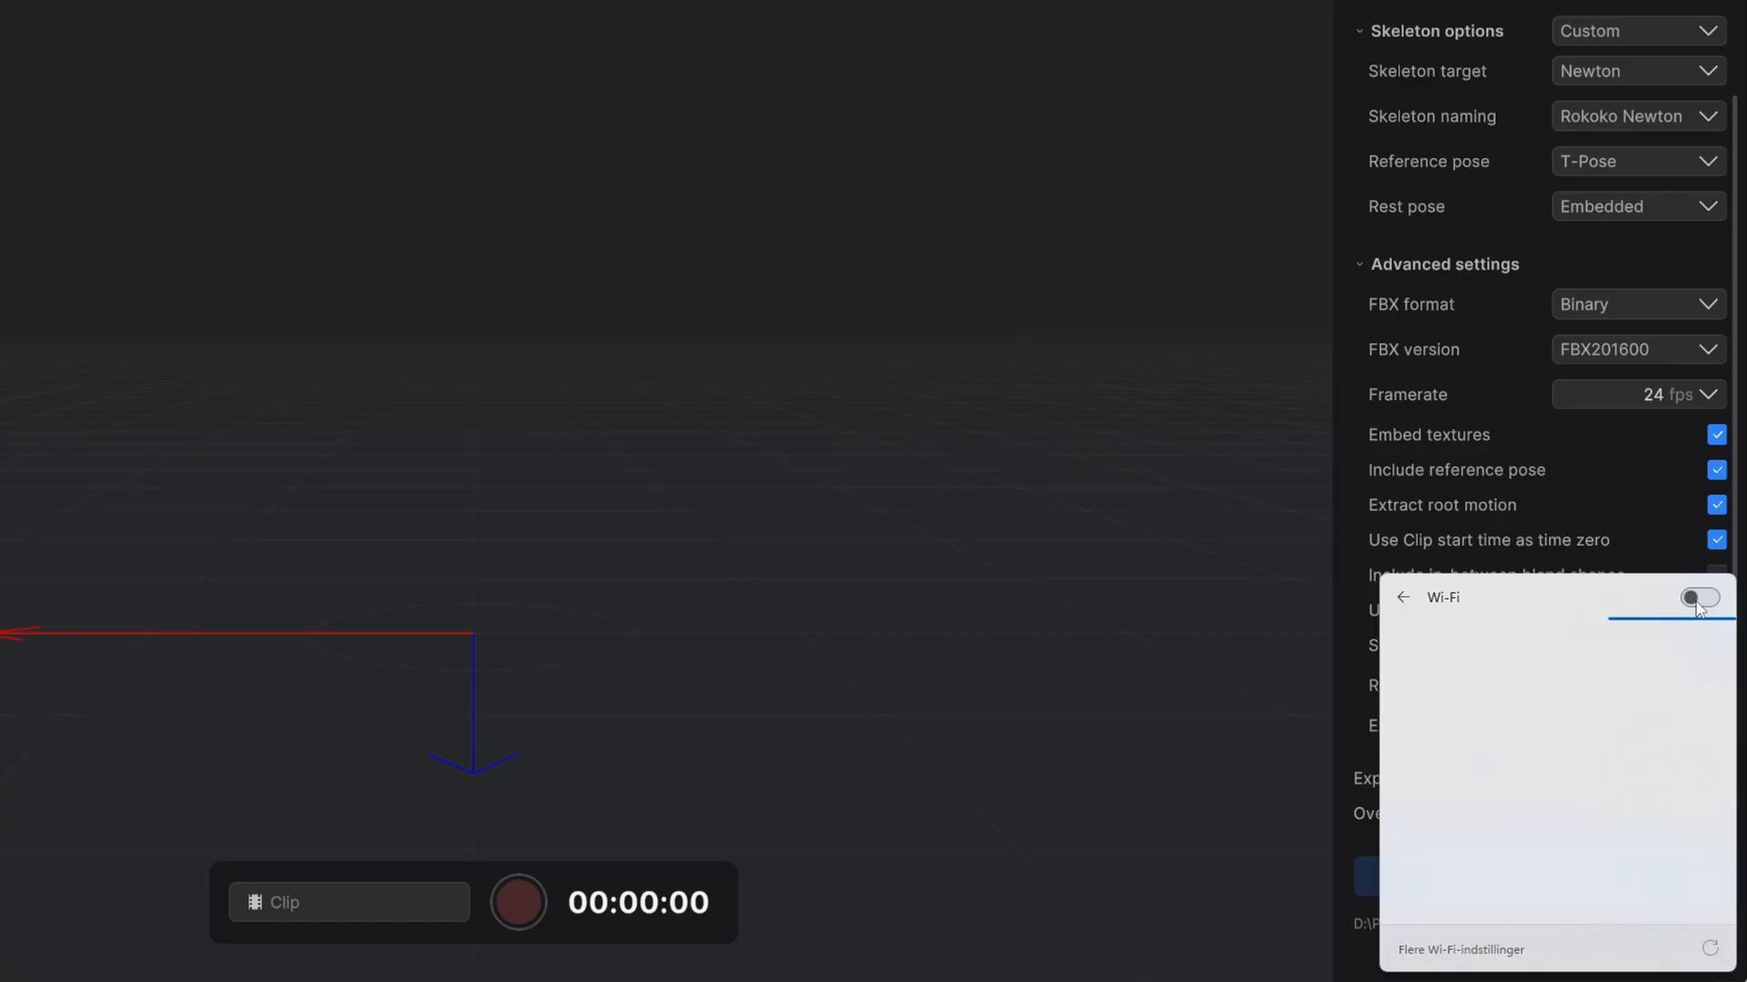
click(1697, 596)
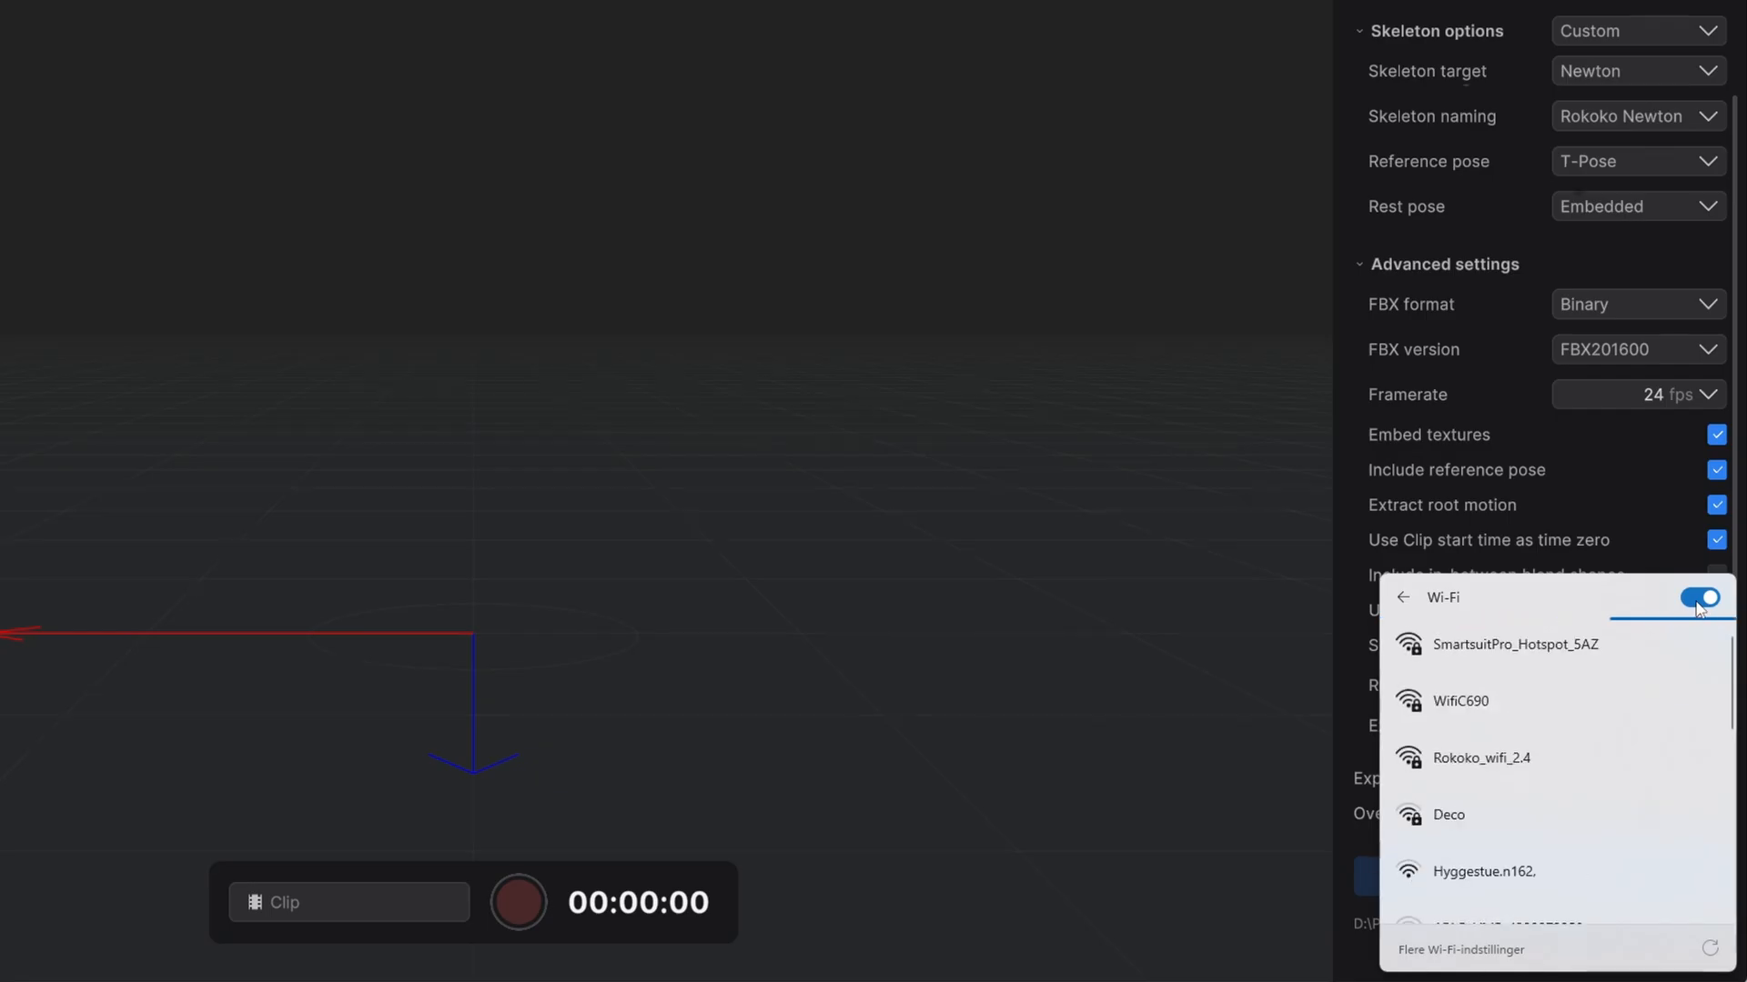
click(1510, 645)
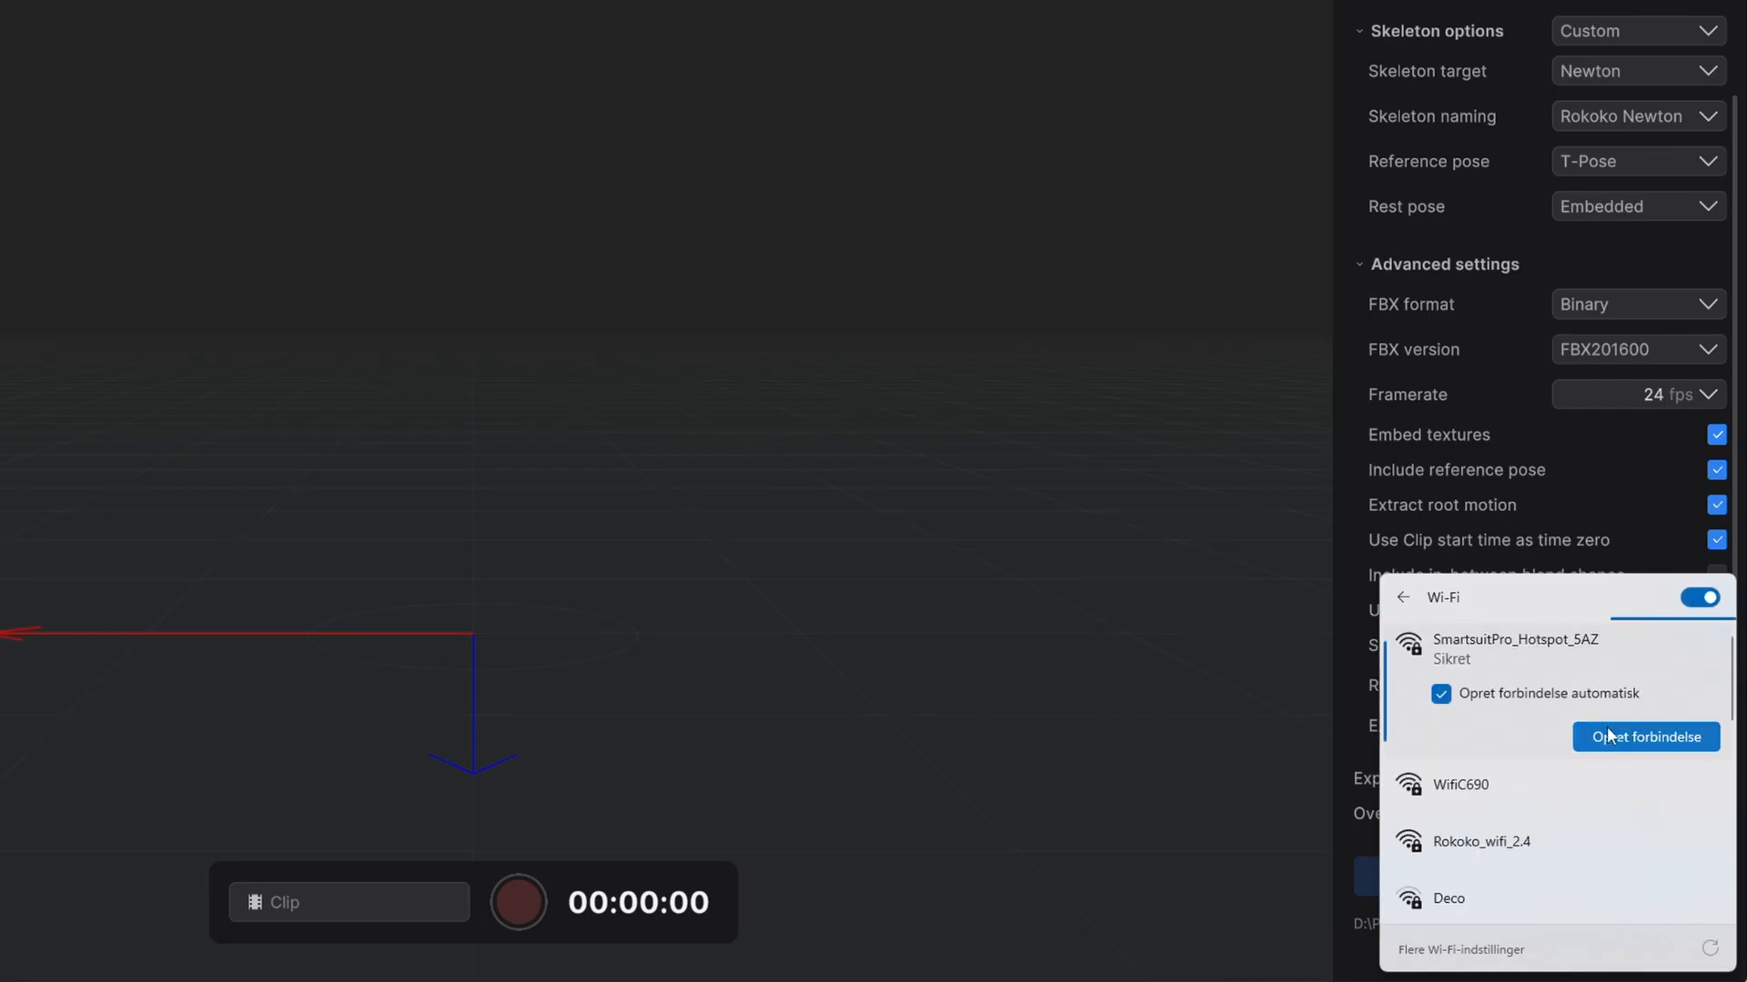
click(1645, 737)
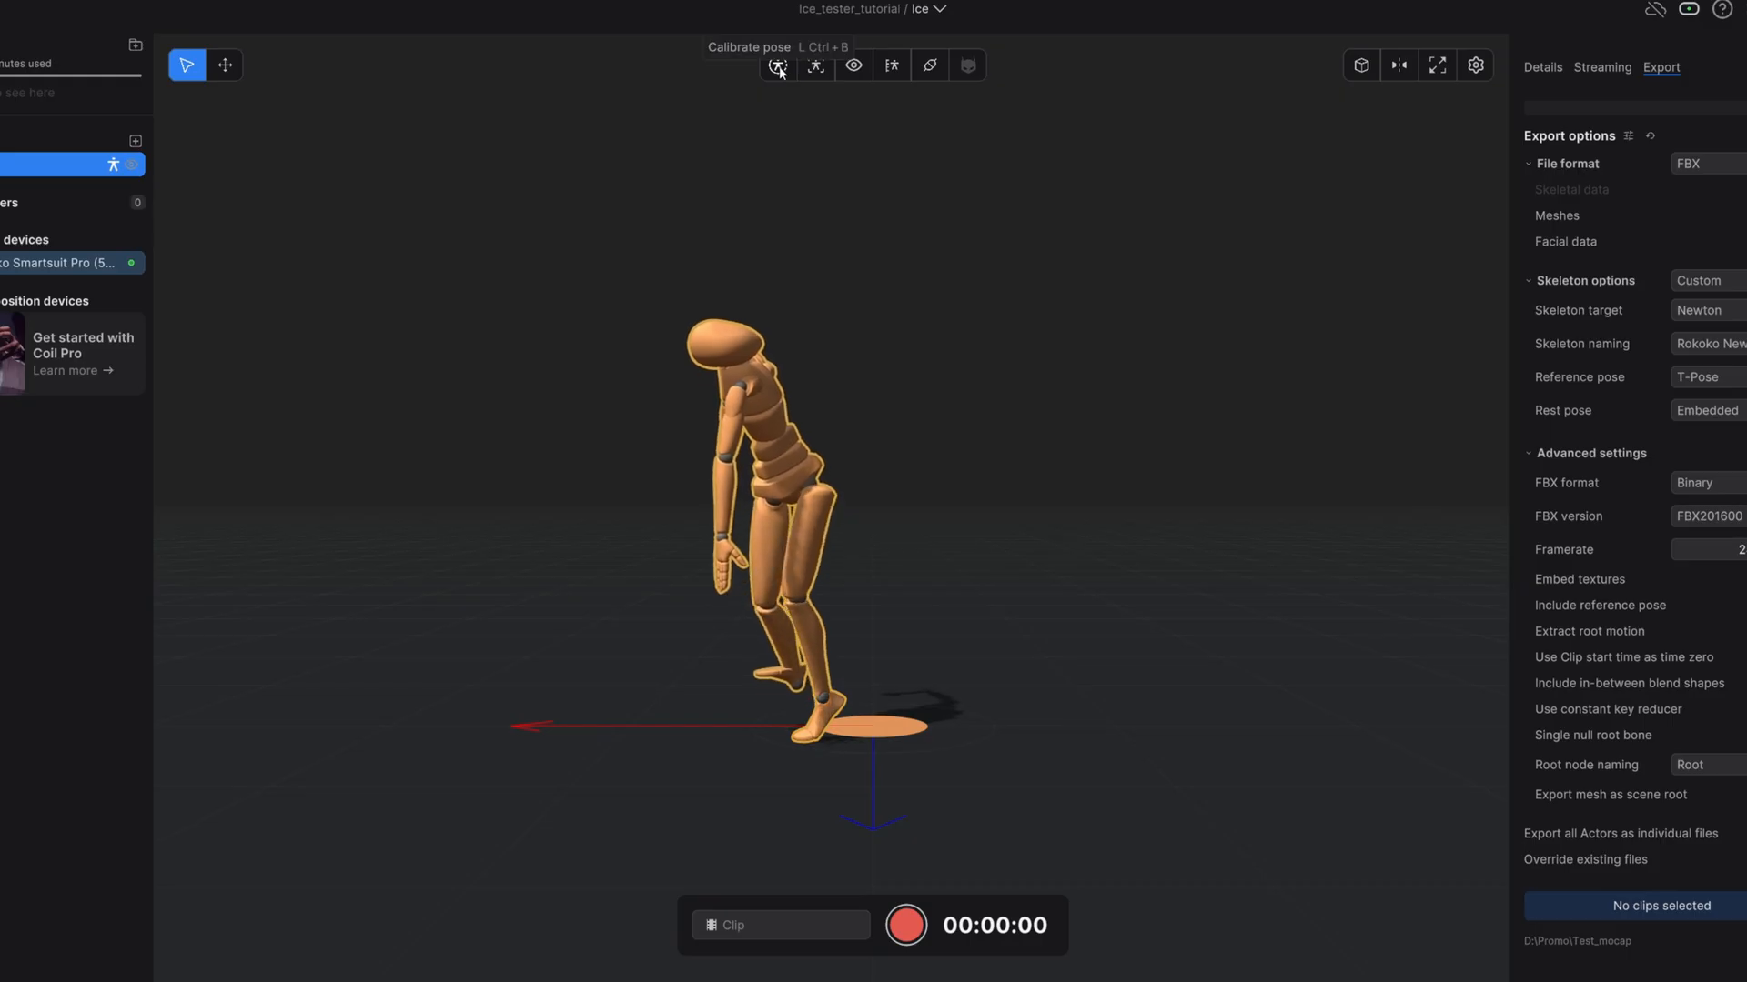
- Run Calibrate pose so the actor figure matches the wearer
click(777, 65)
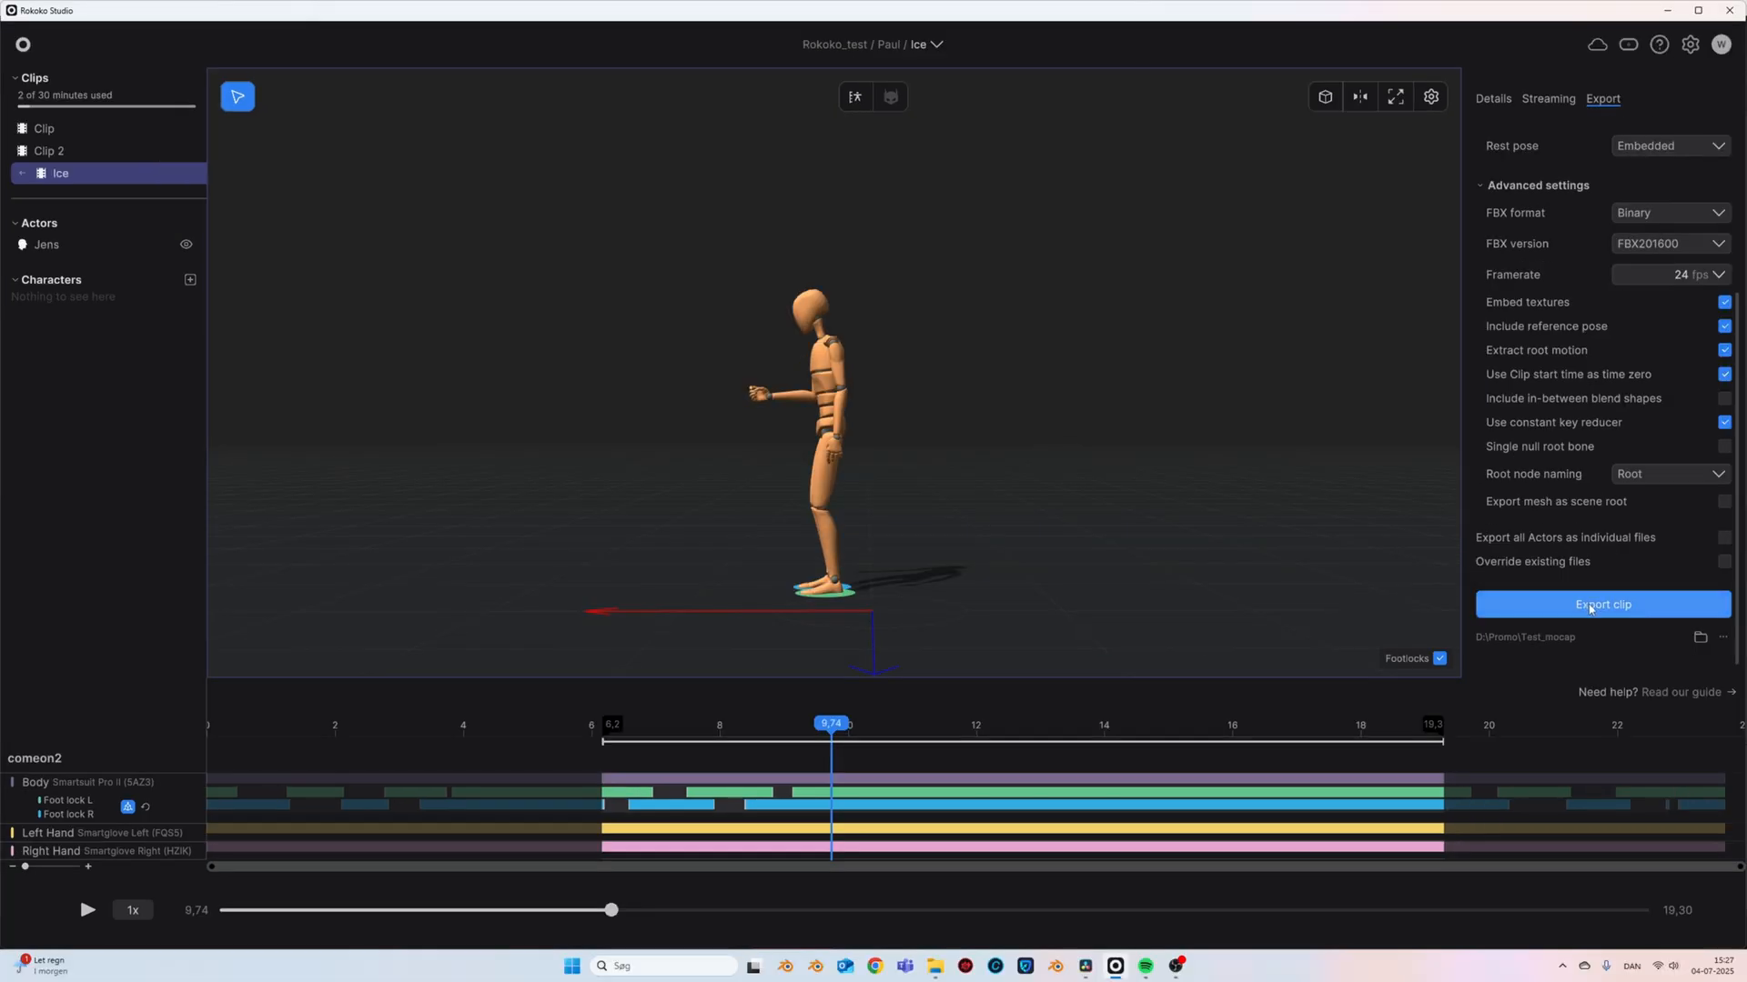
- Export the trimmed Ice clip as an FBX file
click(1601, 604)
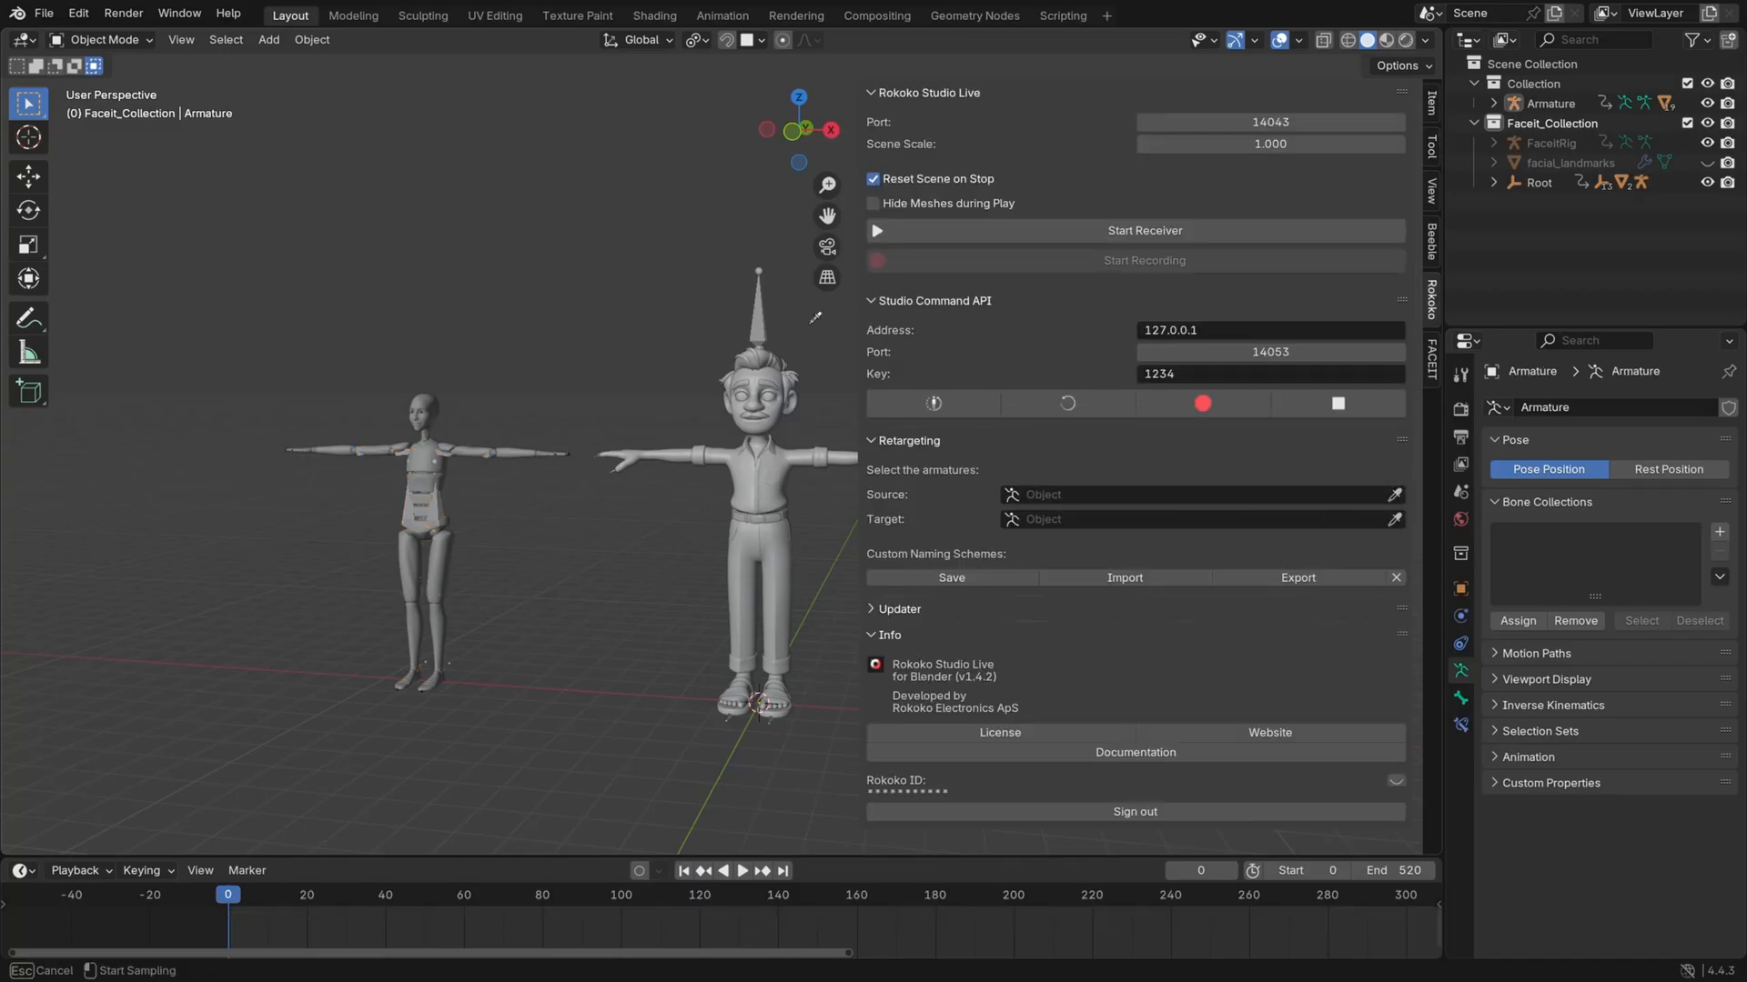
- Retarget from source Root.001 to the target Armature via the built bone list
click(441, 457)
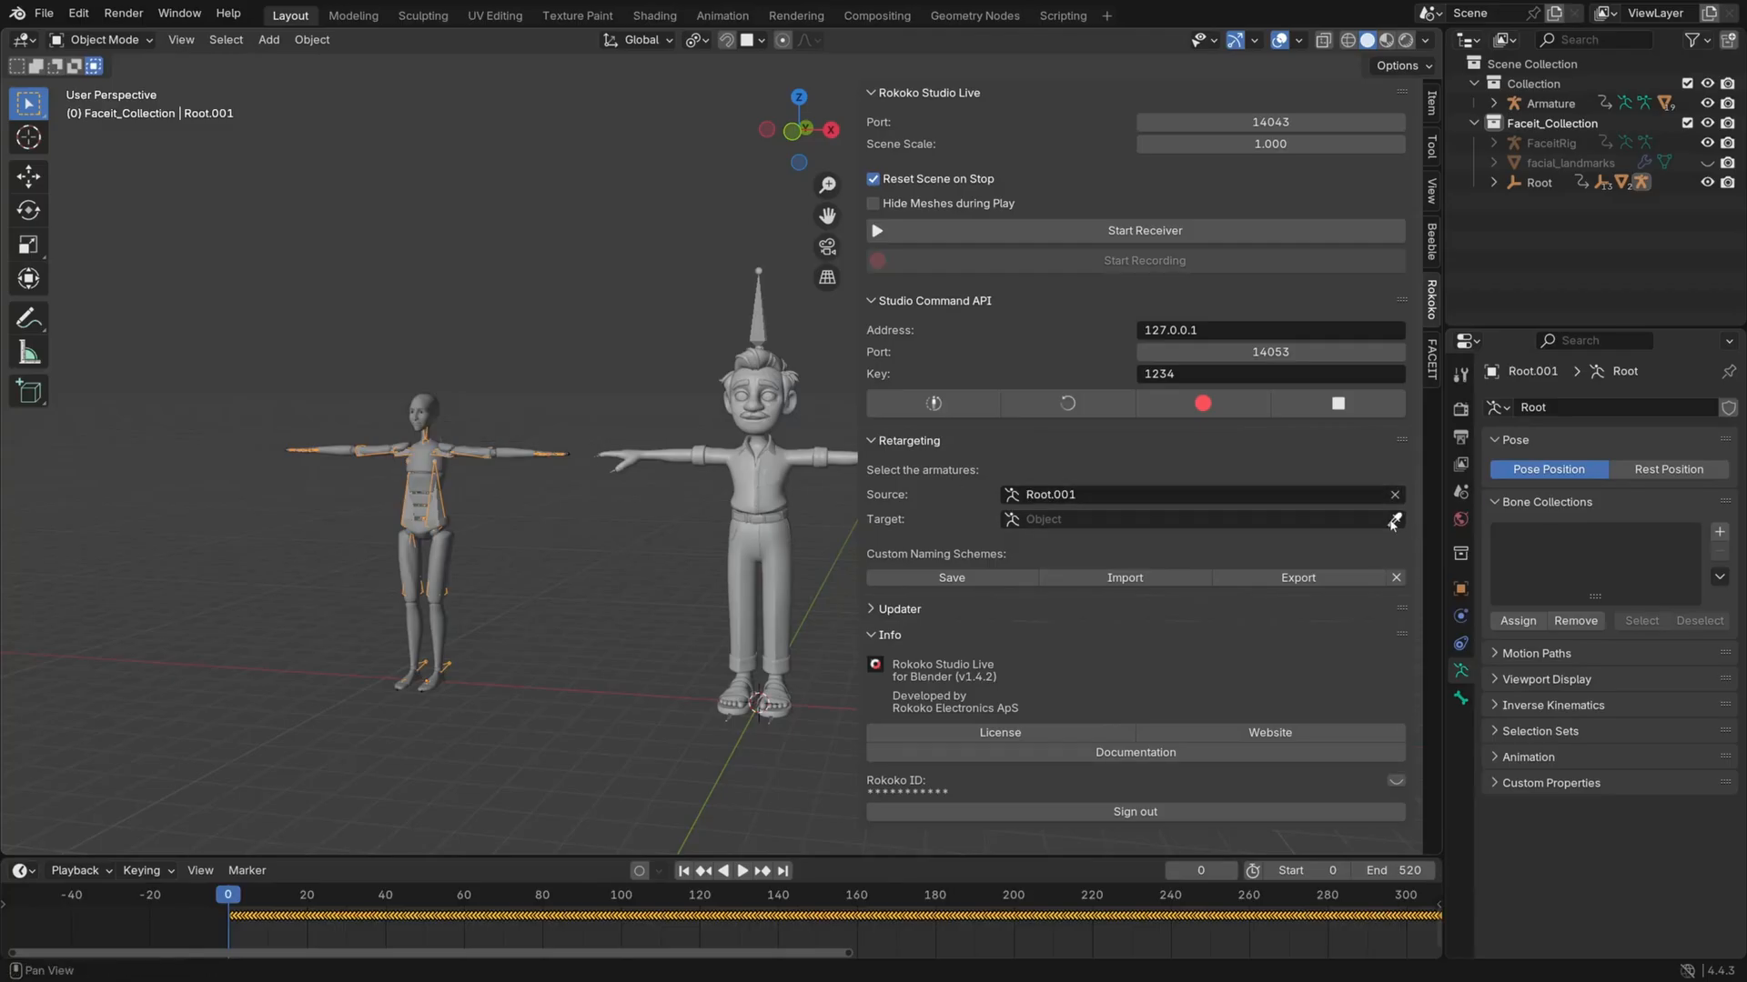
click(1392, 518)
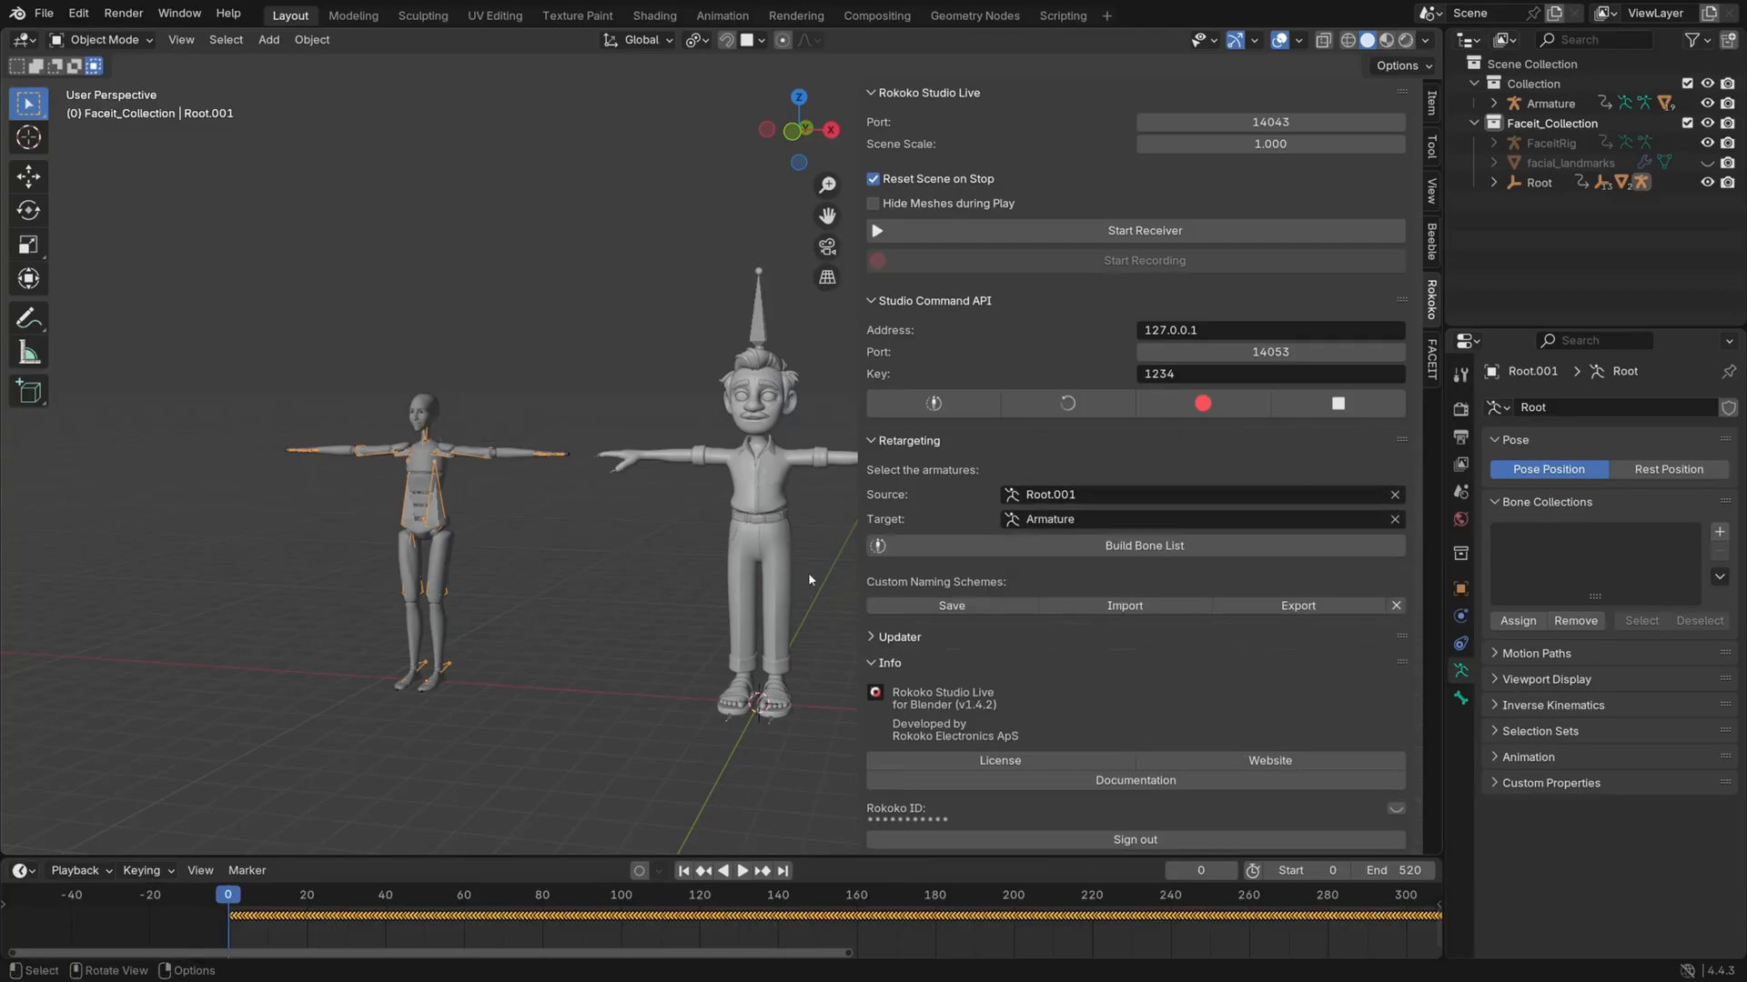
click(1142, 544)
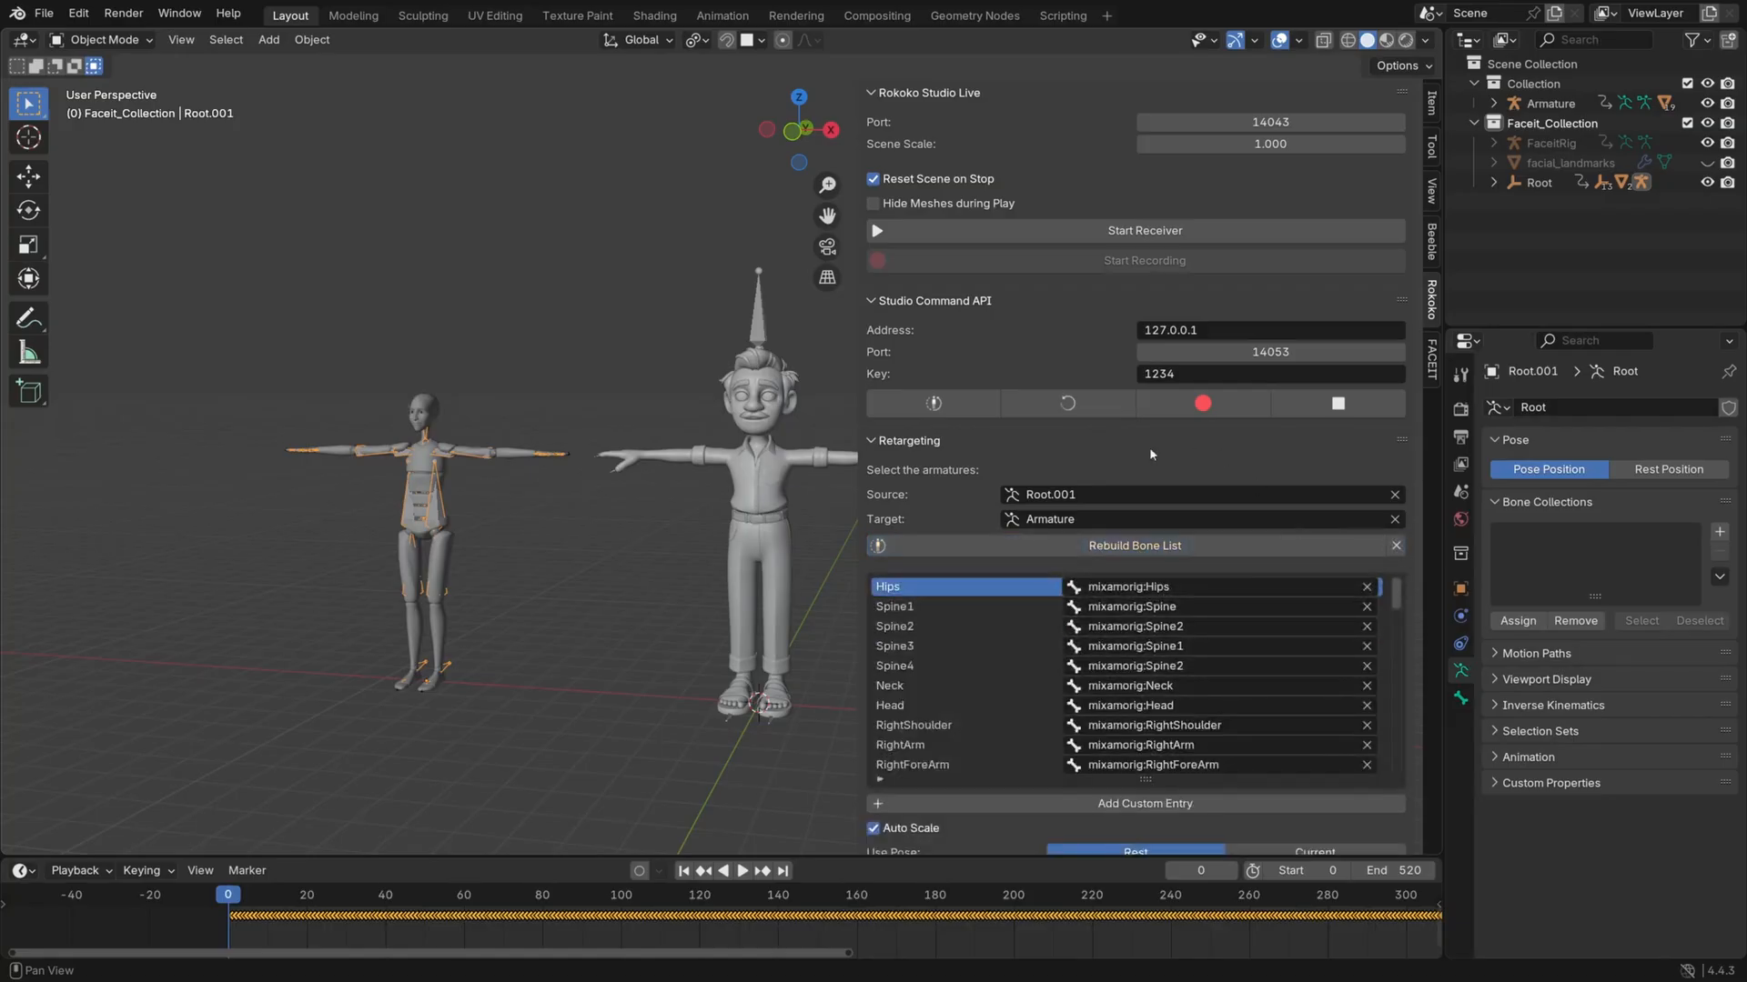
scroll(down, 3)
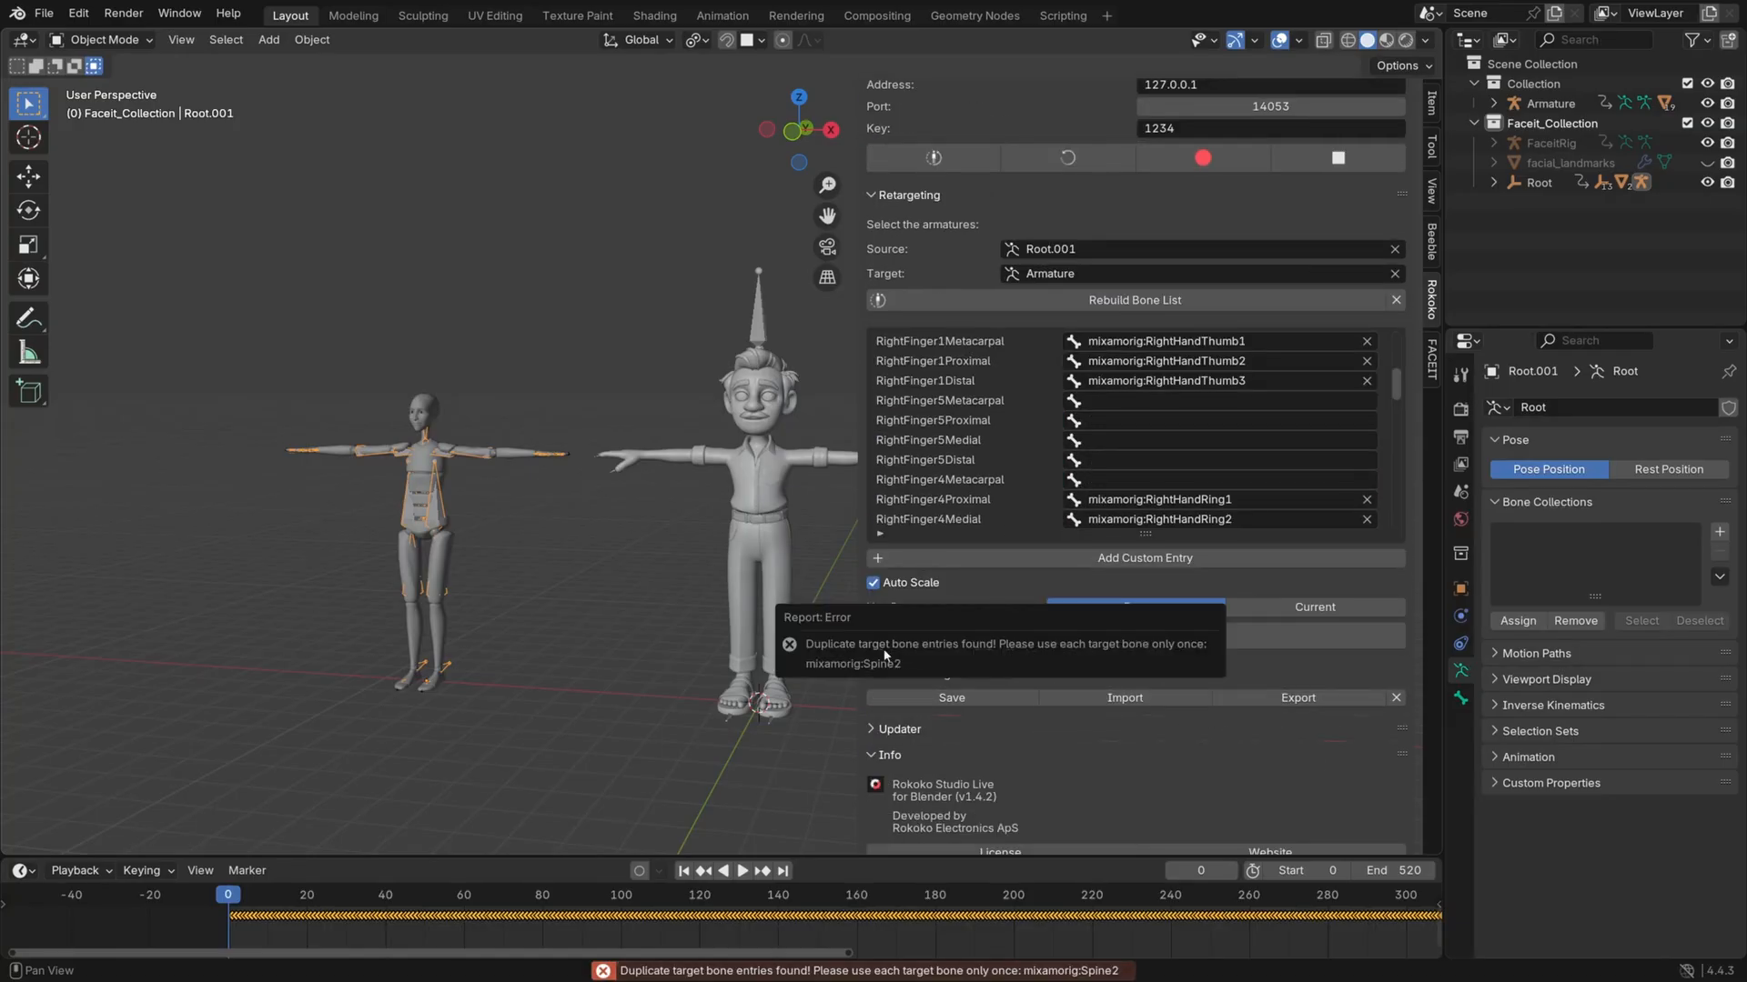
mouse_move(846, 674)
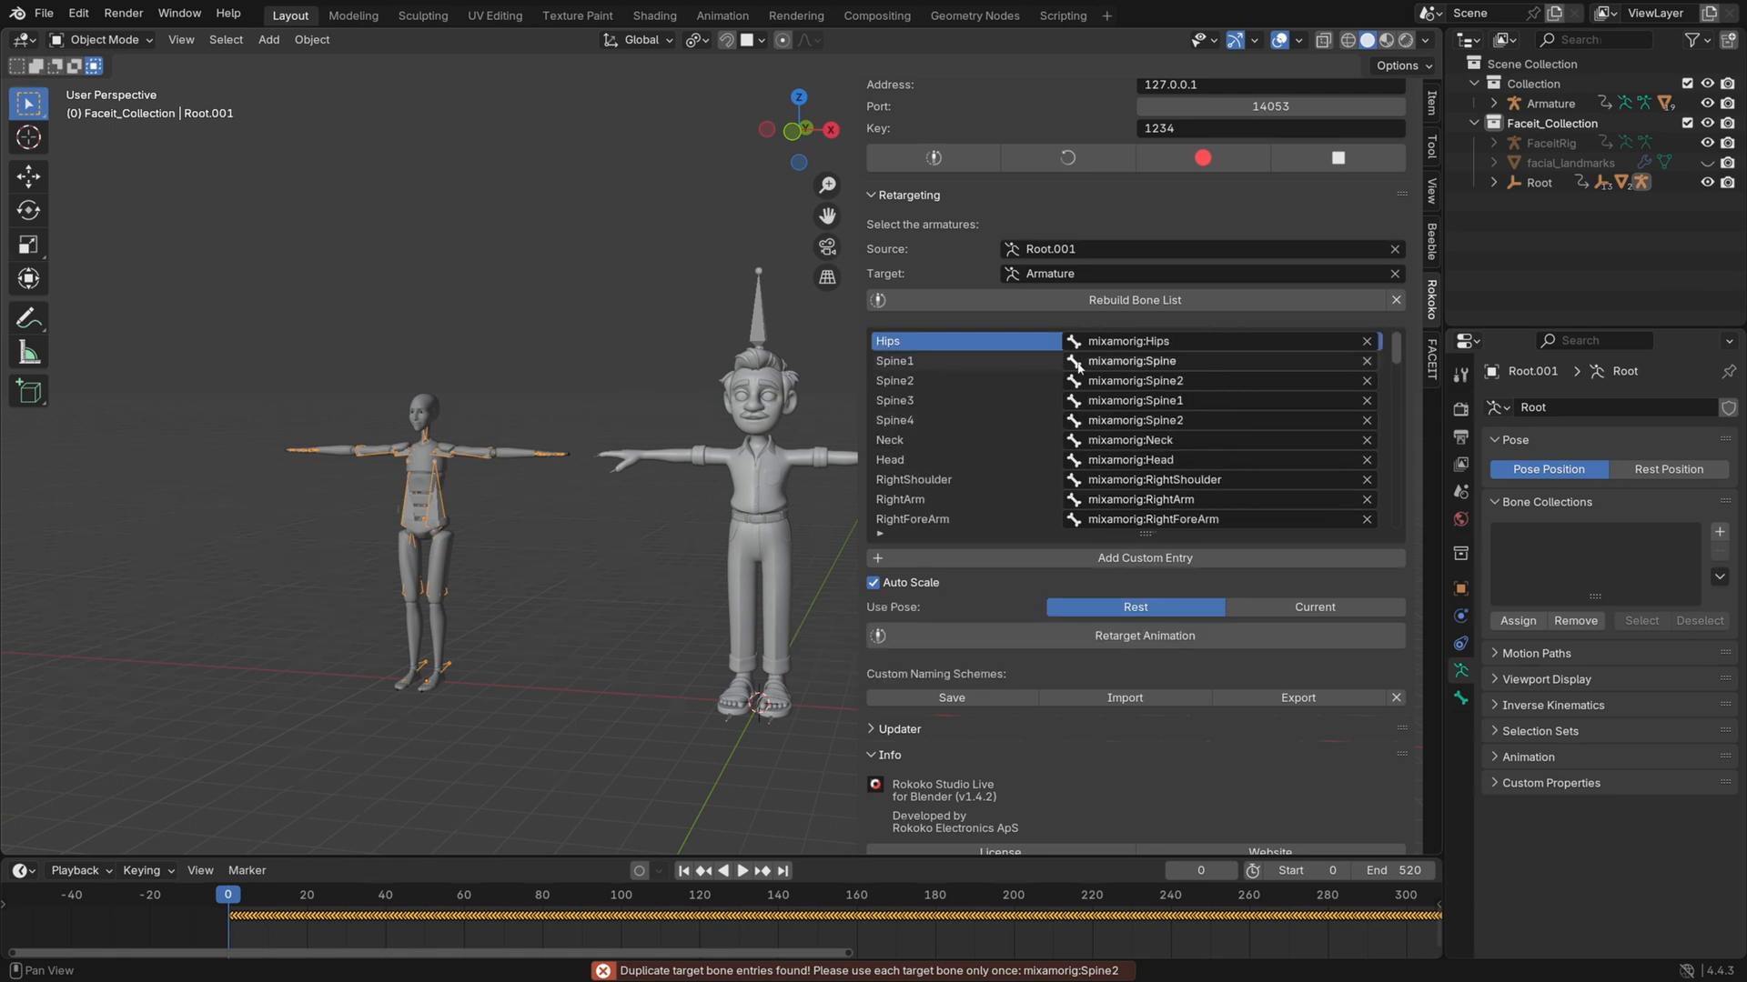
click(1214, 420)
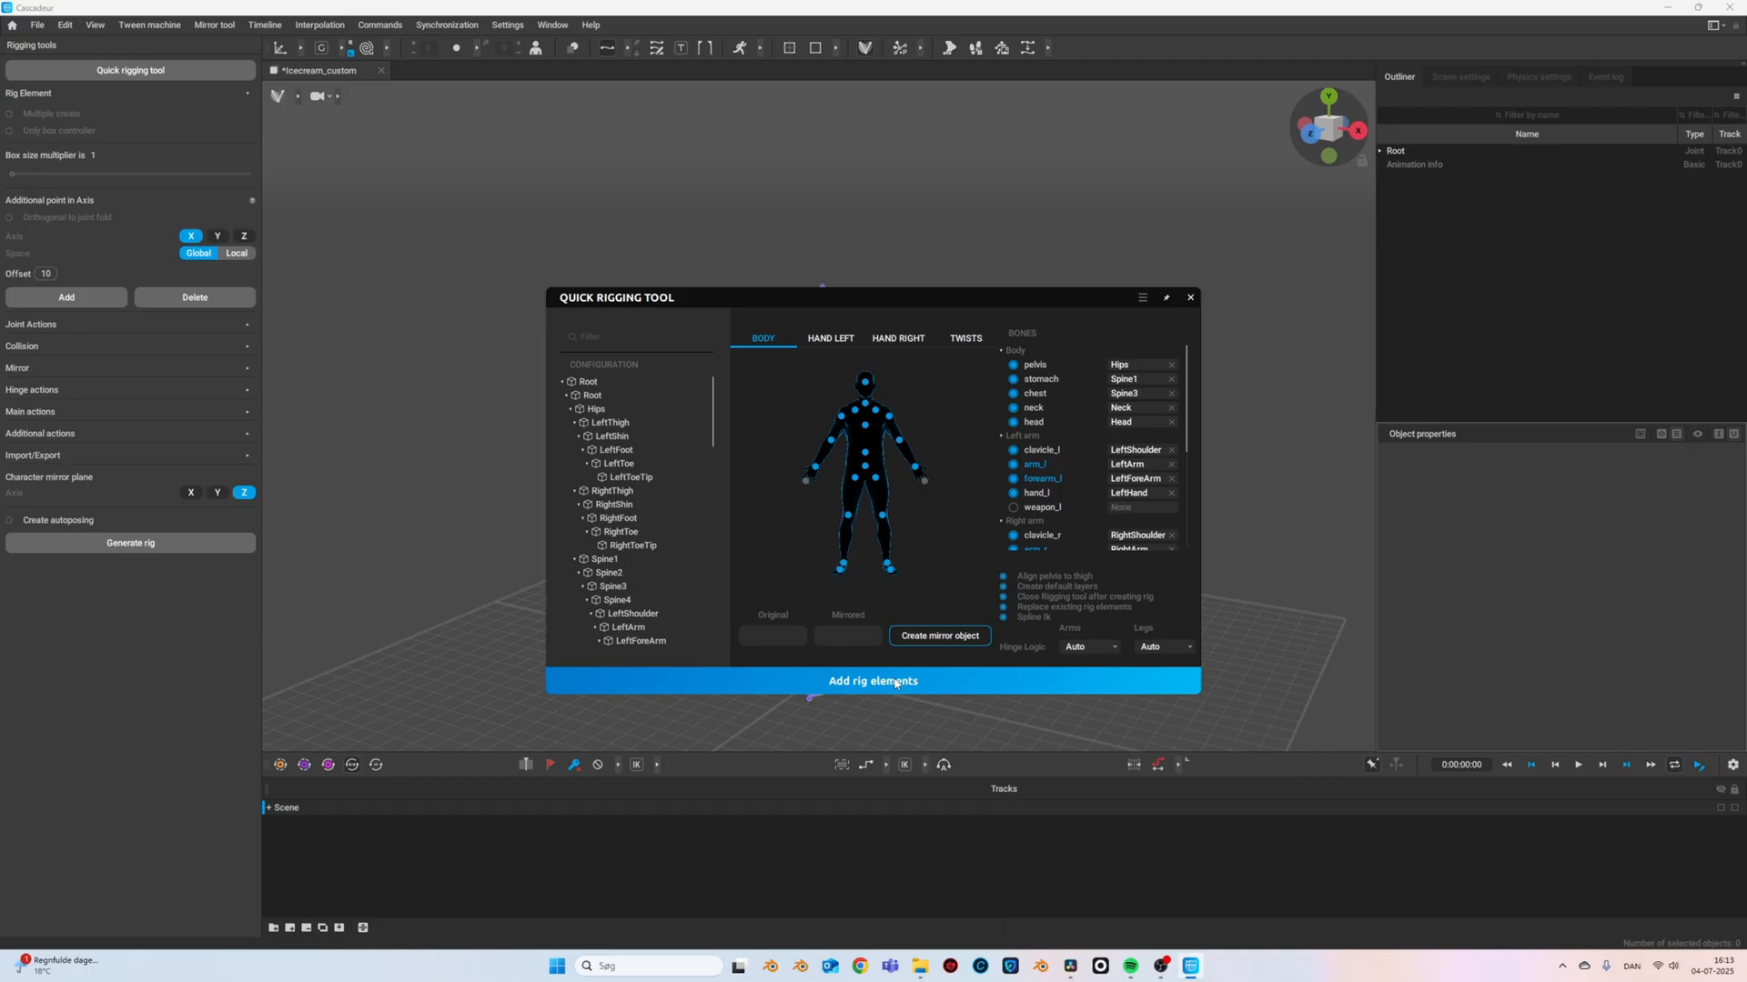
mouse_move(870, 713)
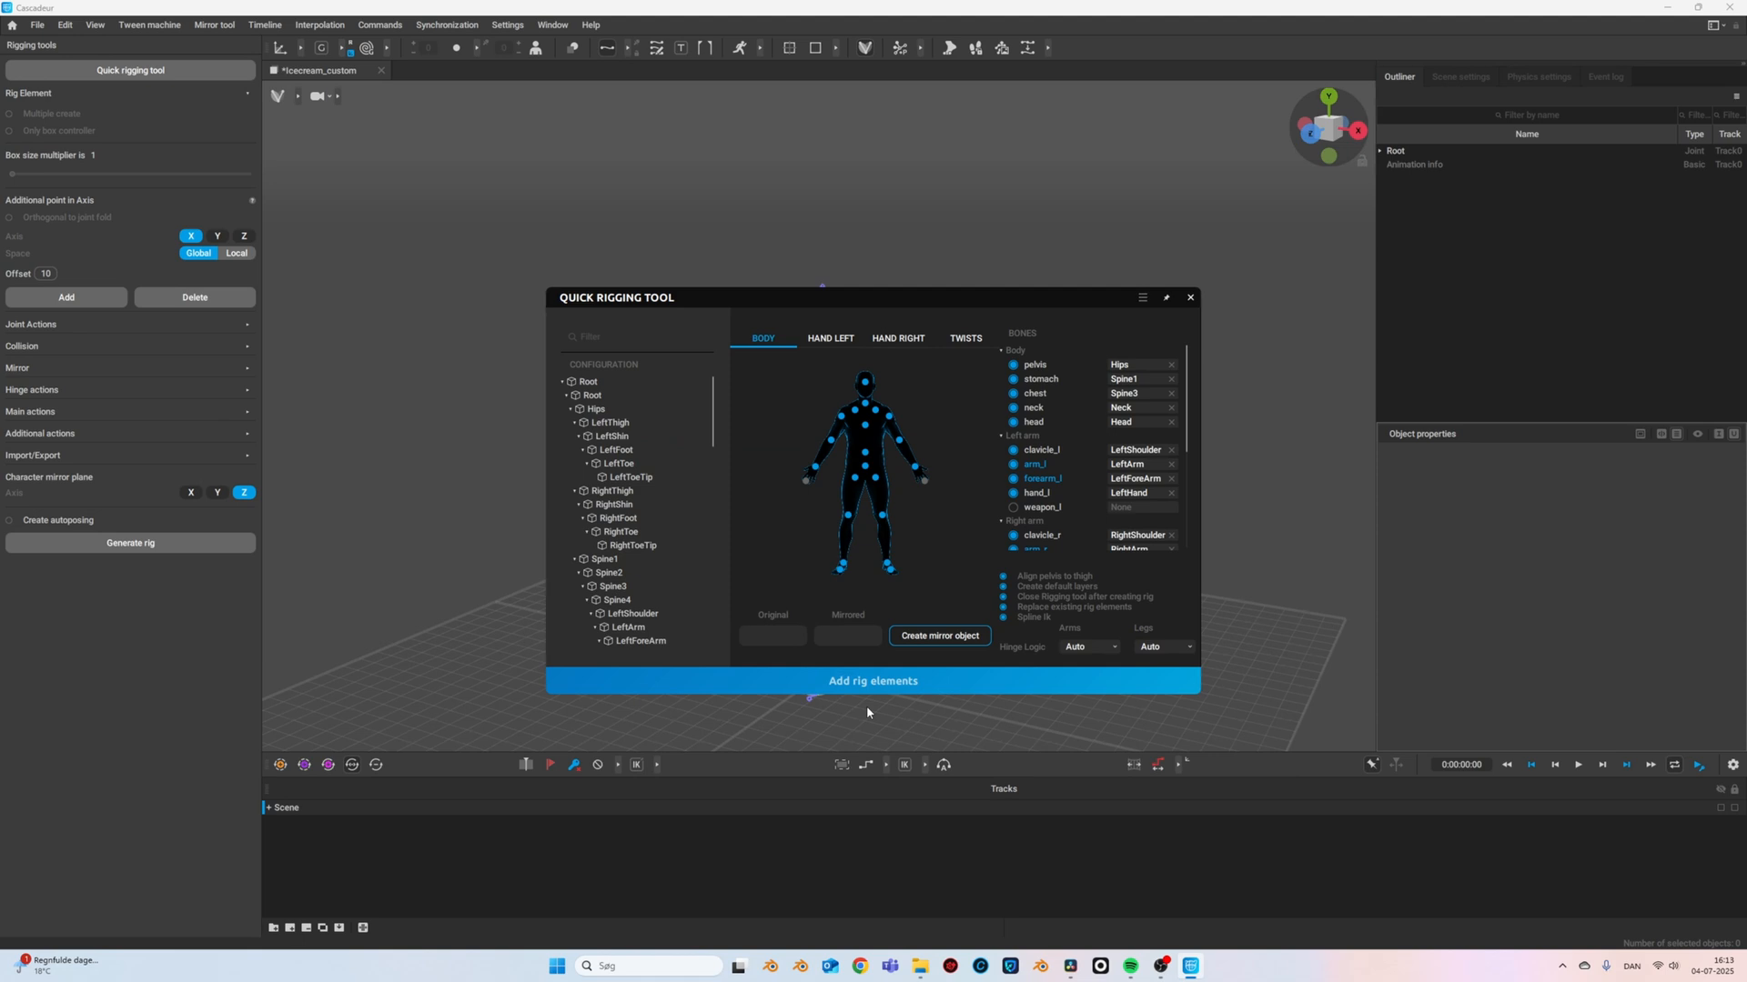
- Add rig elements to icecream_custom and generate its rig
click(871, 680)
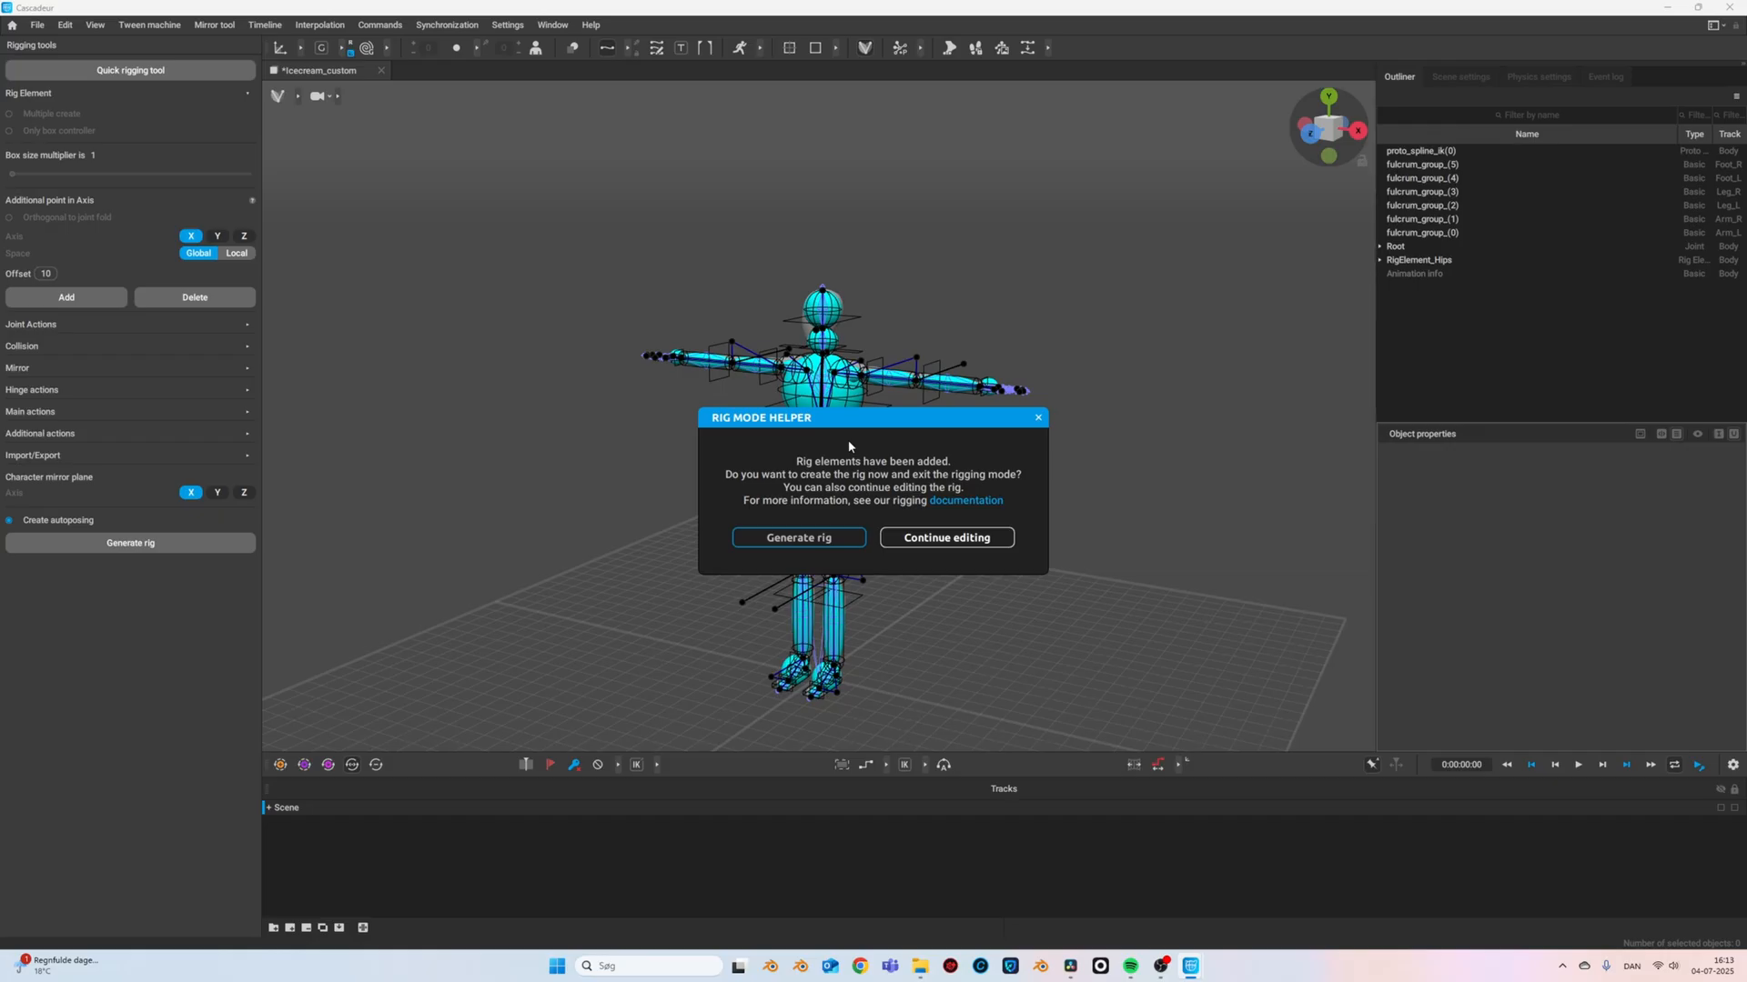
mouse_move(811, 506)
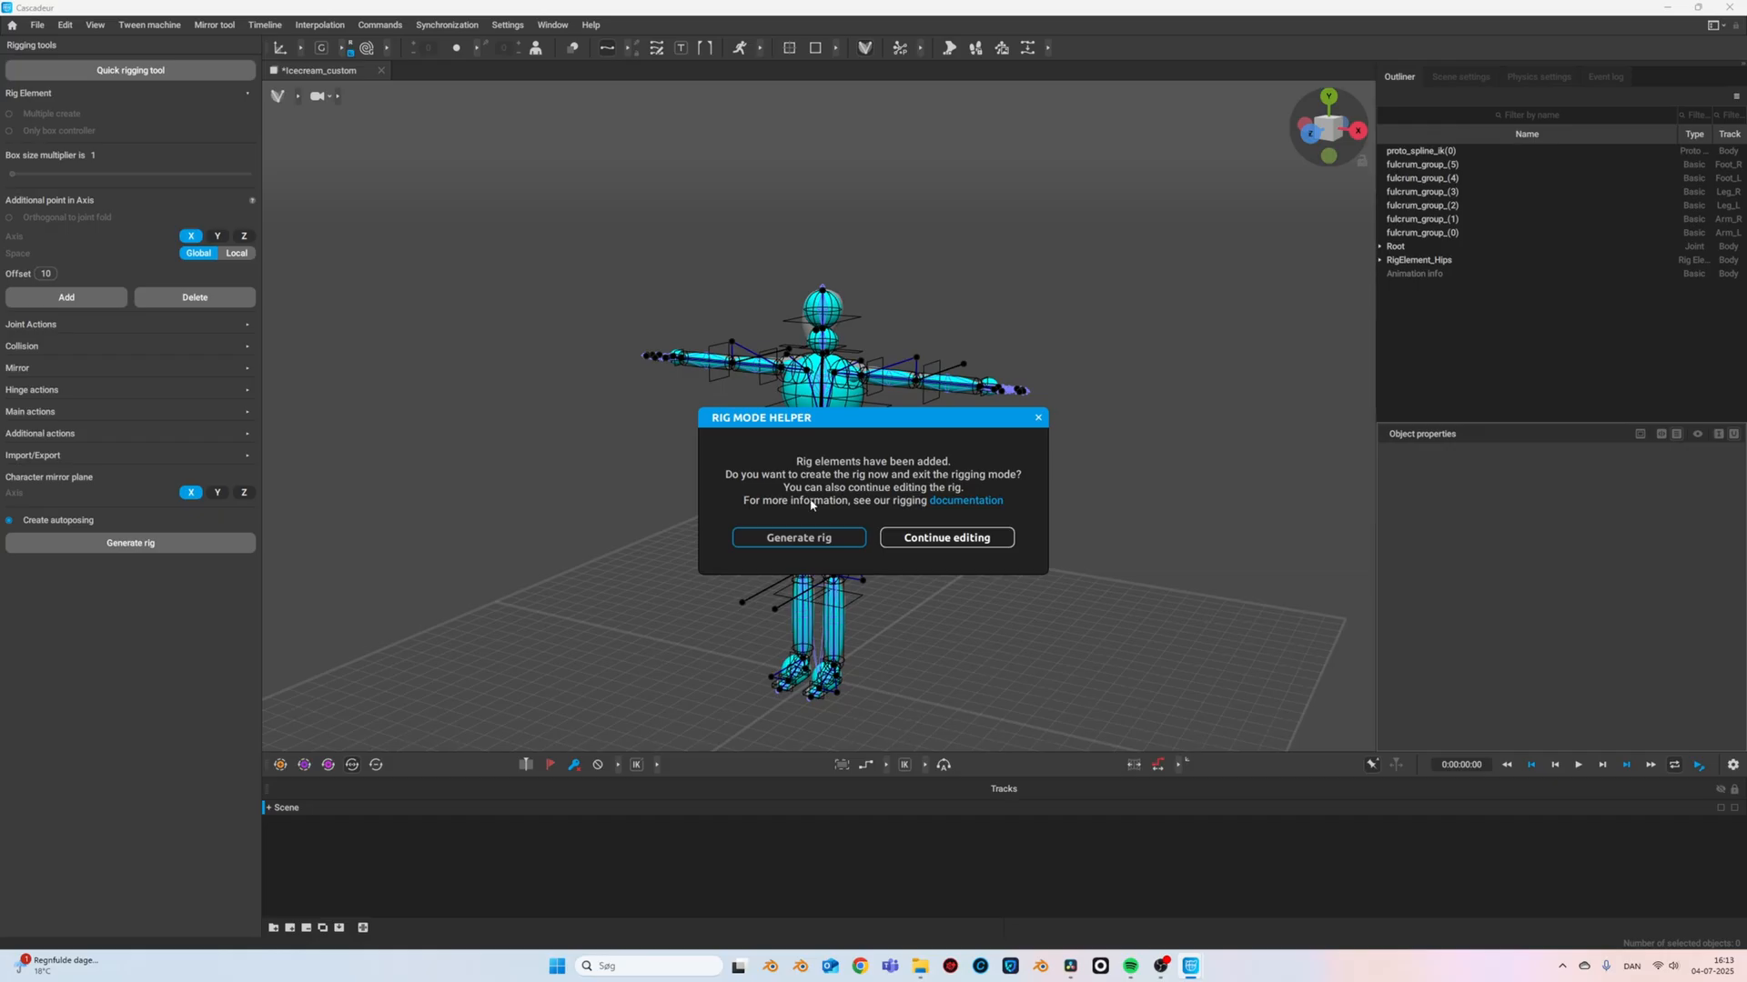
click(797, 538)
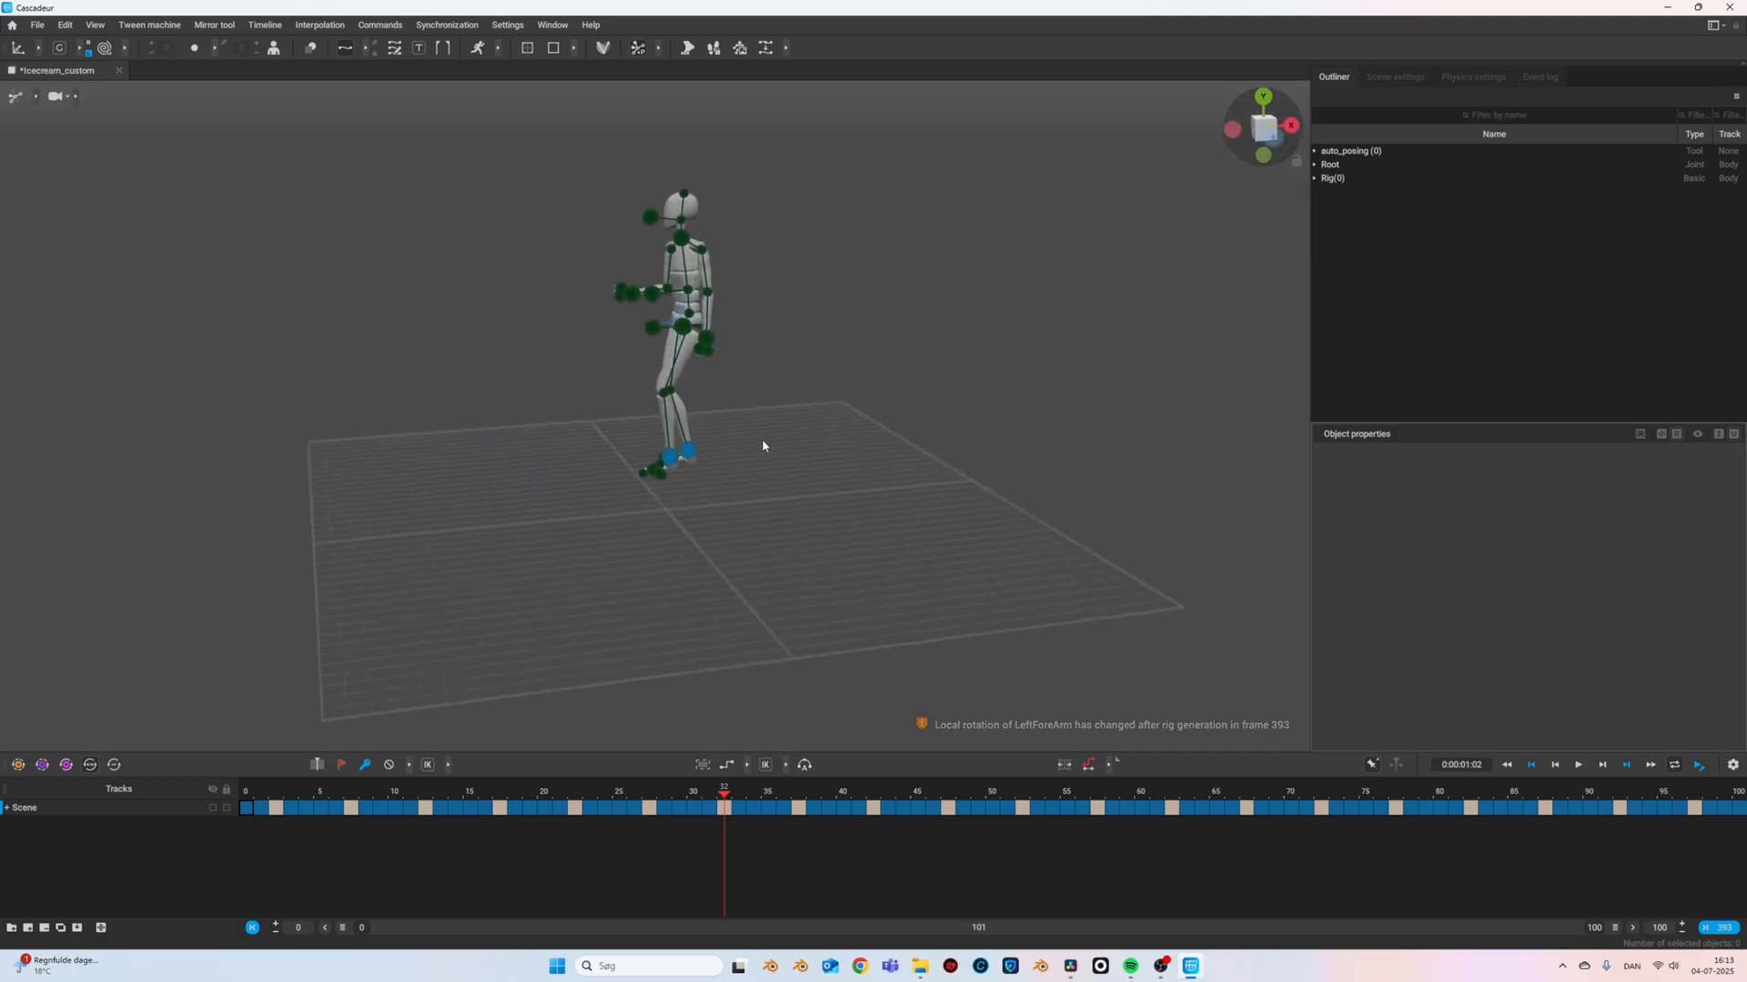
click(1576, 766)
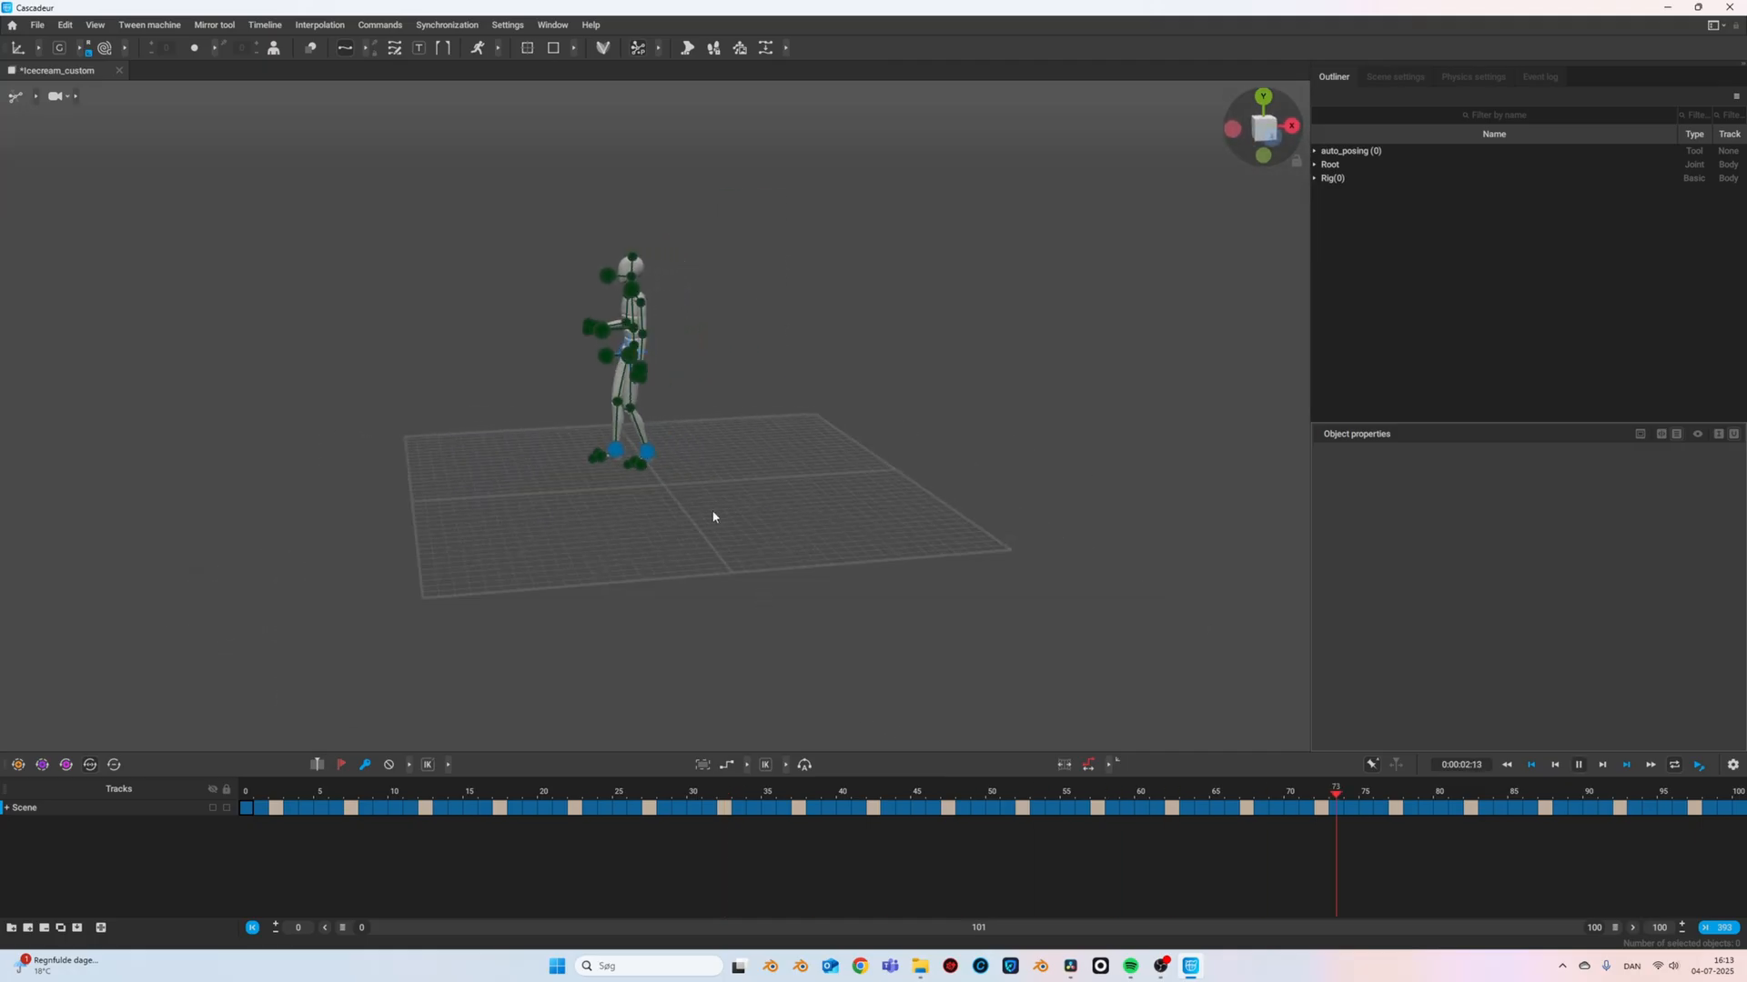
click(737, 807)
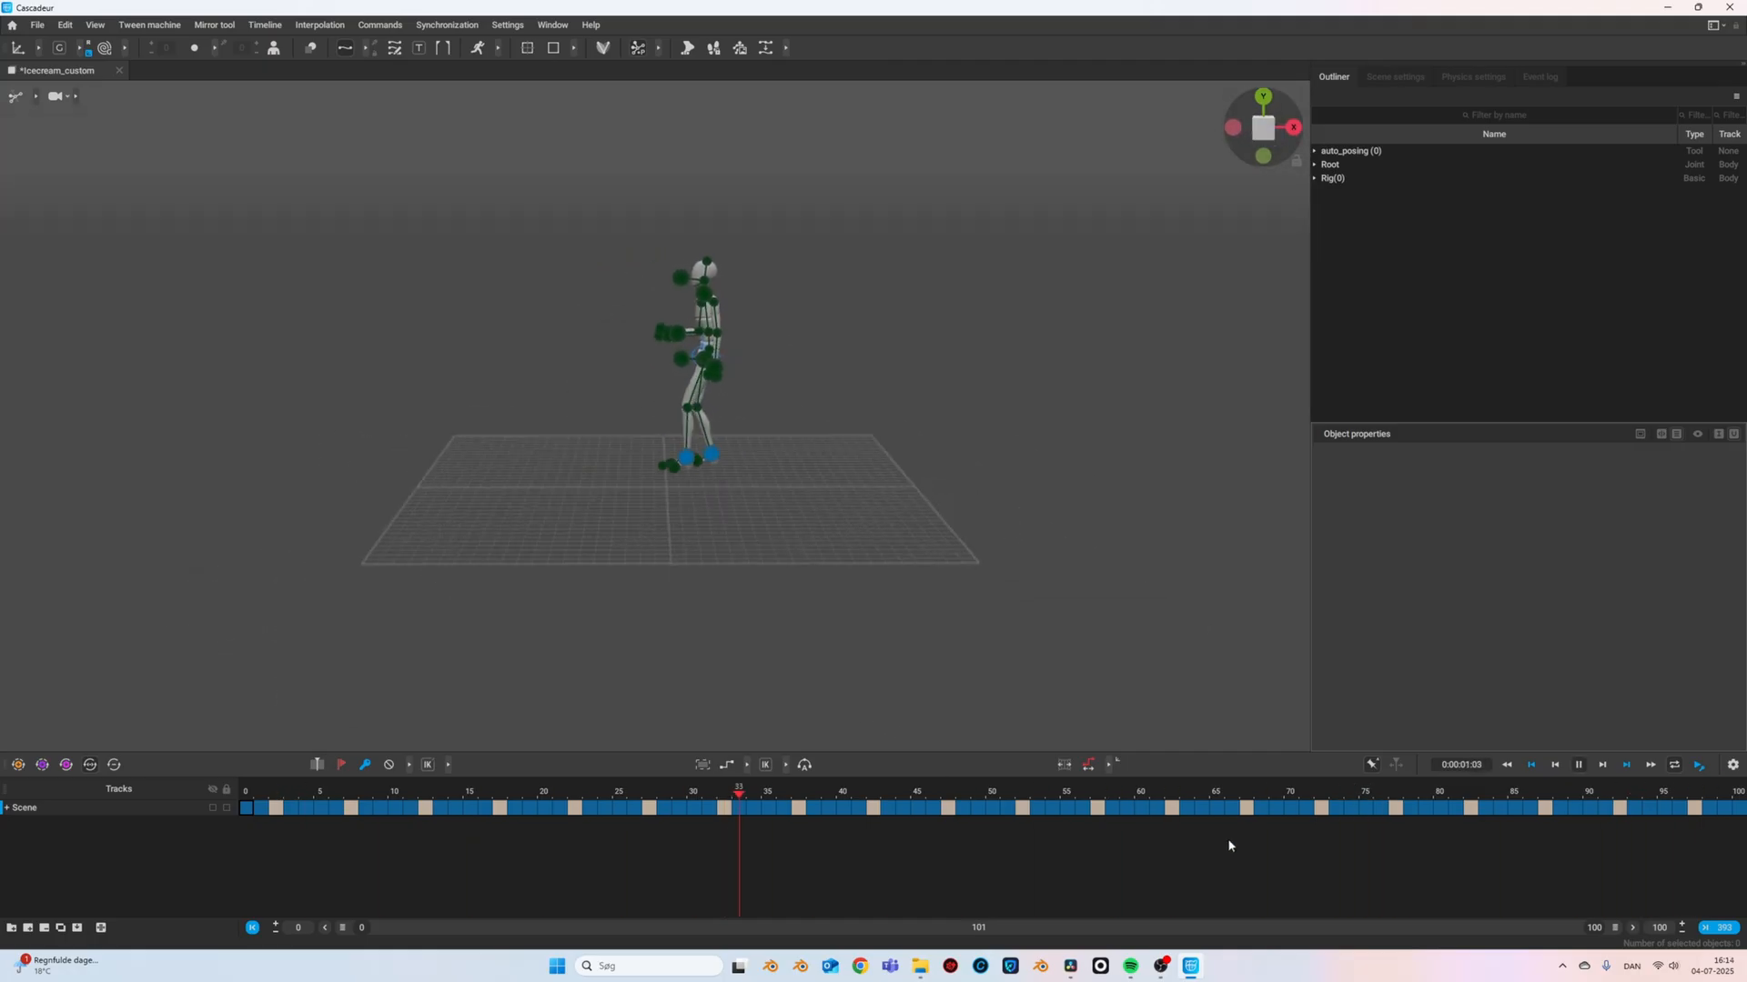
click(1575, 764)
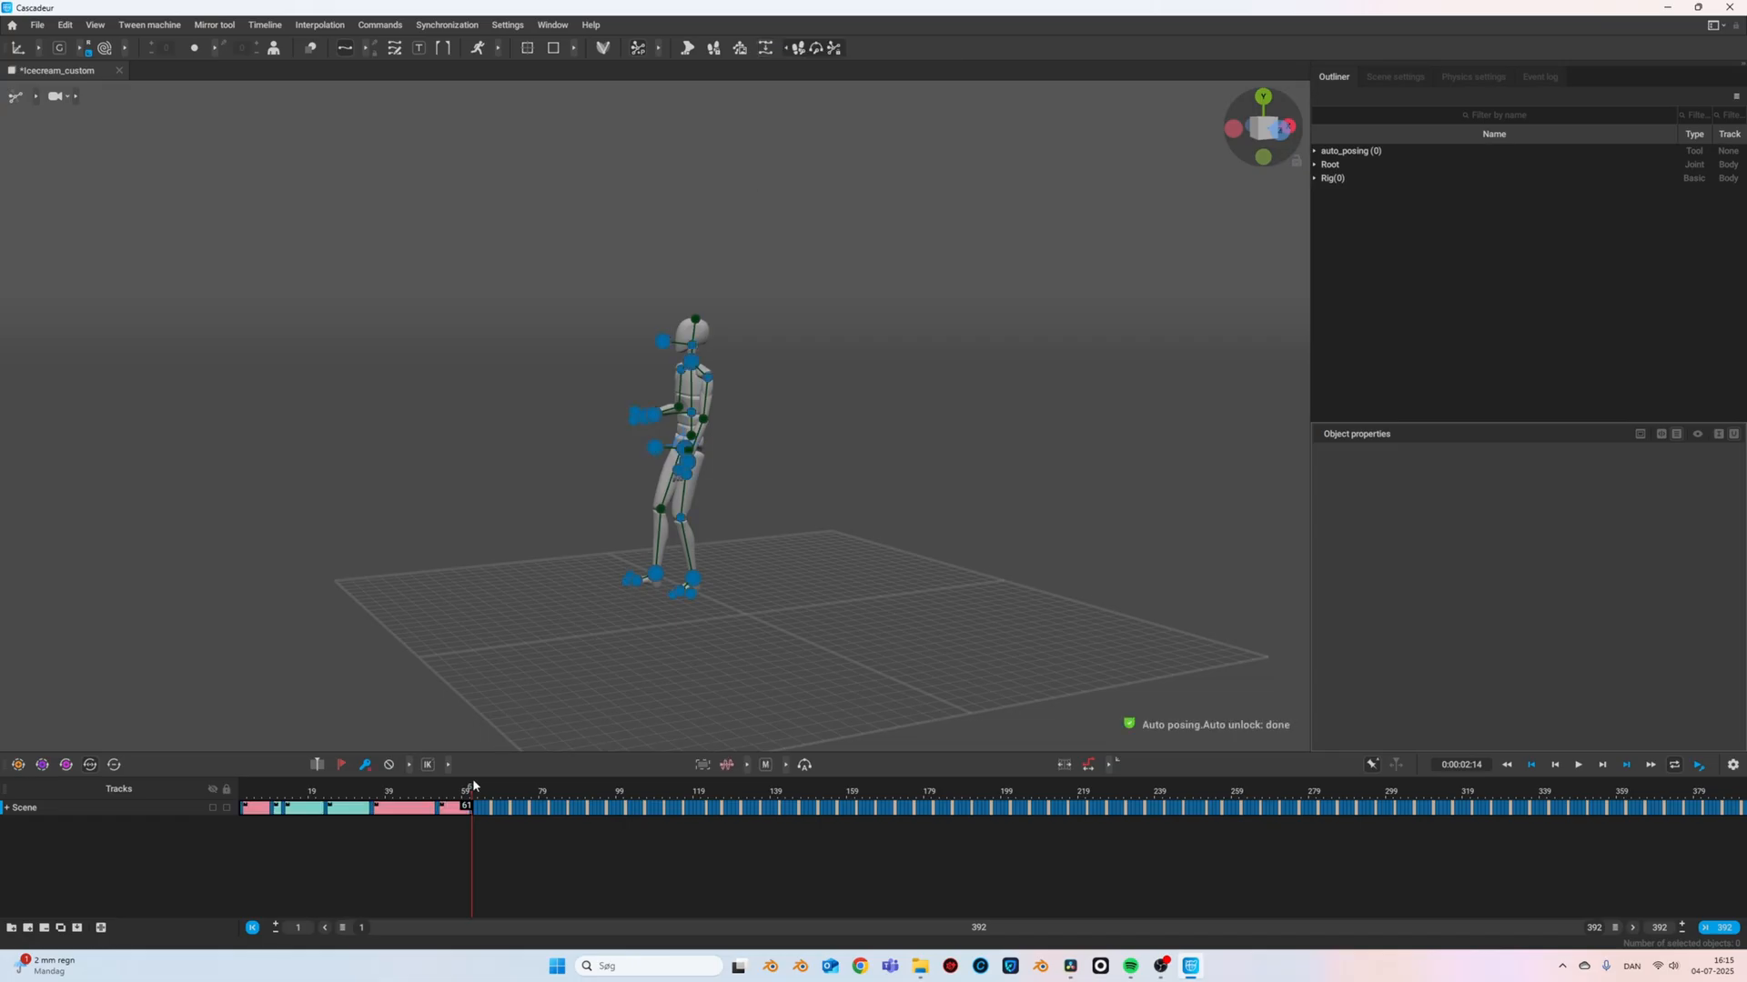
click(353, 801)
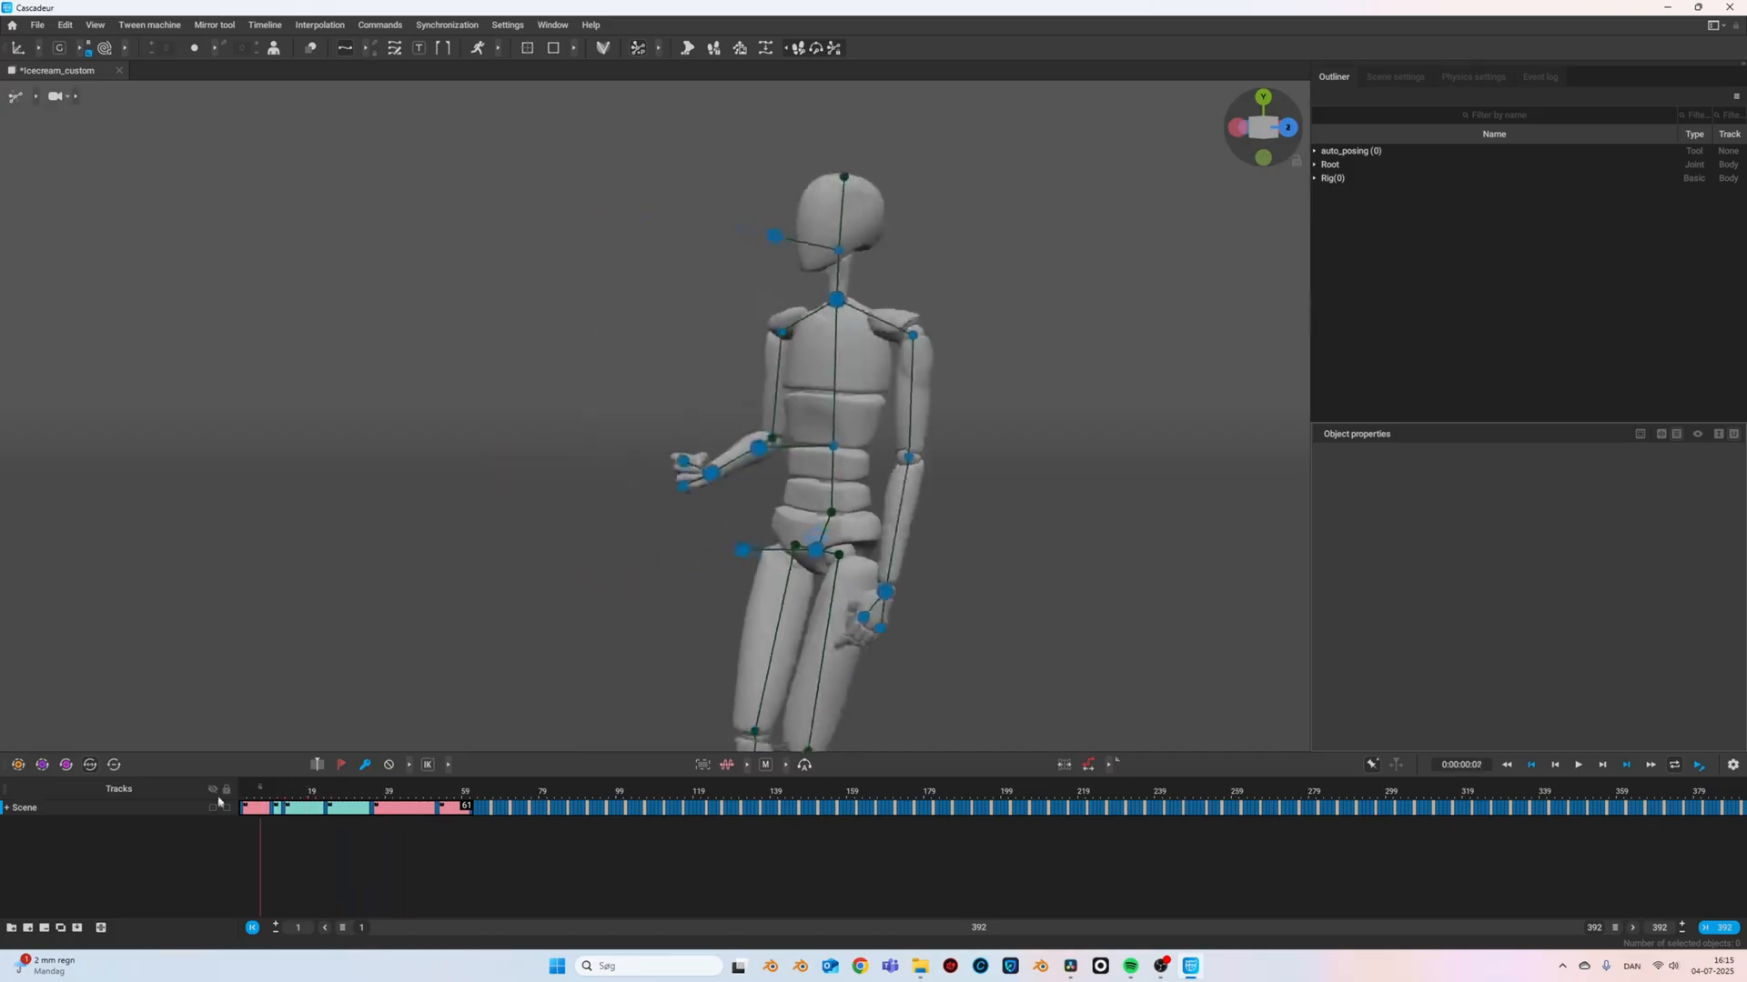
click(1576, 766)
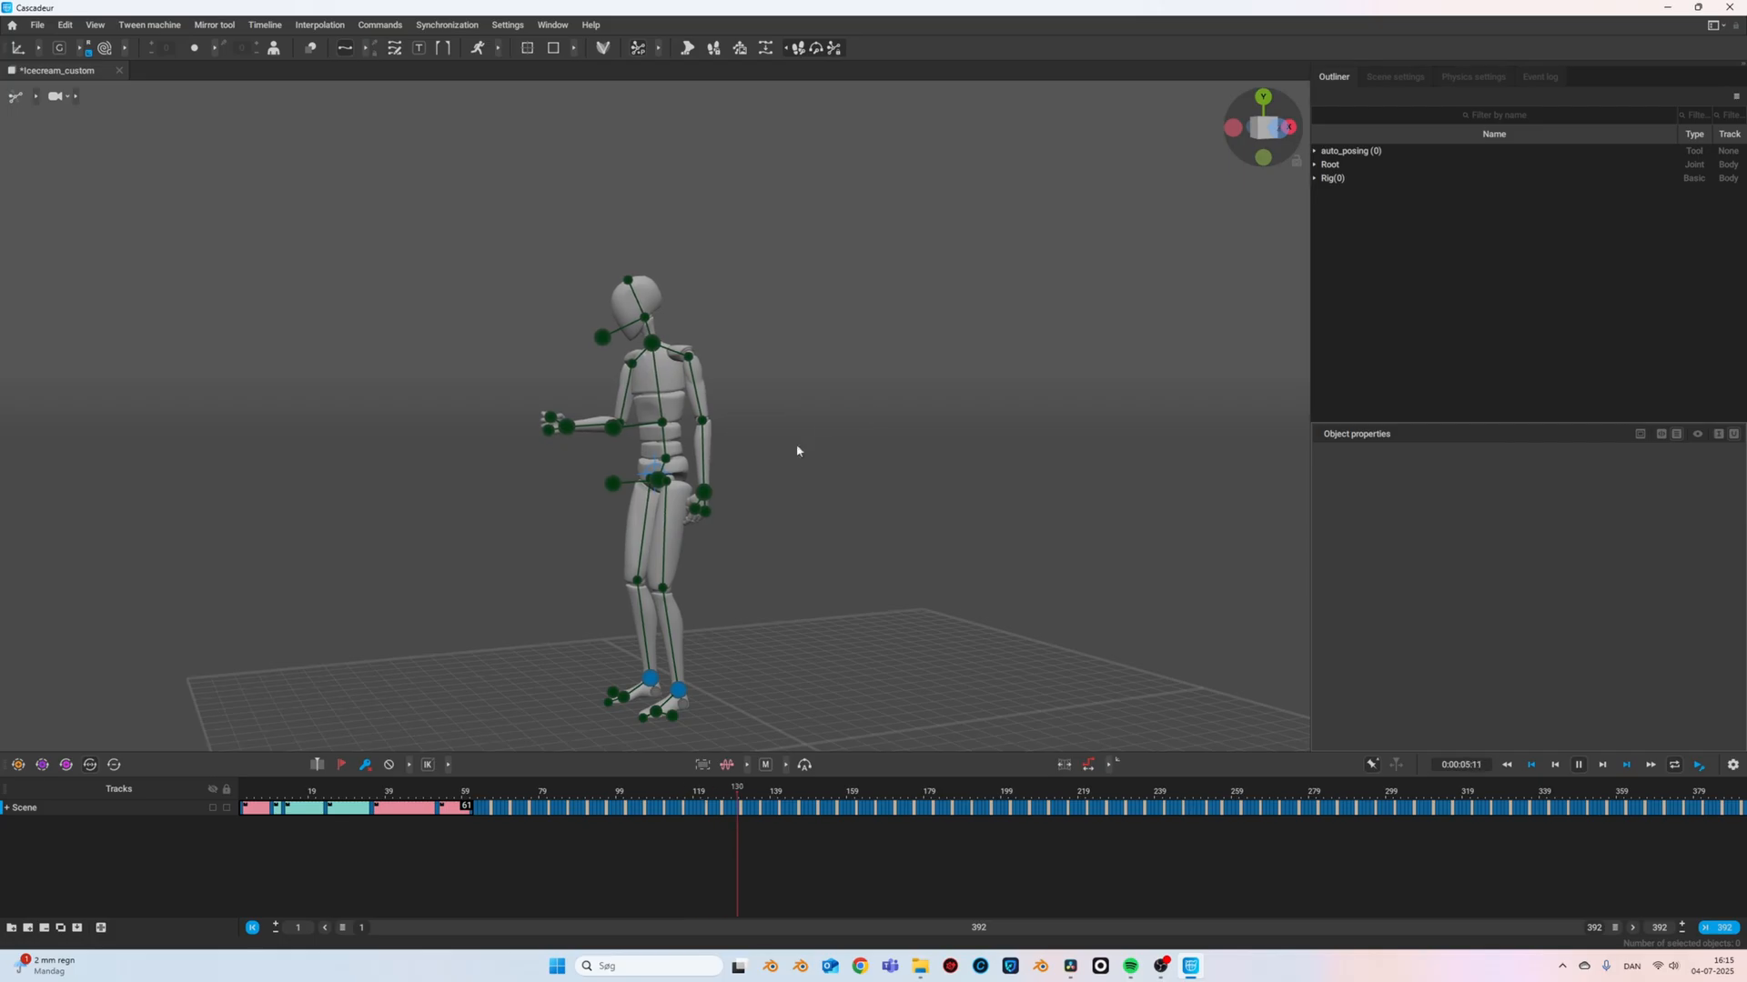
click(157, 71)
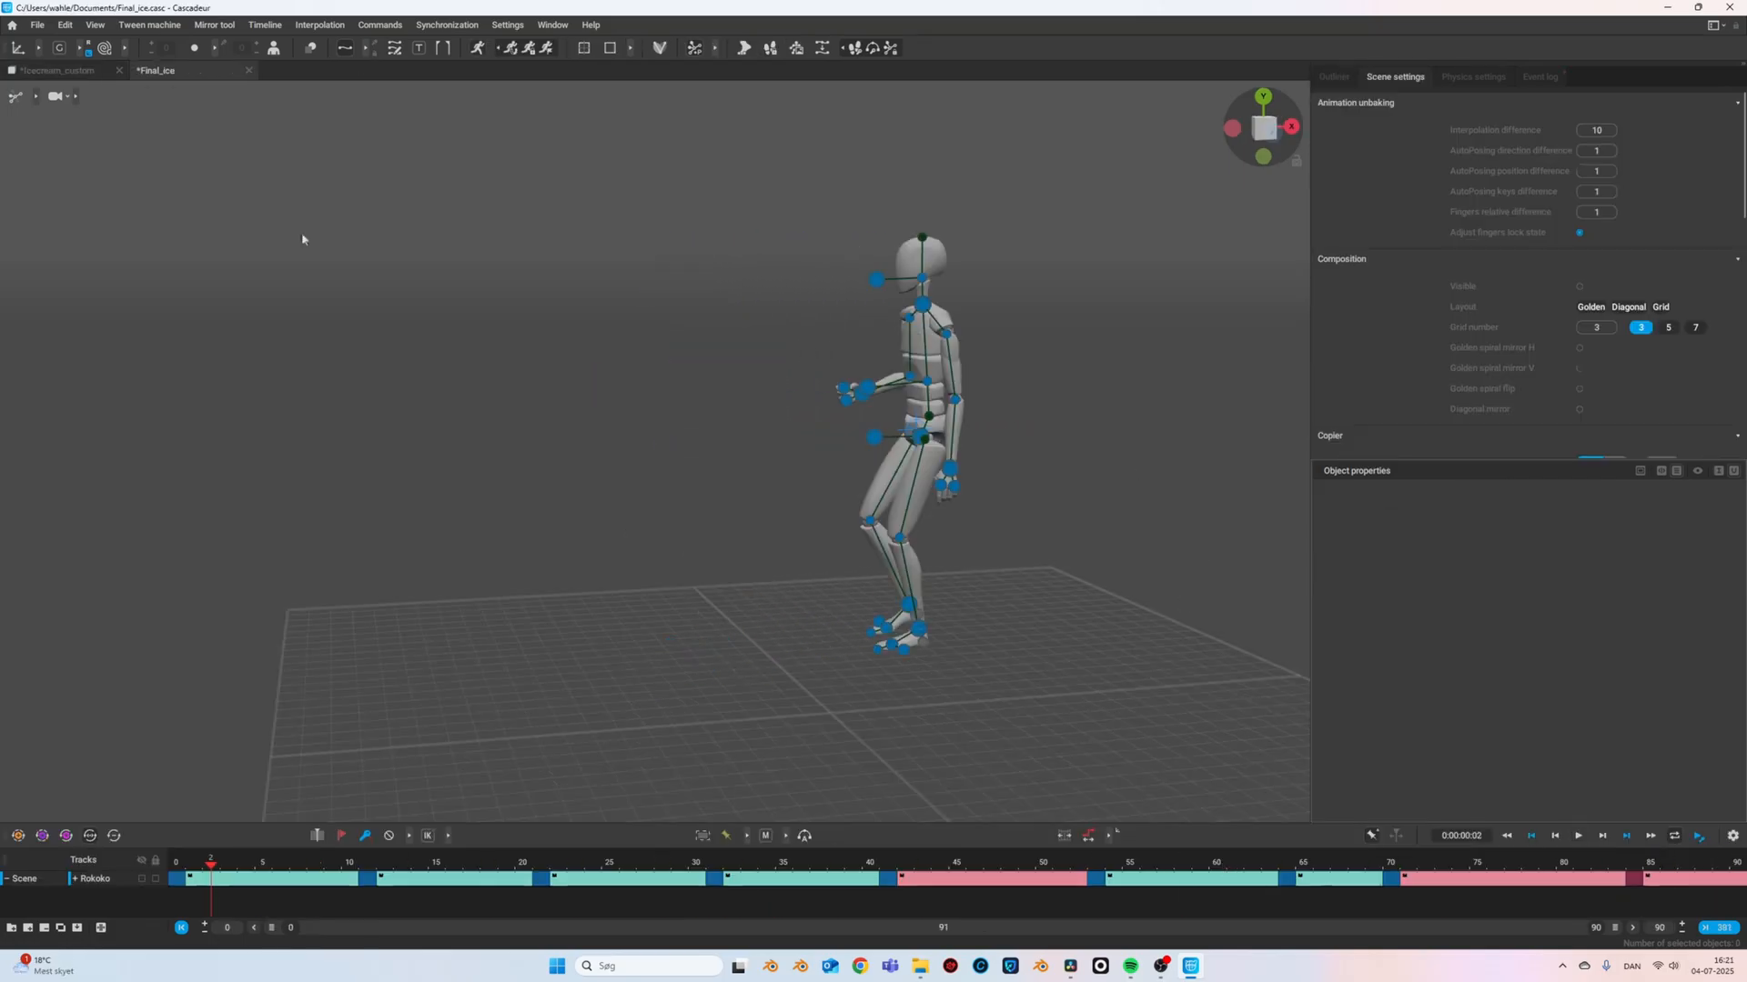
mouse_move(475, 47)
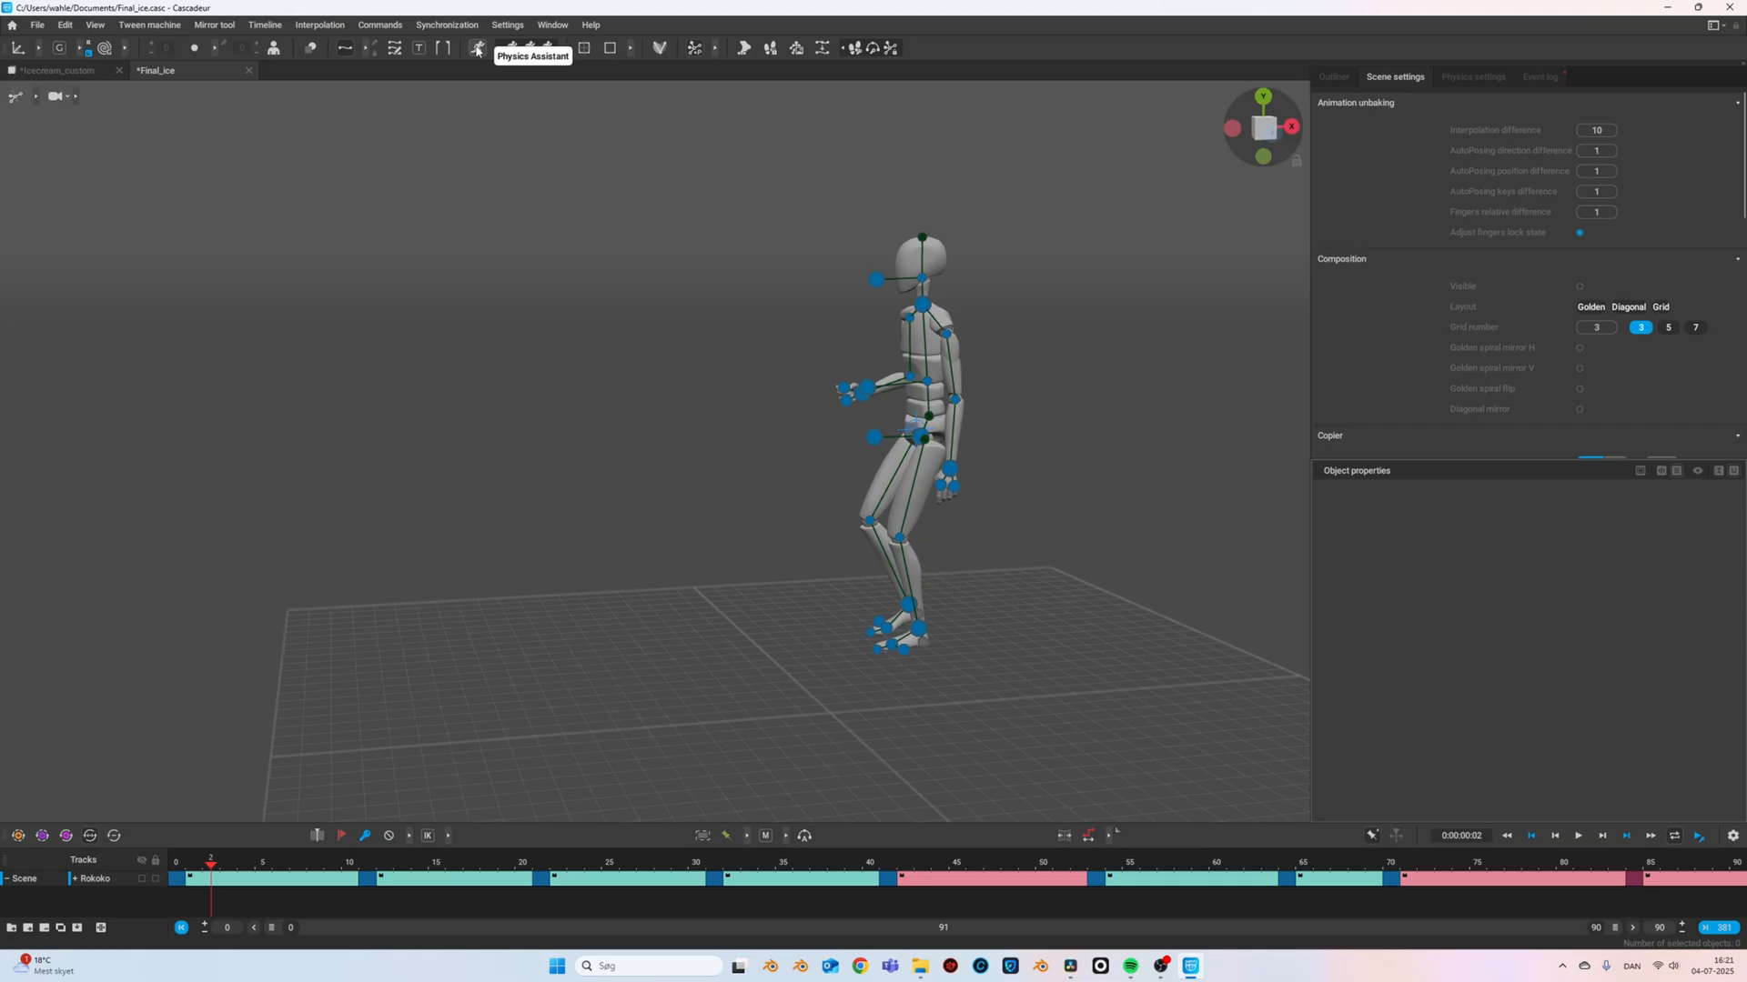
mouse_move(528, 274)
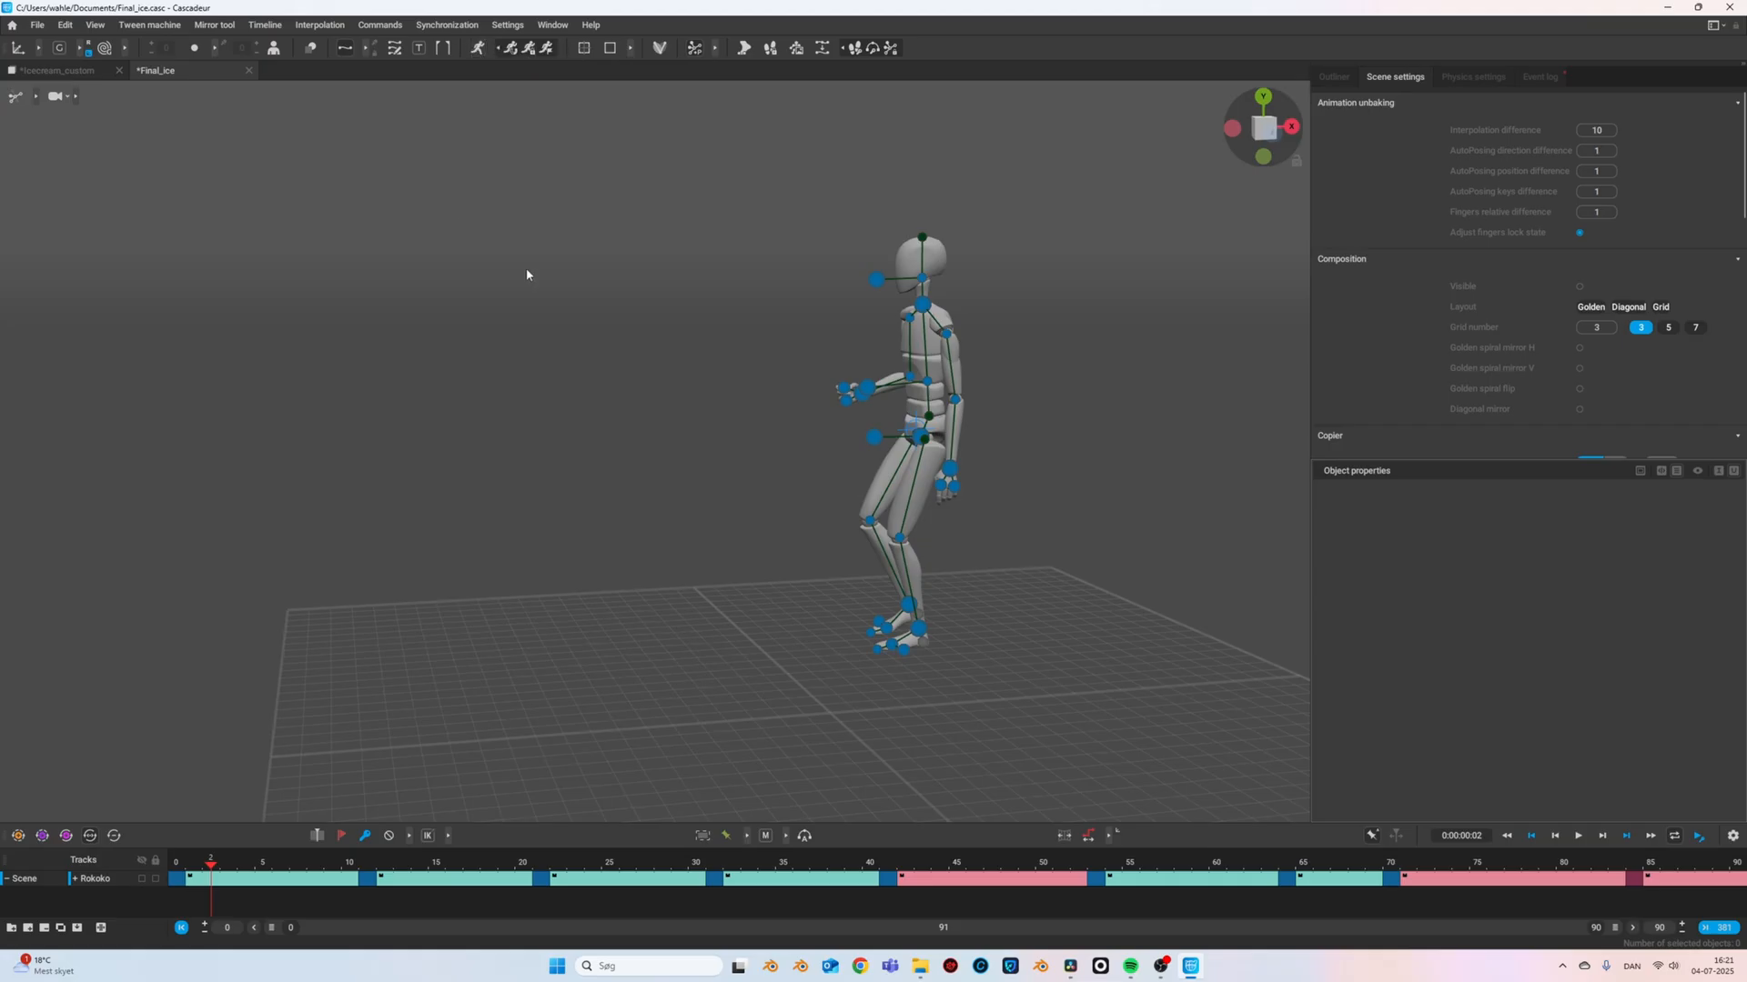
- Adjust AutoPhysics smoothing, compensation and secondary motion strengths on Final_ice and replay
click(475, 48)
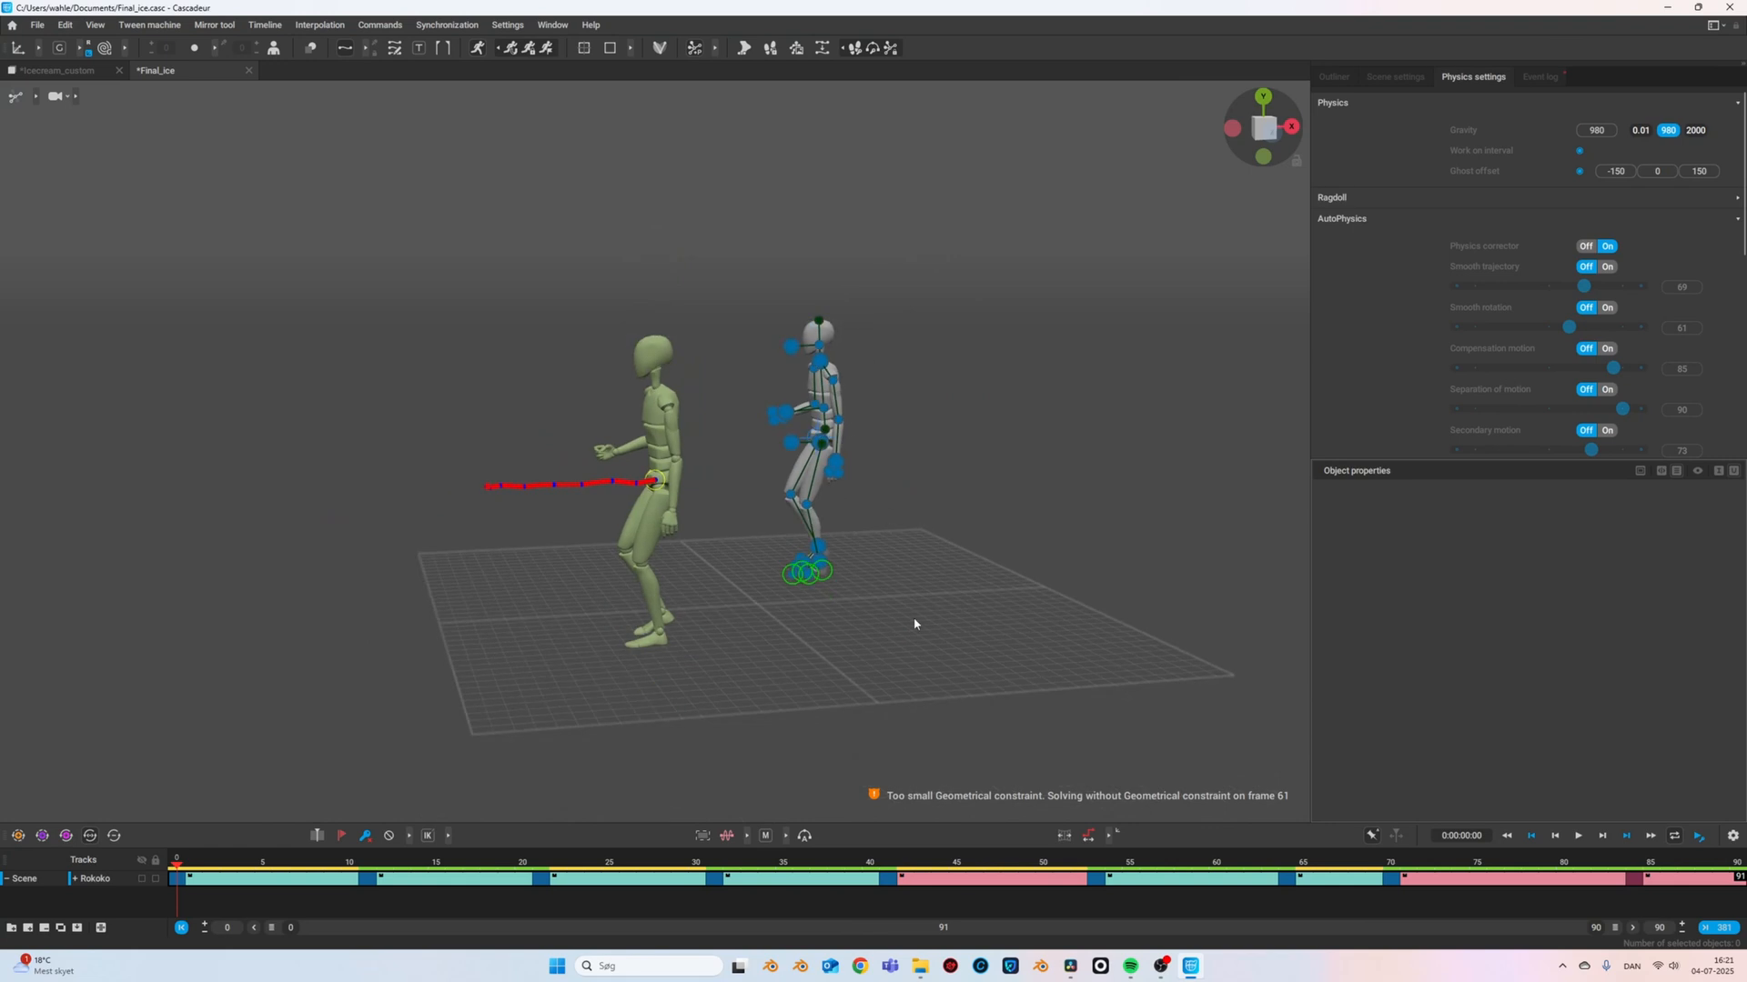
click(1576, 835)
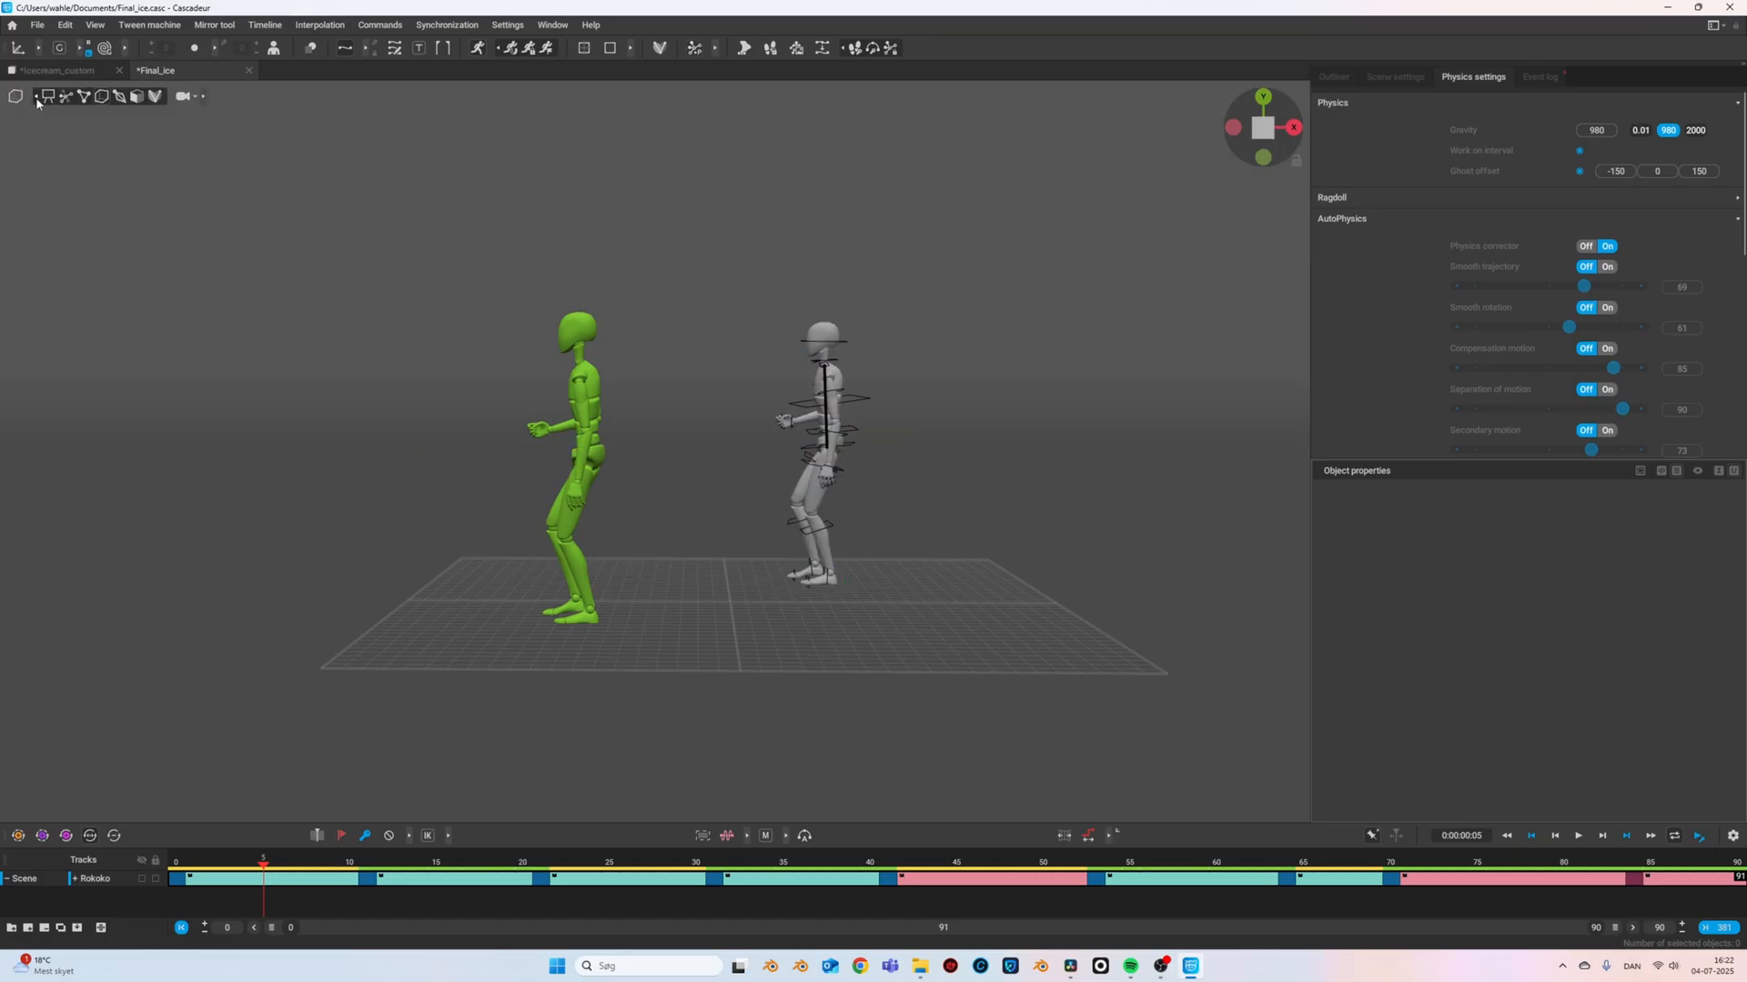
click(1576, 835)
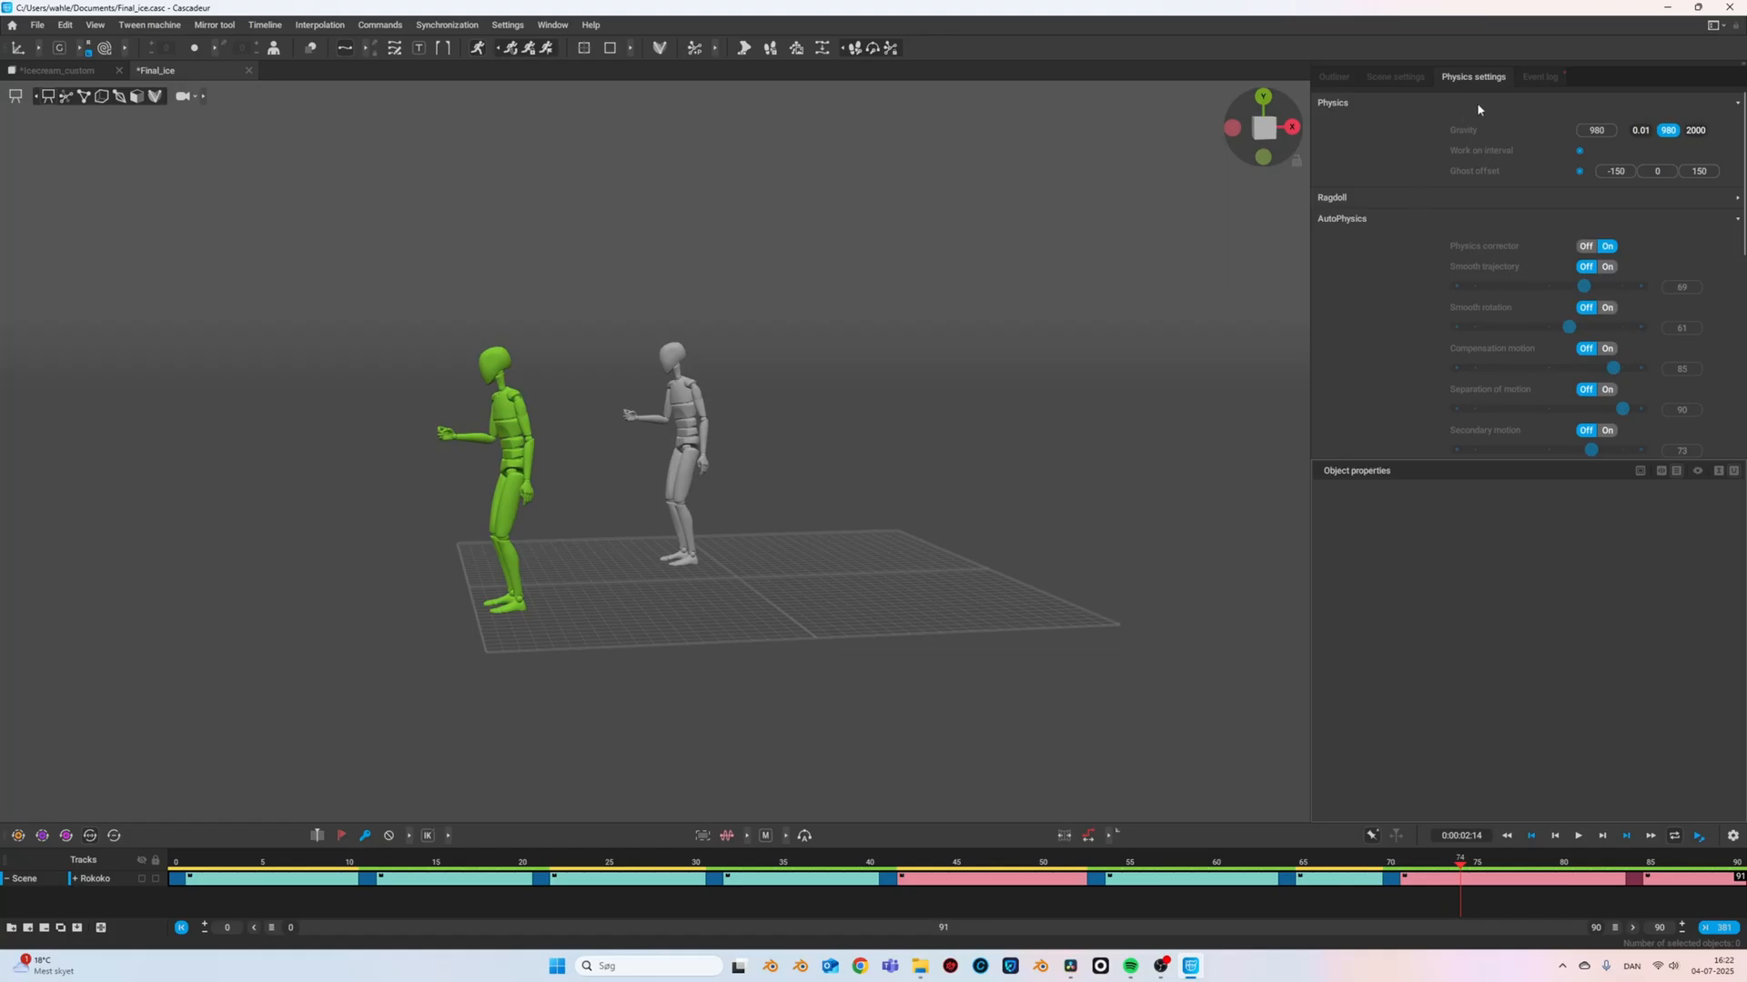
mouse_move(1497, 285)
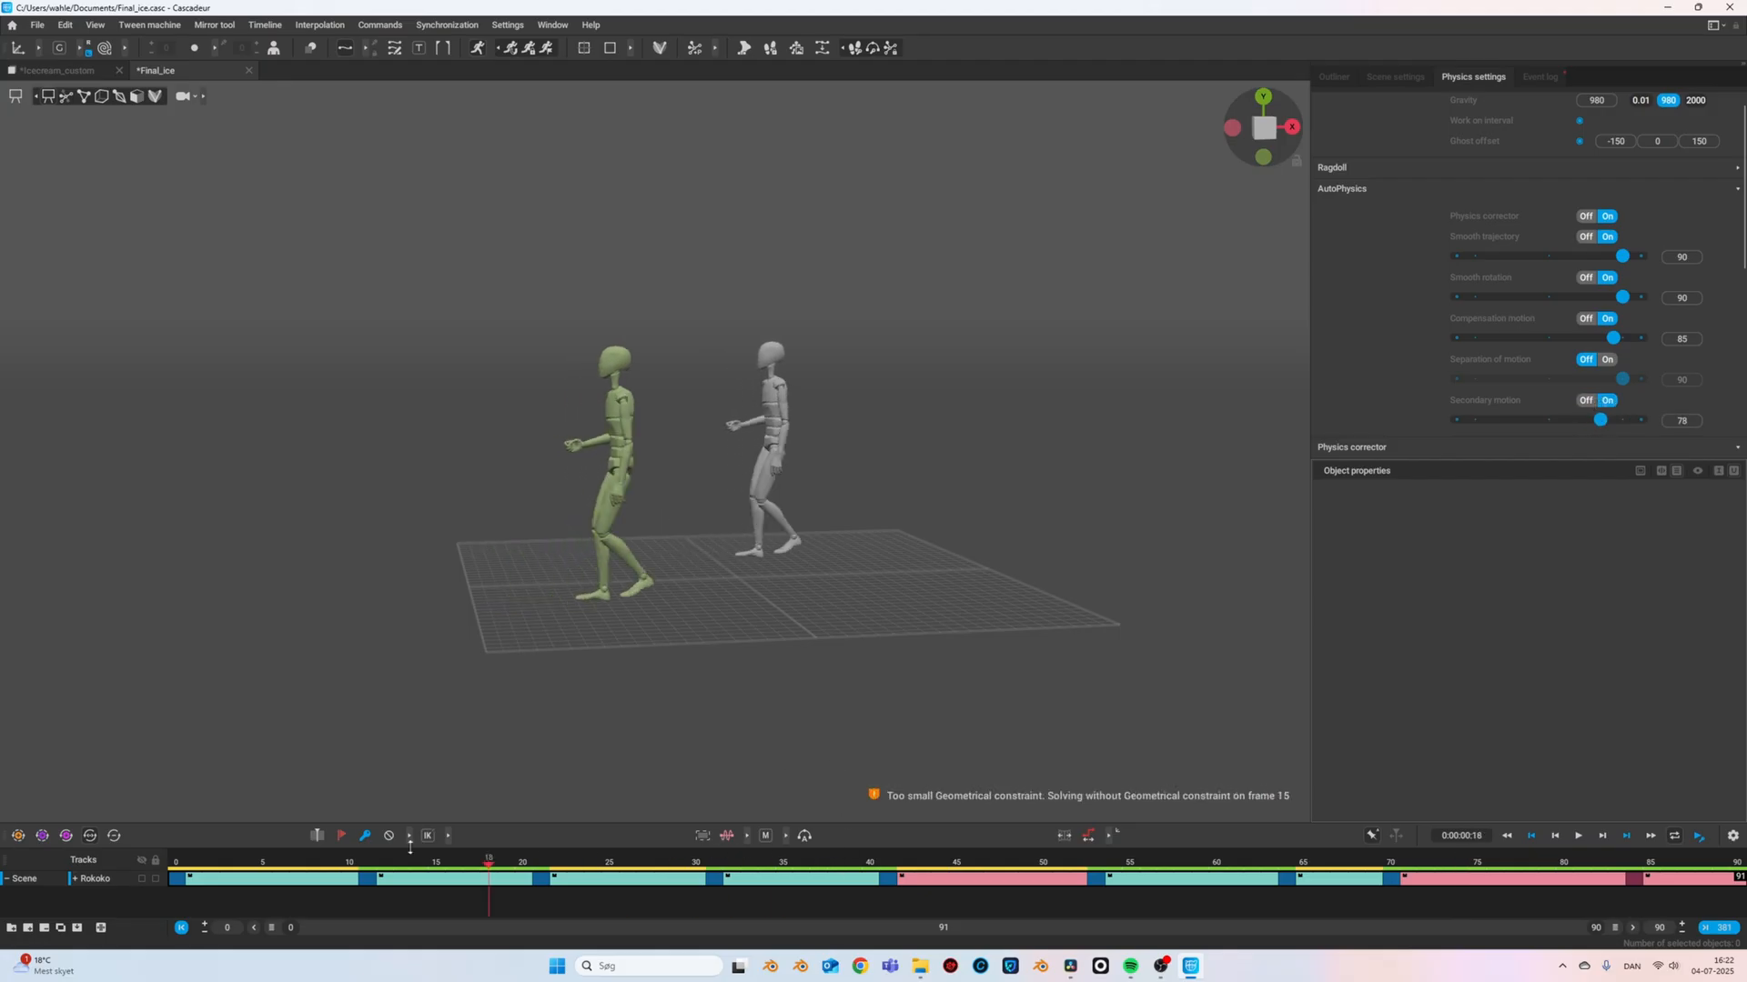
click(1576, 835)
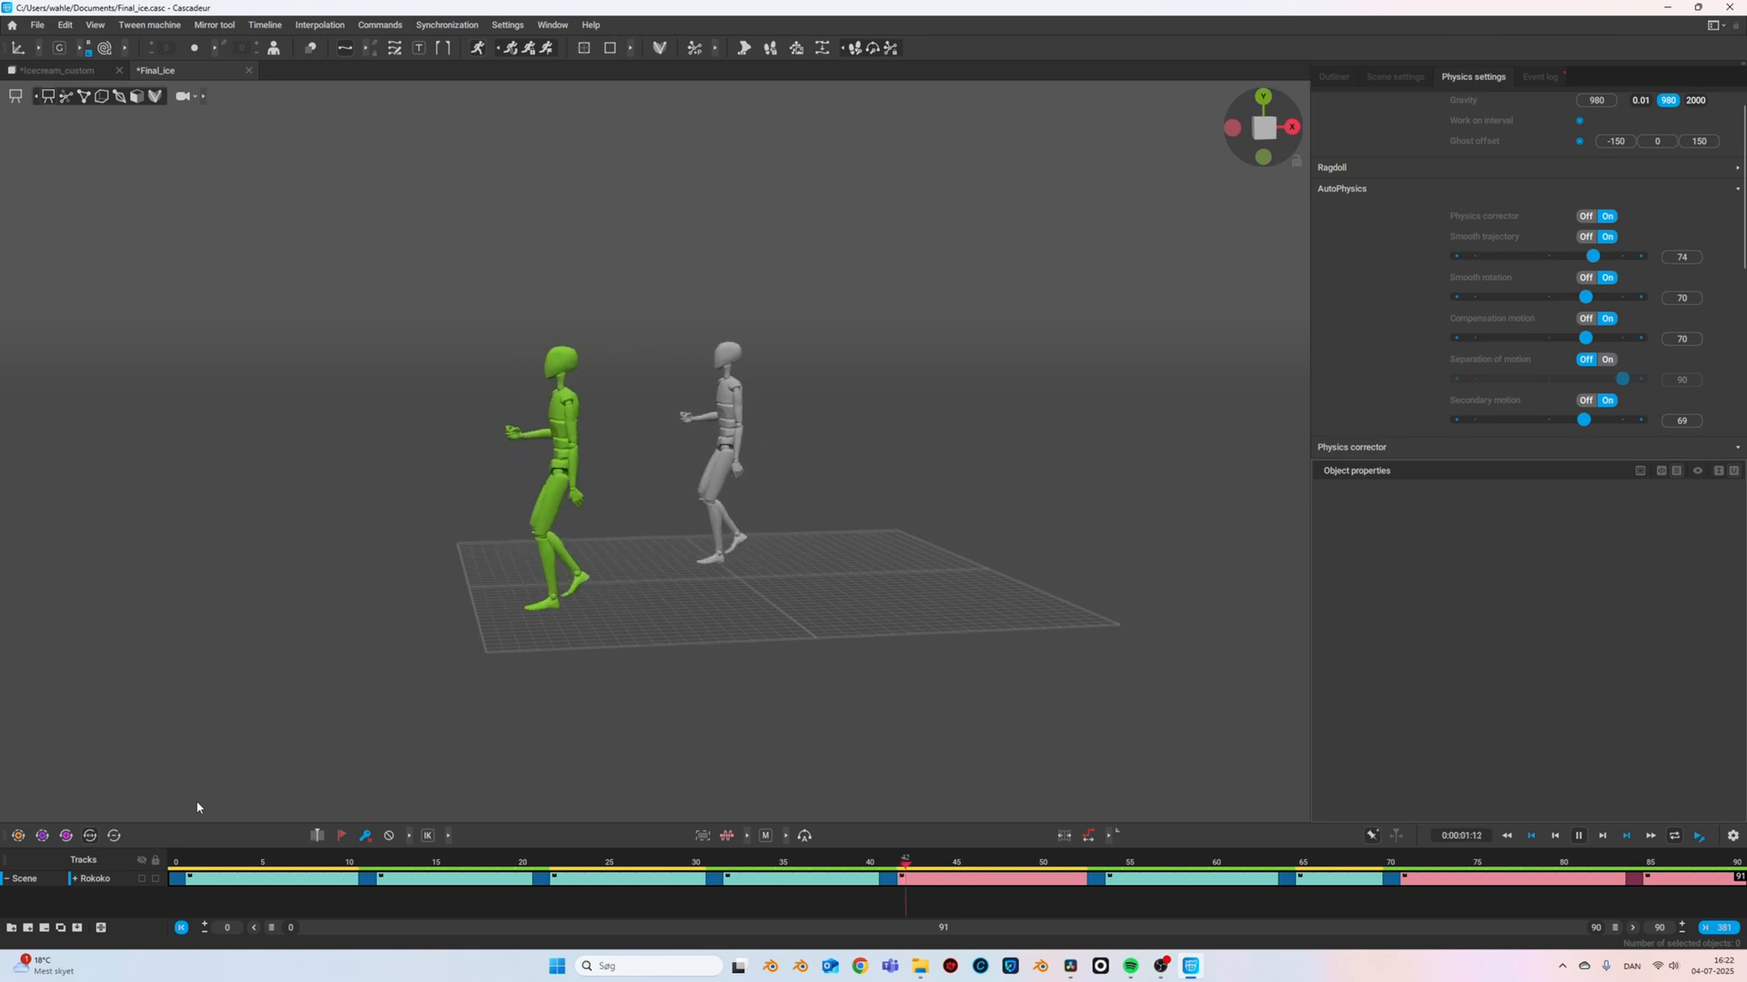
click(1603, 835)
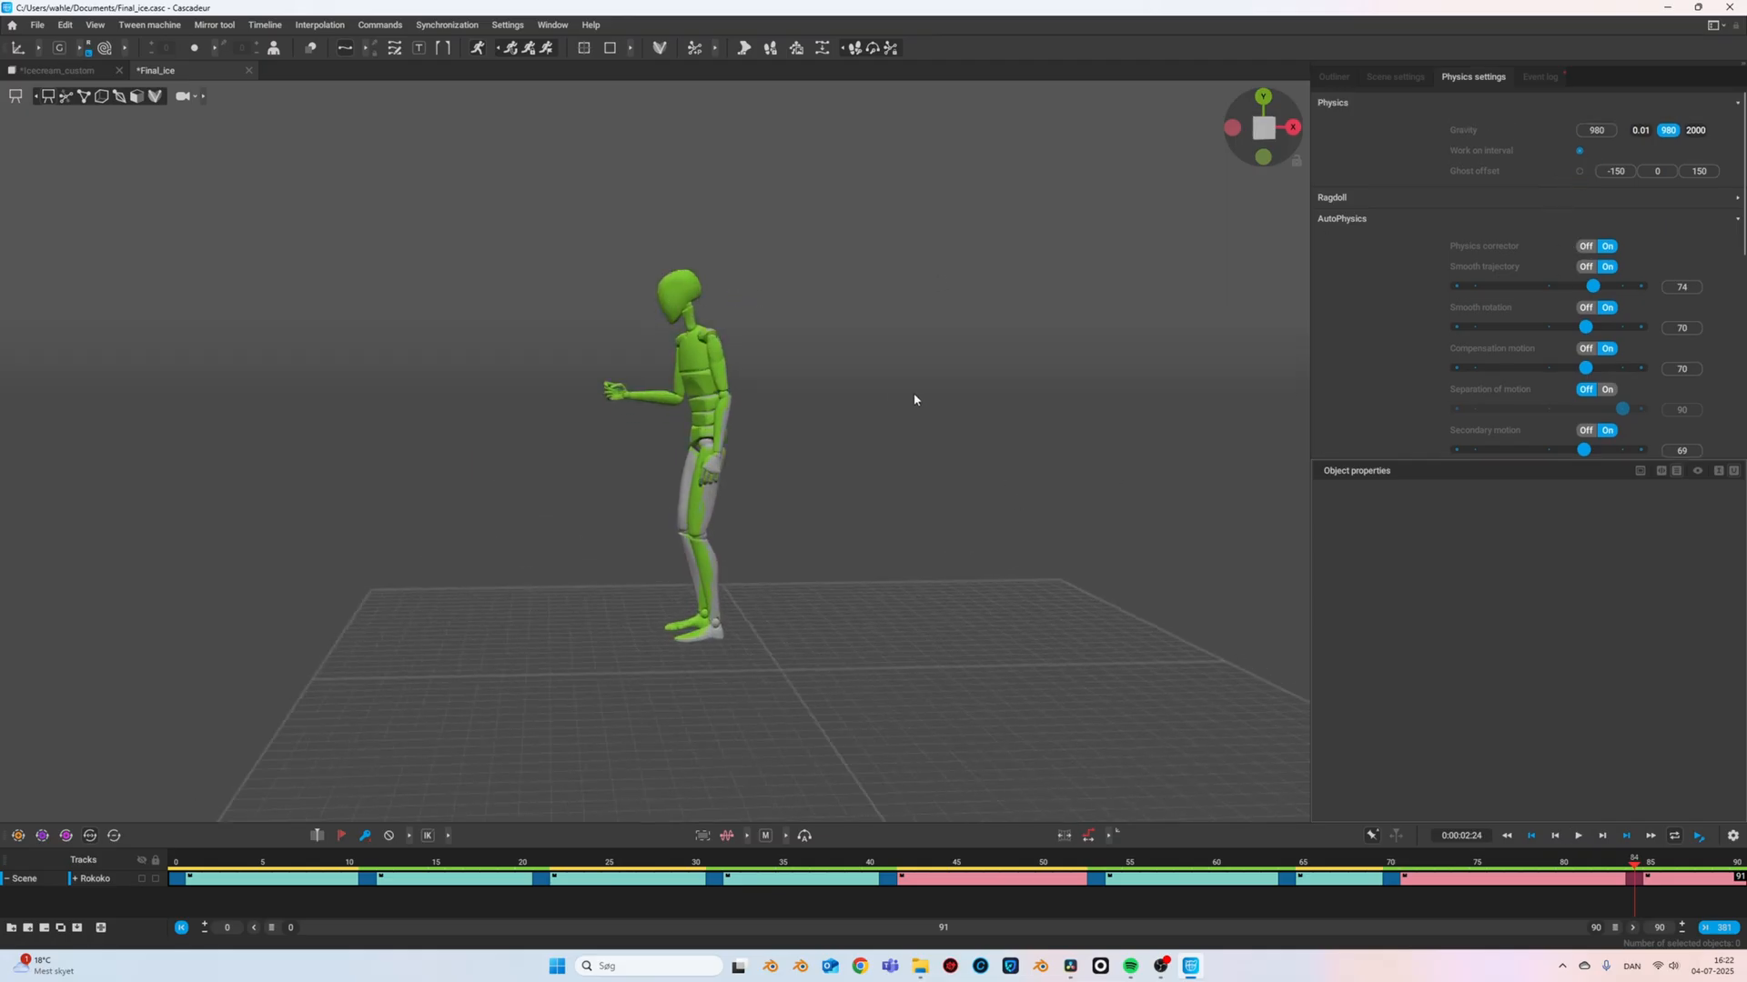
click(1576, 835)
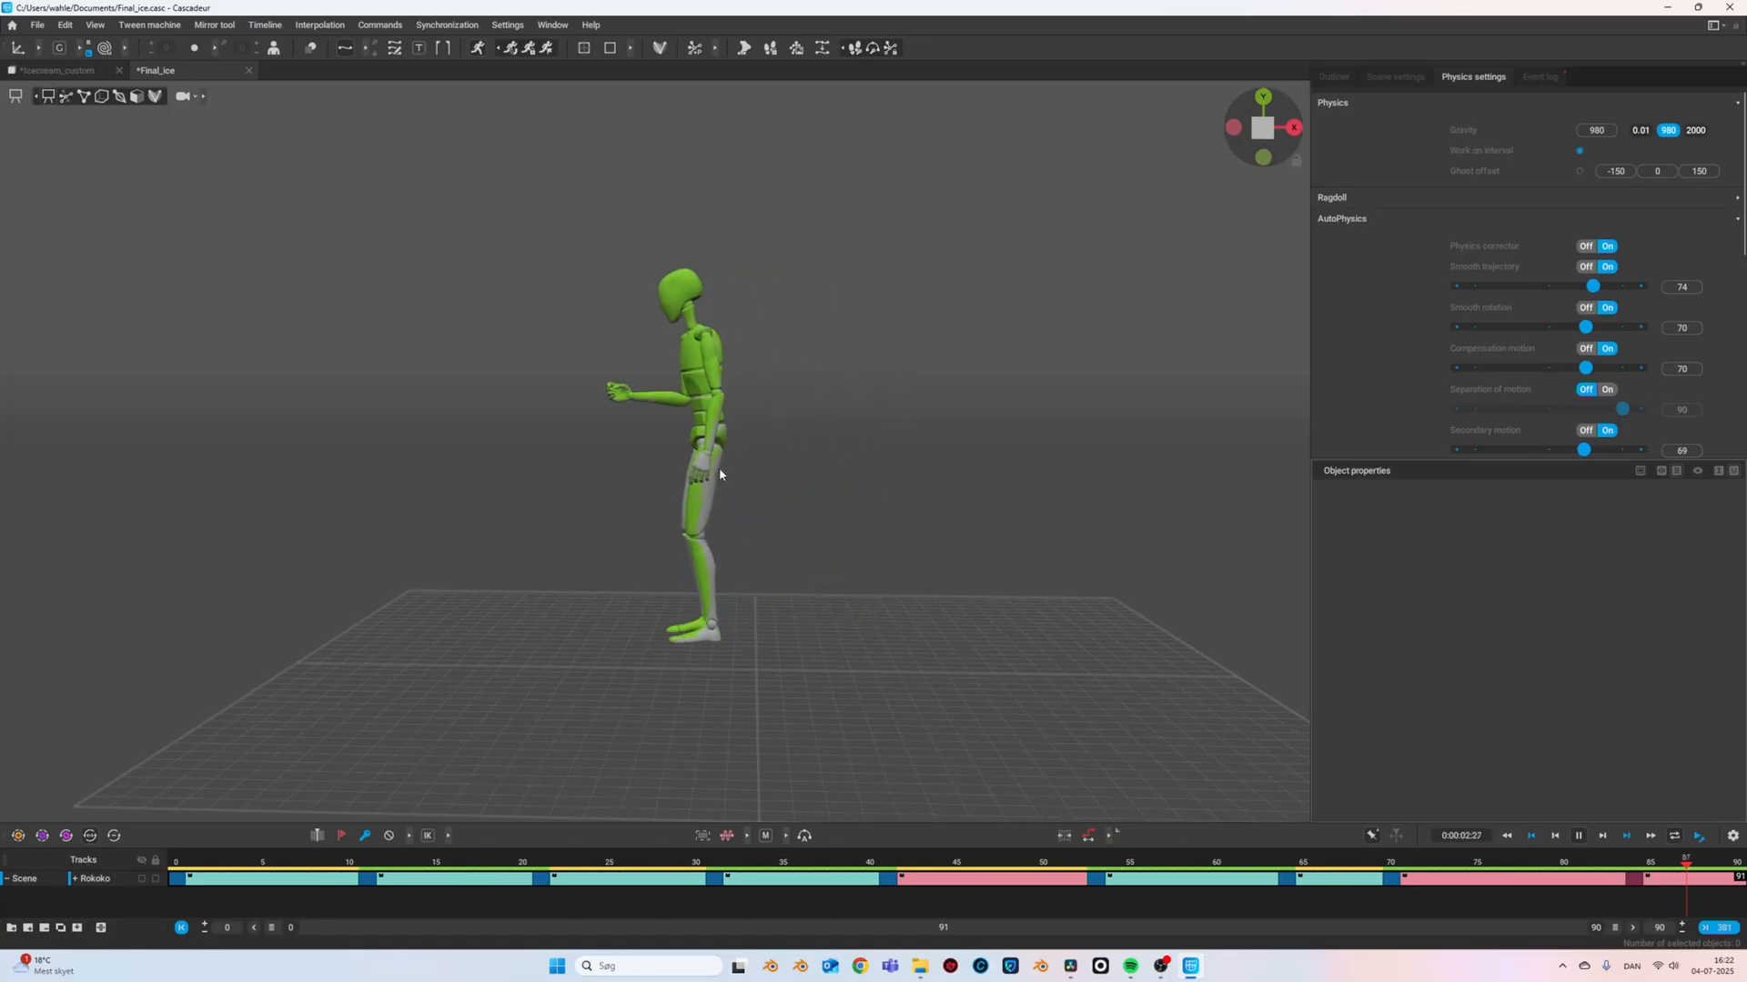
click(1164, 861)
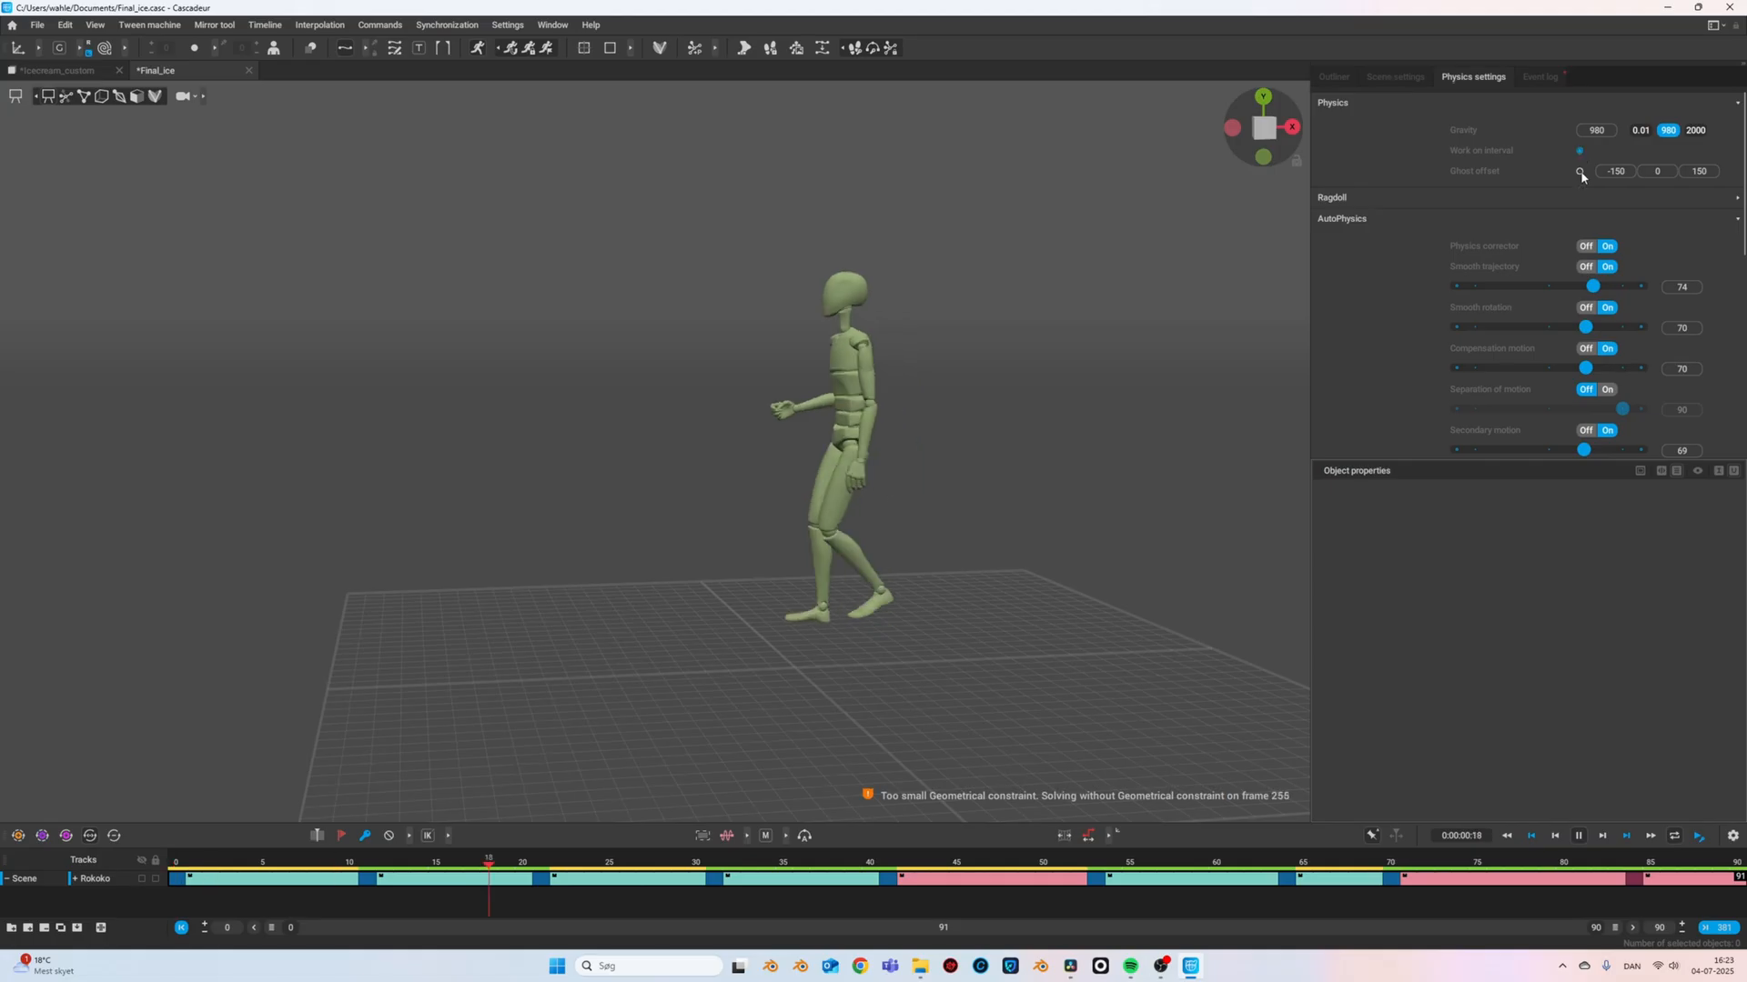
- Open the Paul_rokoko scene, add its mapped rig elements and generate the rig
click(38, 24)
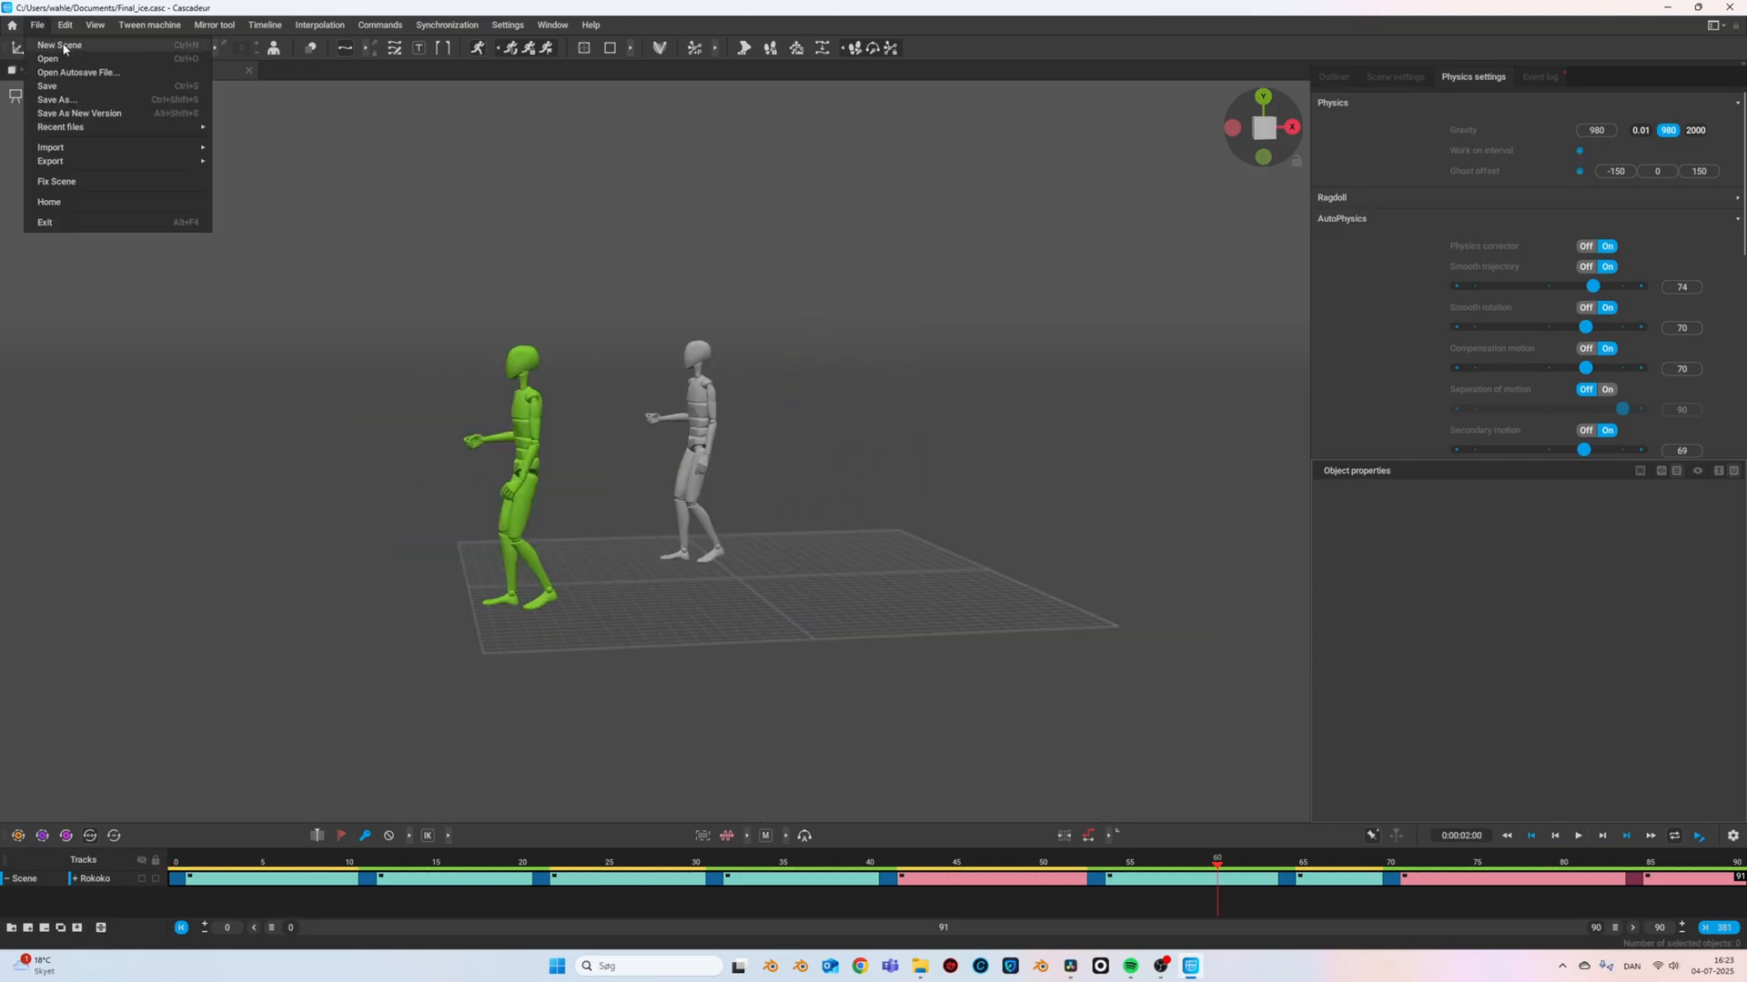
click(58, 44)
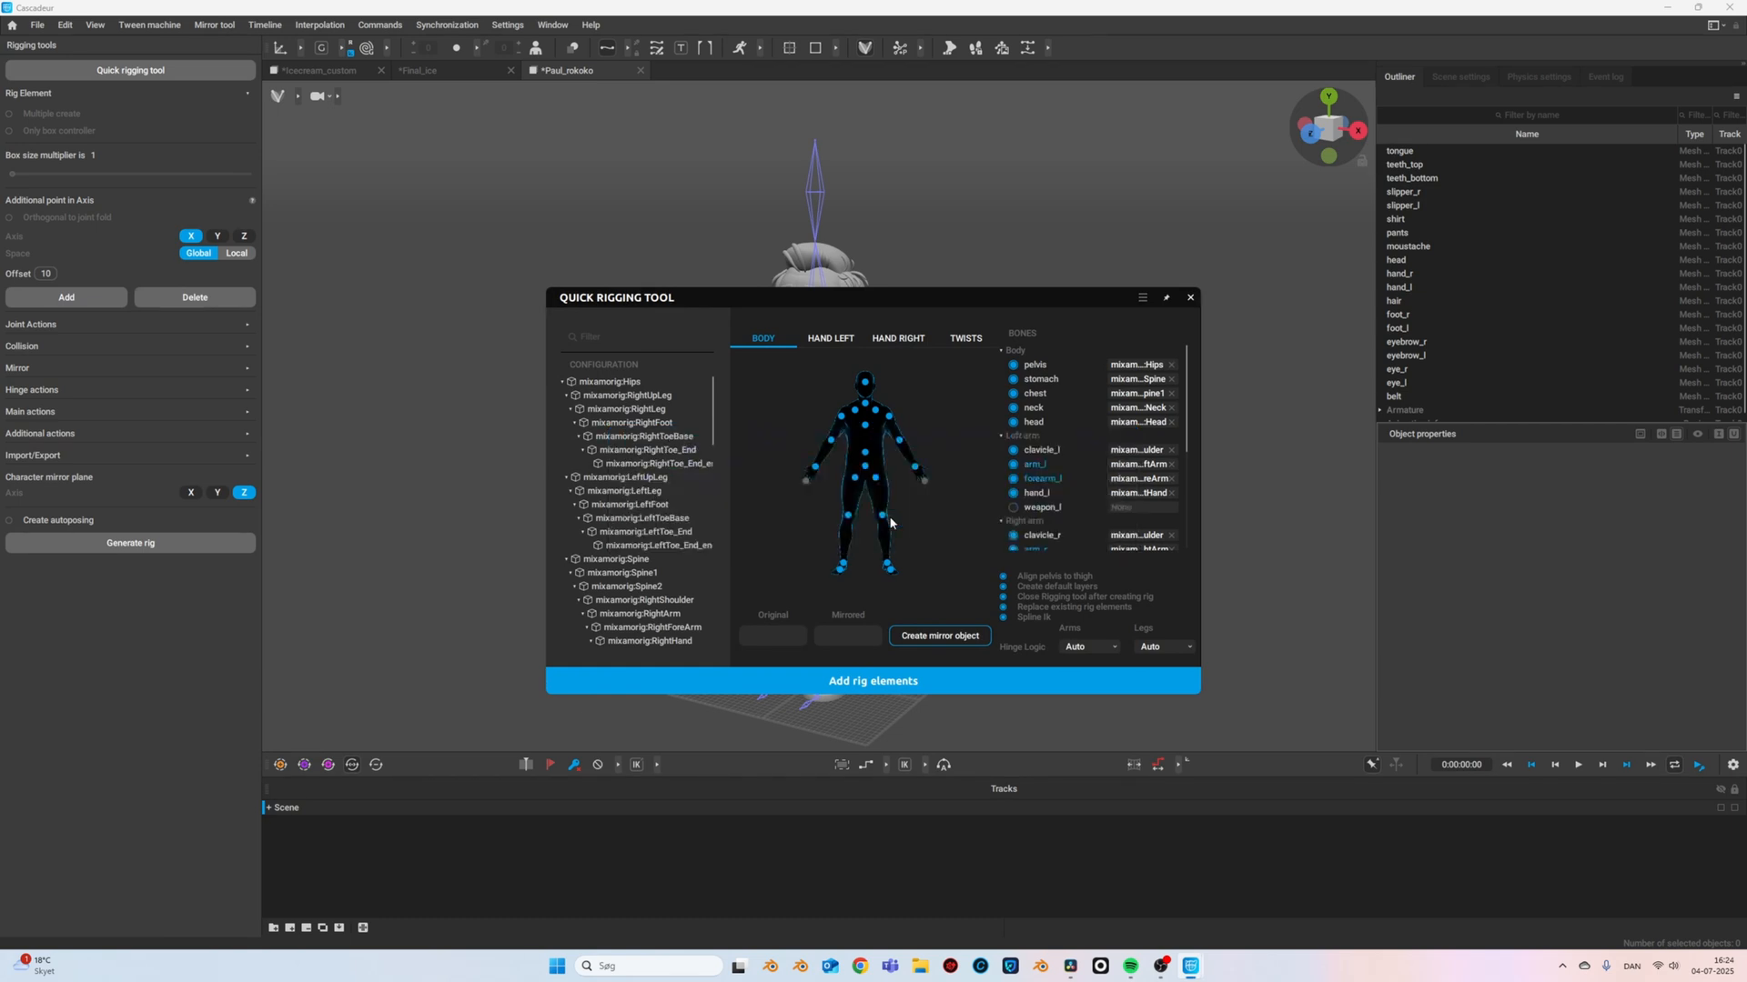
click(872, 681)
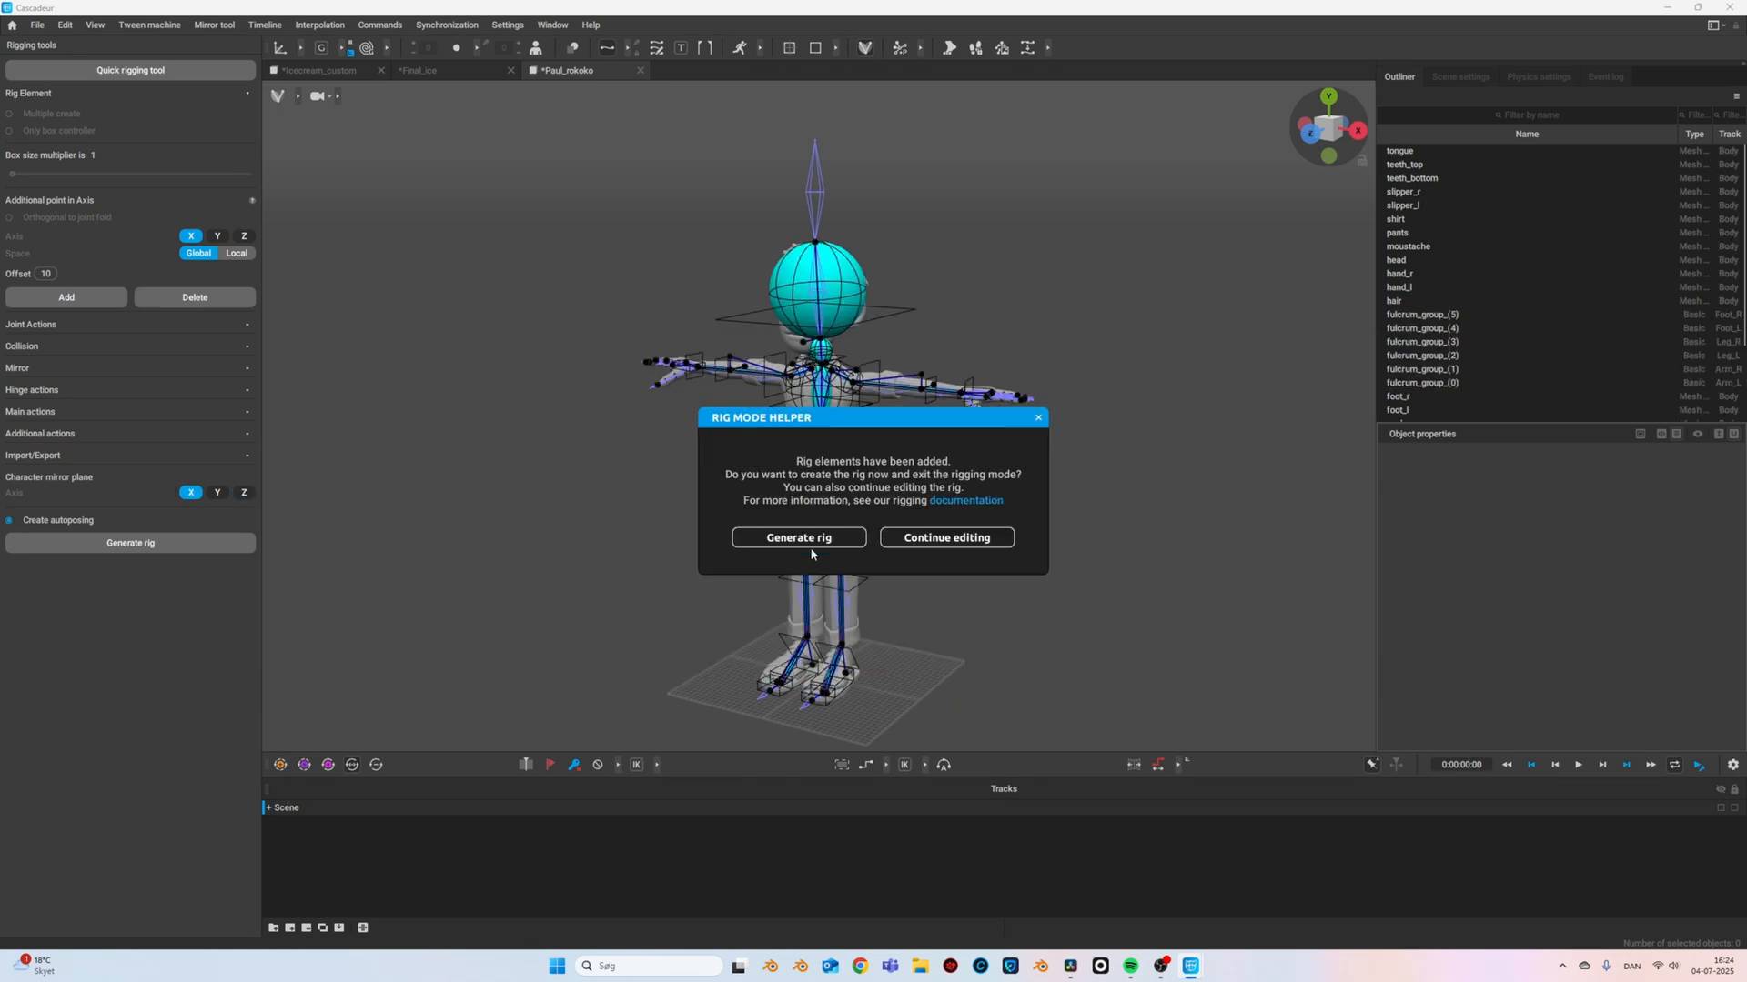
click(797, 537)
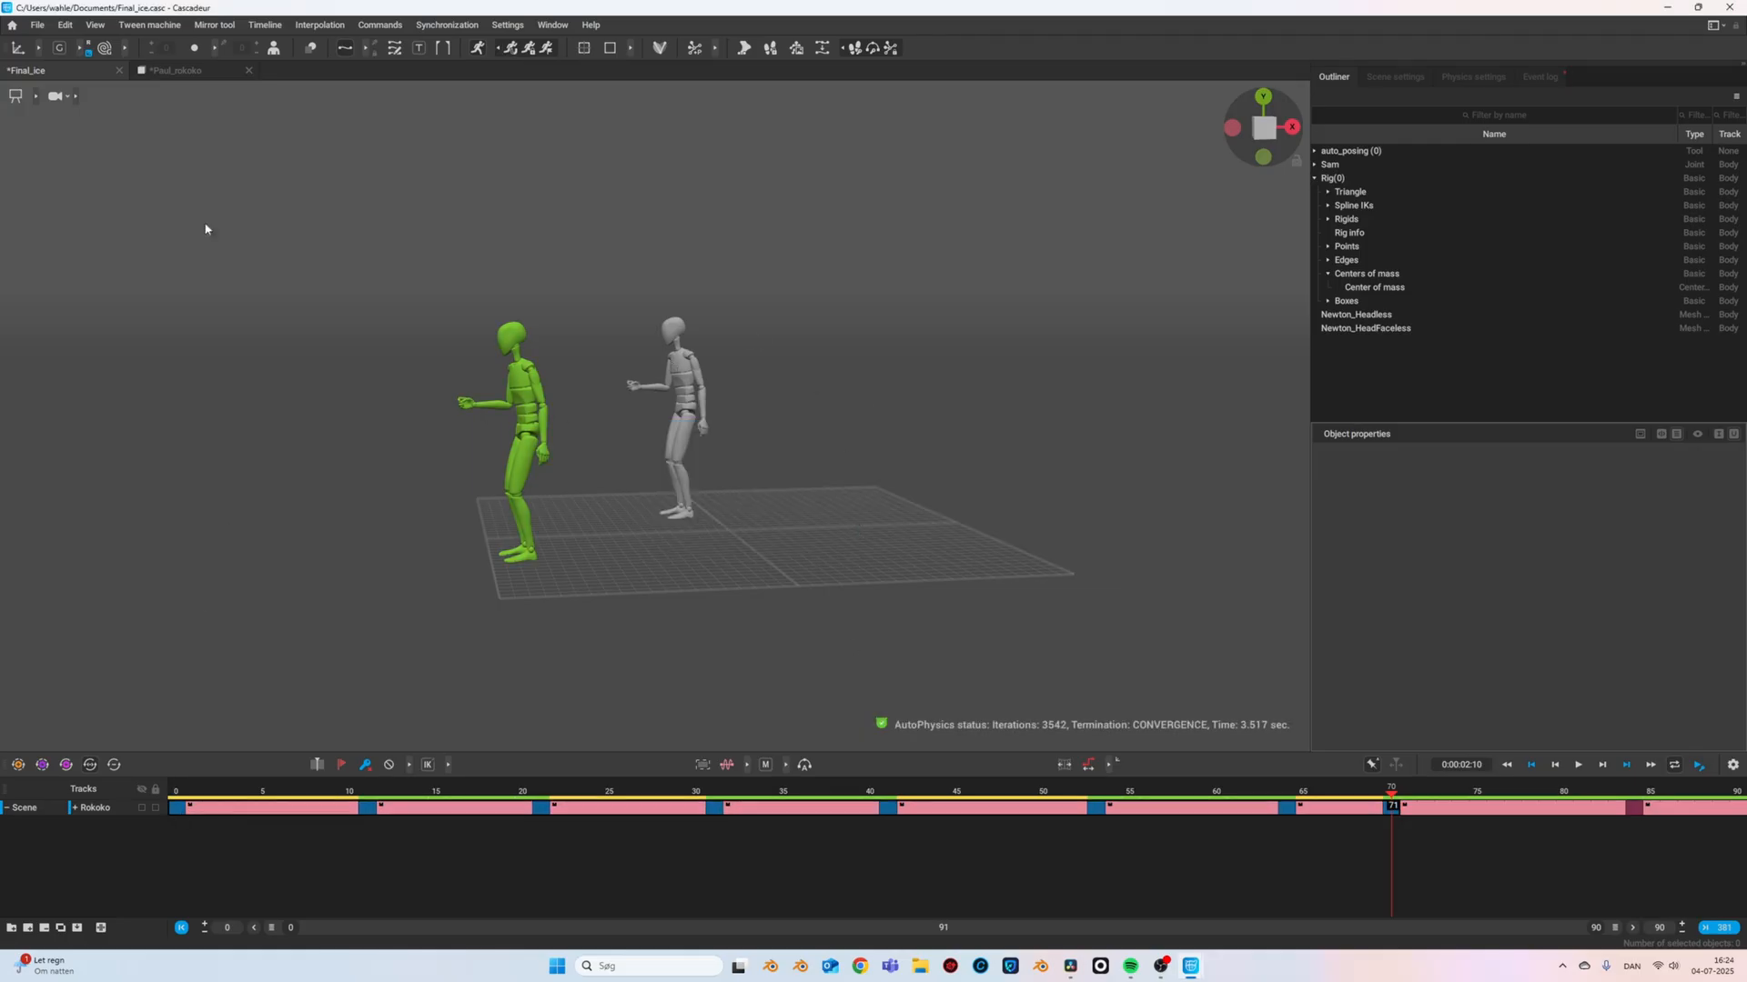
- Retargeting Copy the Final_ice animation and switch to the Paul_rokoko scene
click(65, 23)
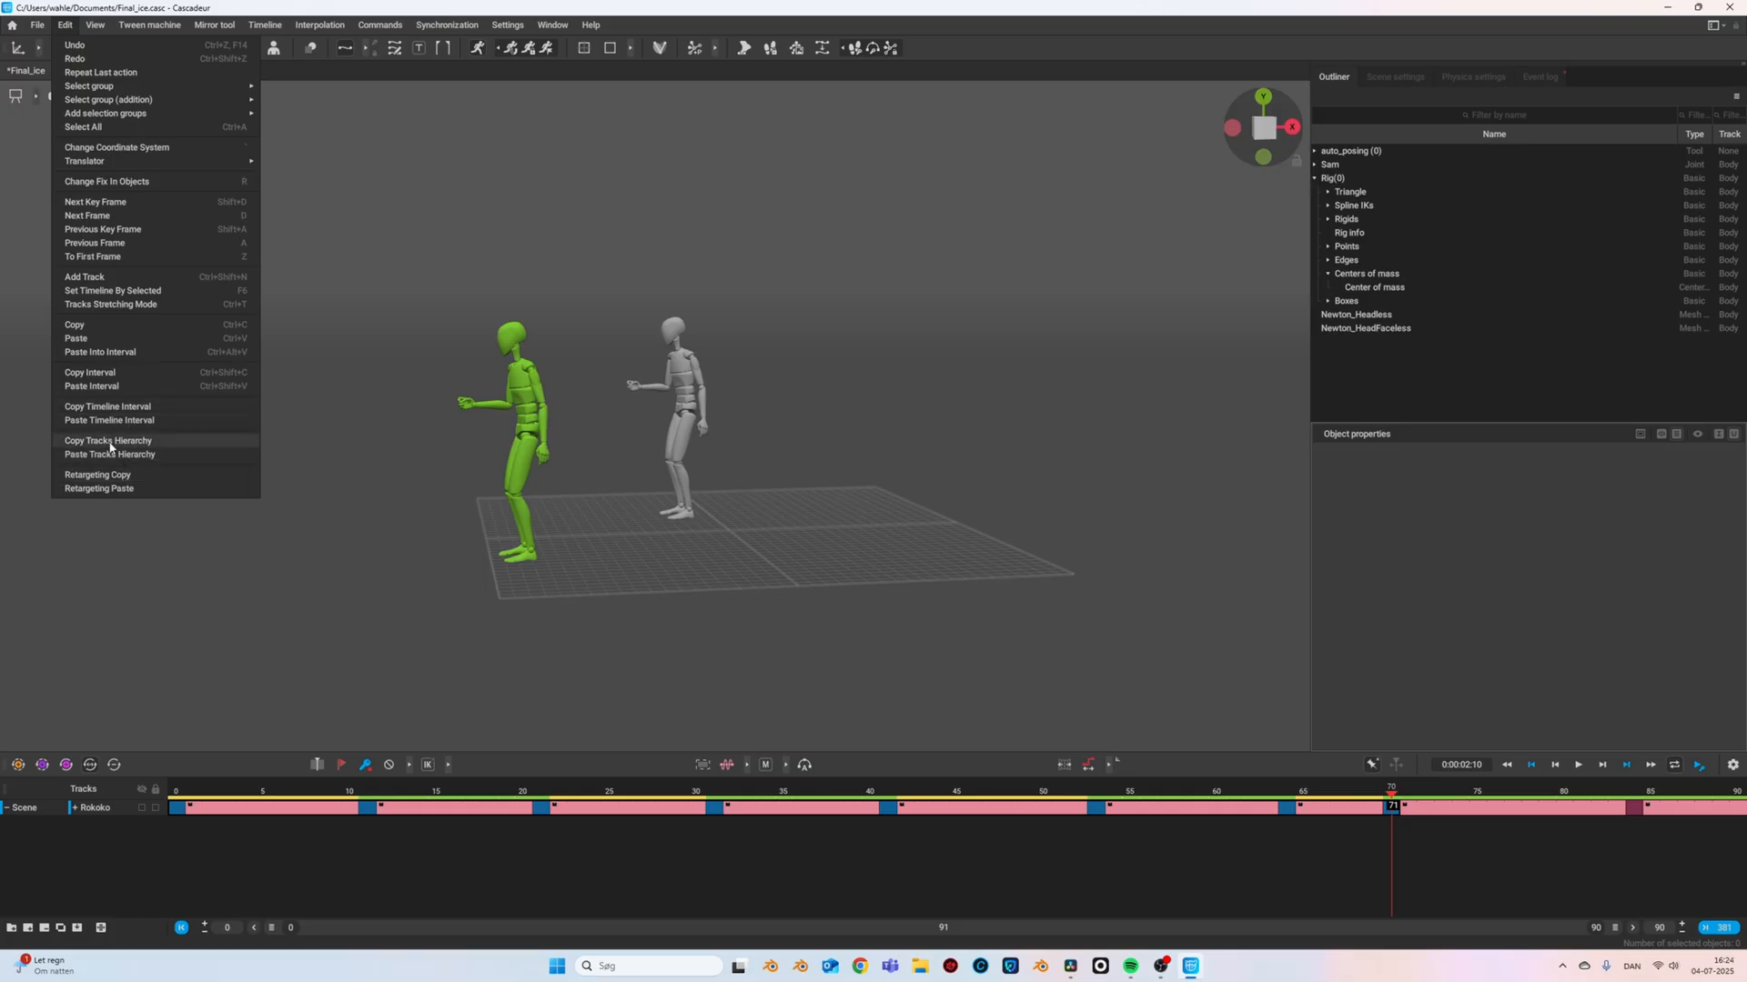
click(96, 475)
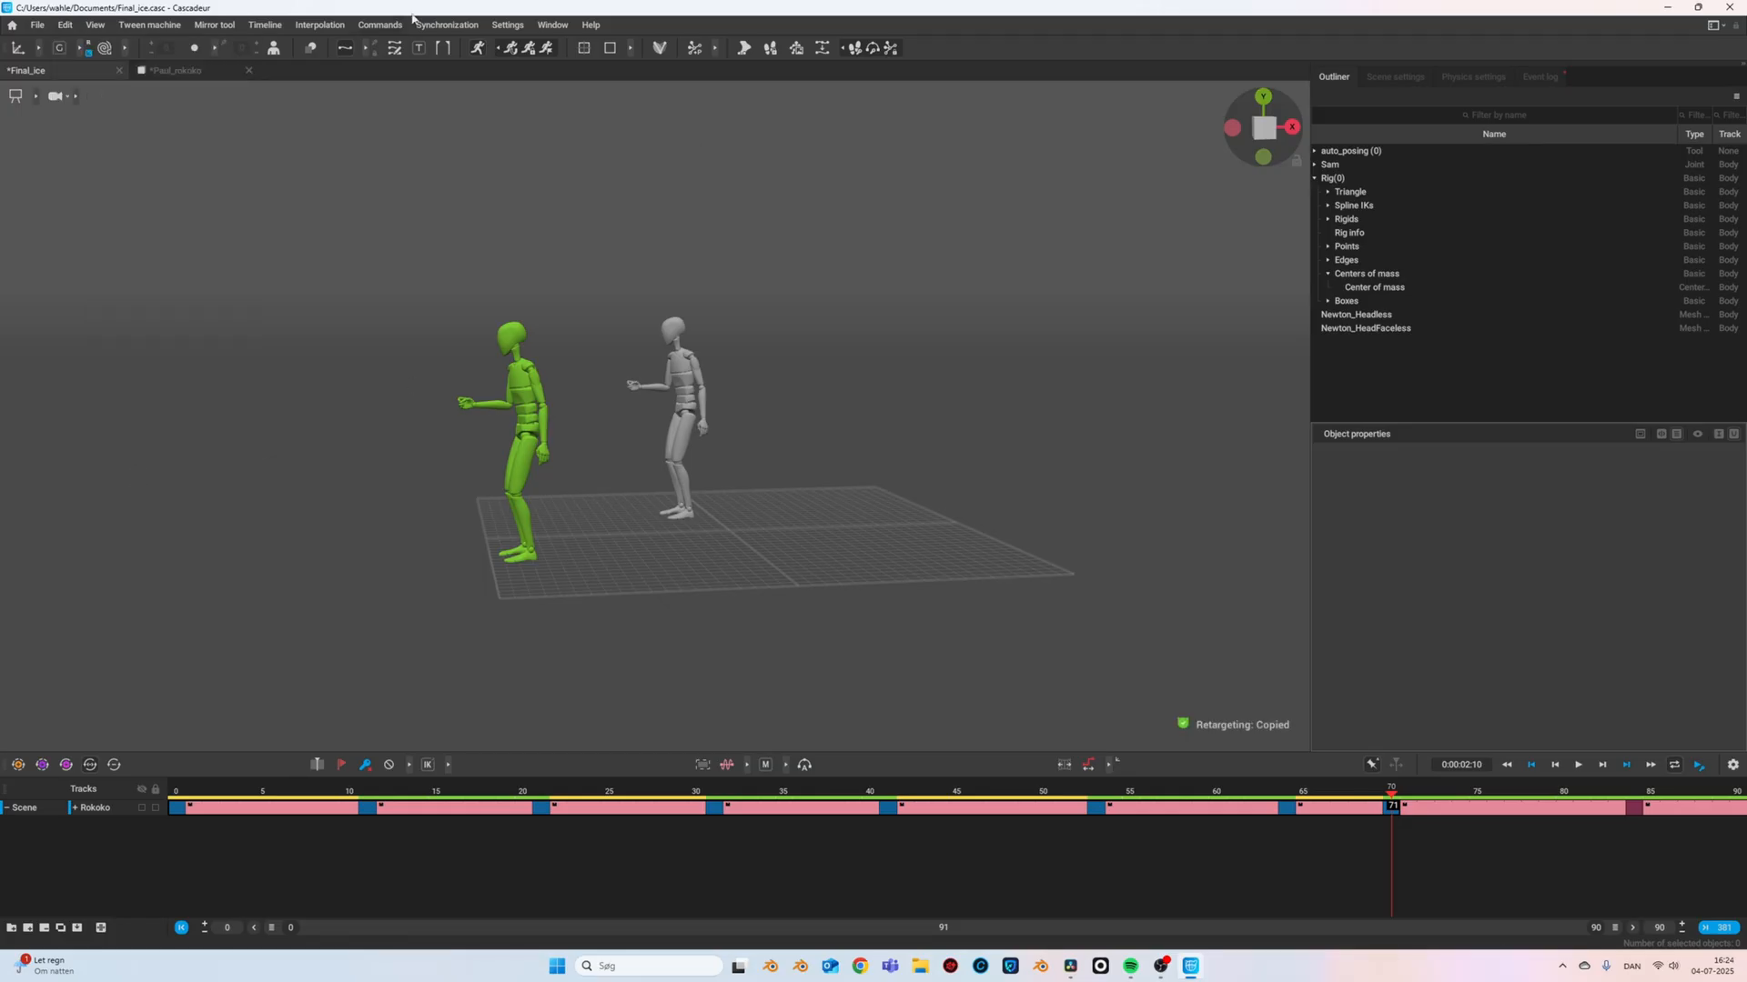
click(174, 71)
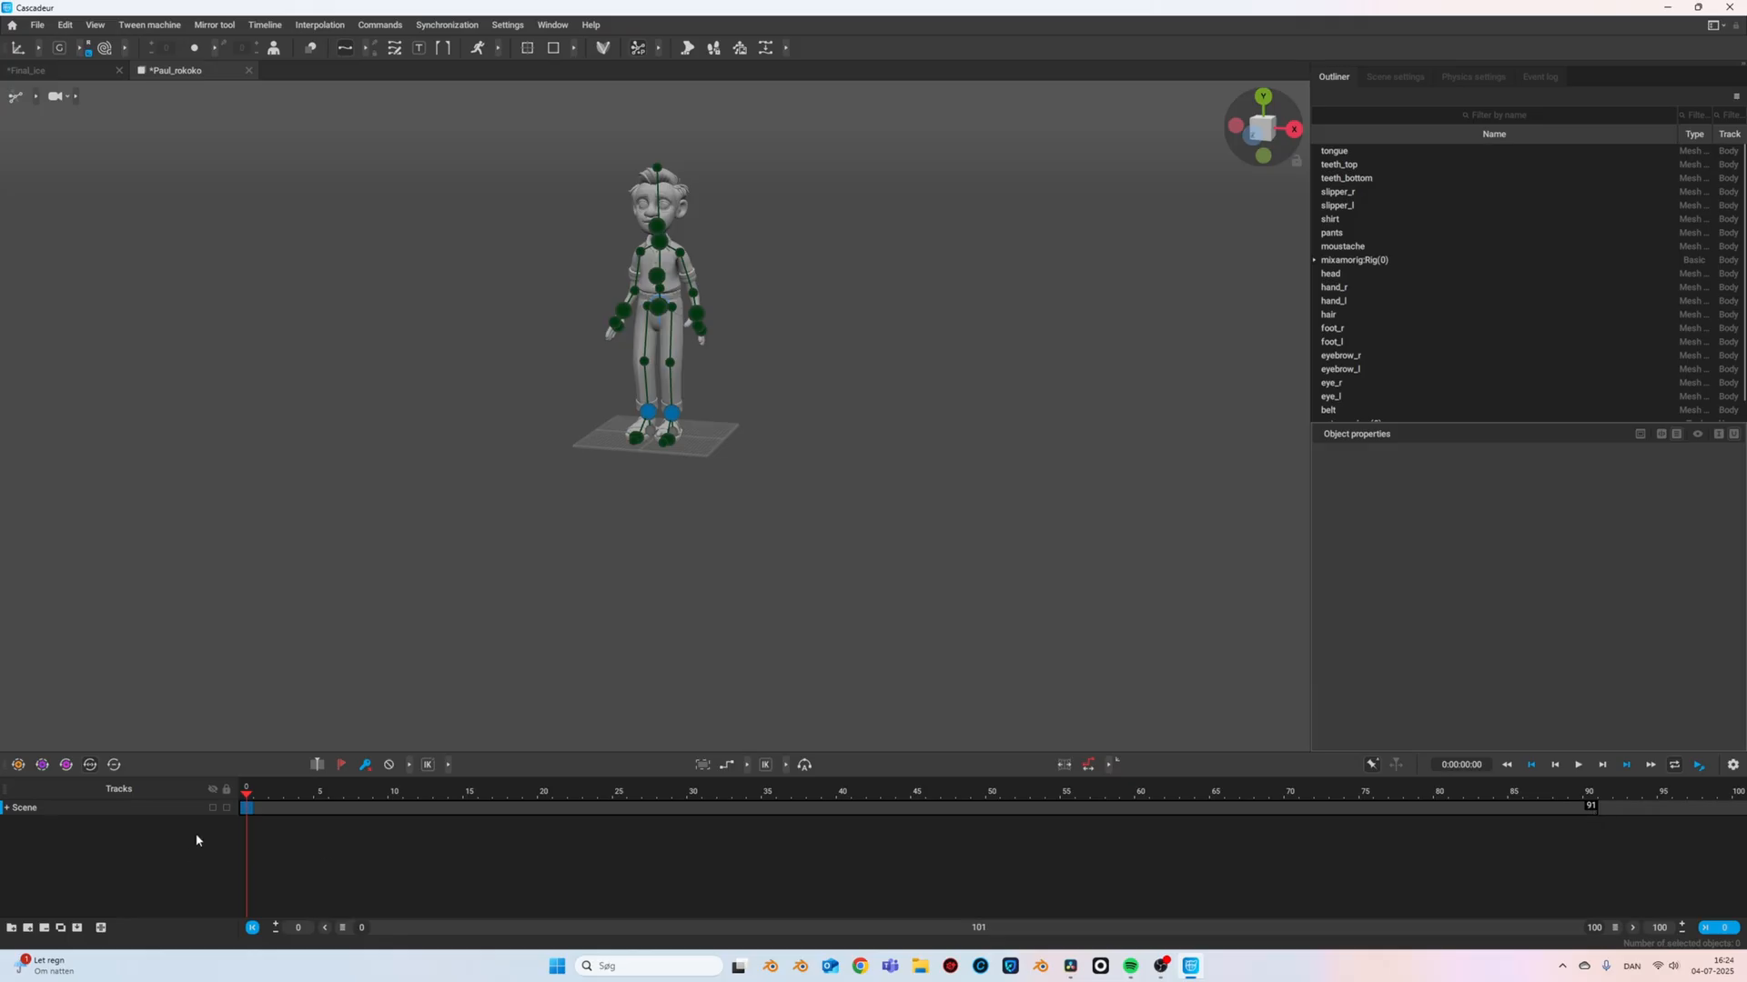
click(63, 24)
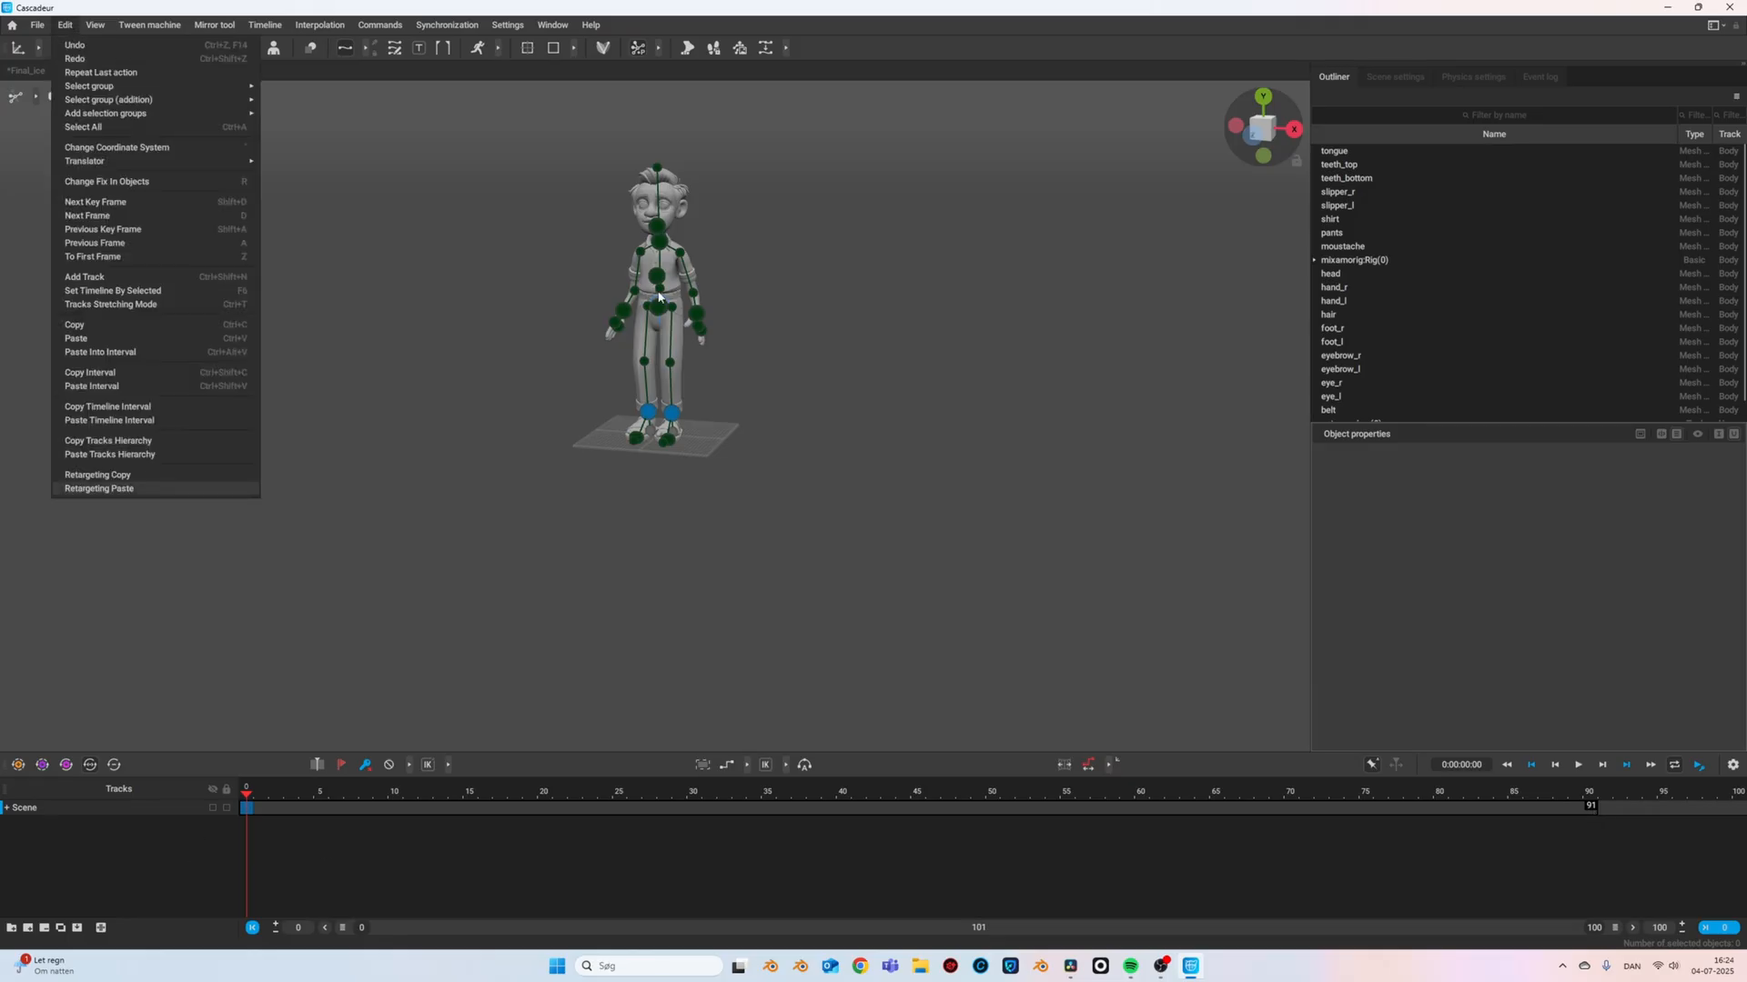
- Retargeting Paste the walk onto Paul_rokoko and play its 70-frame timeline
click(98, 487)
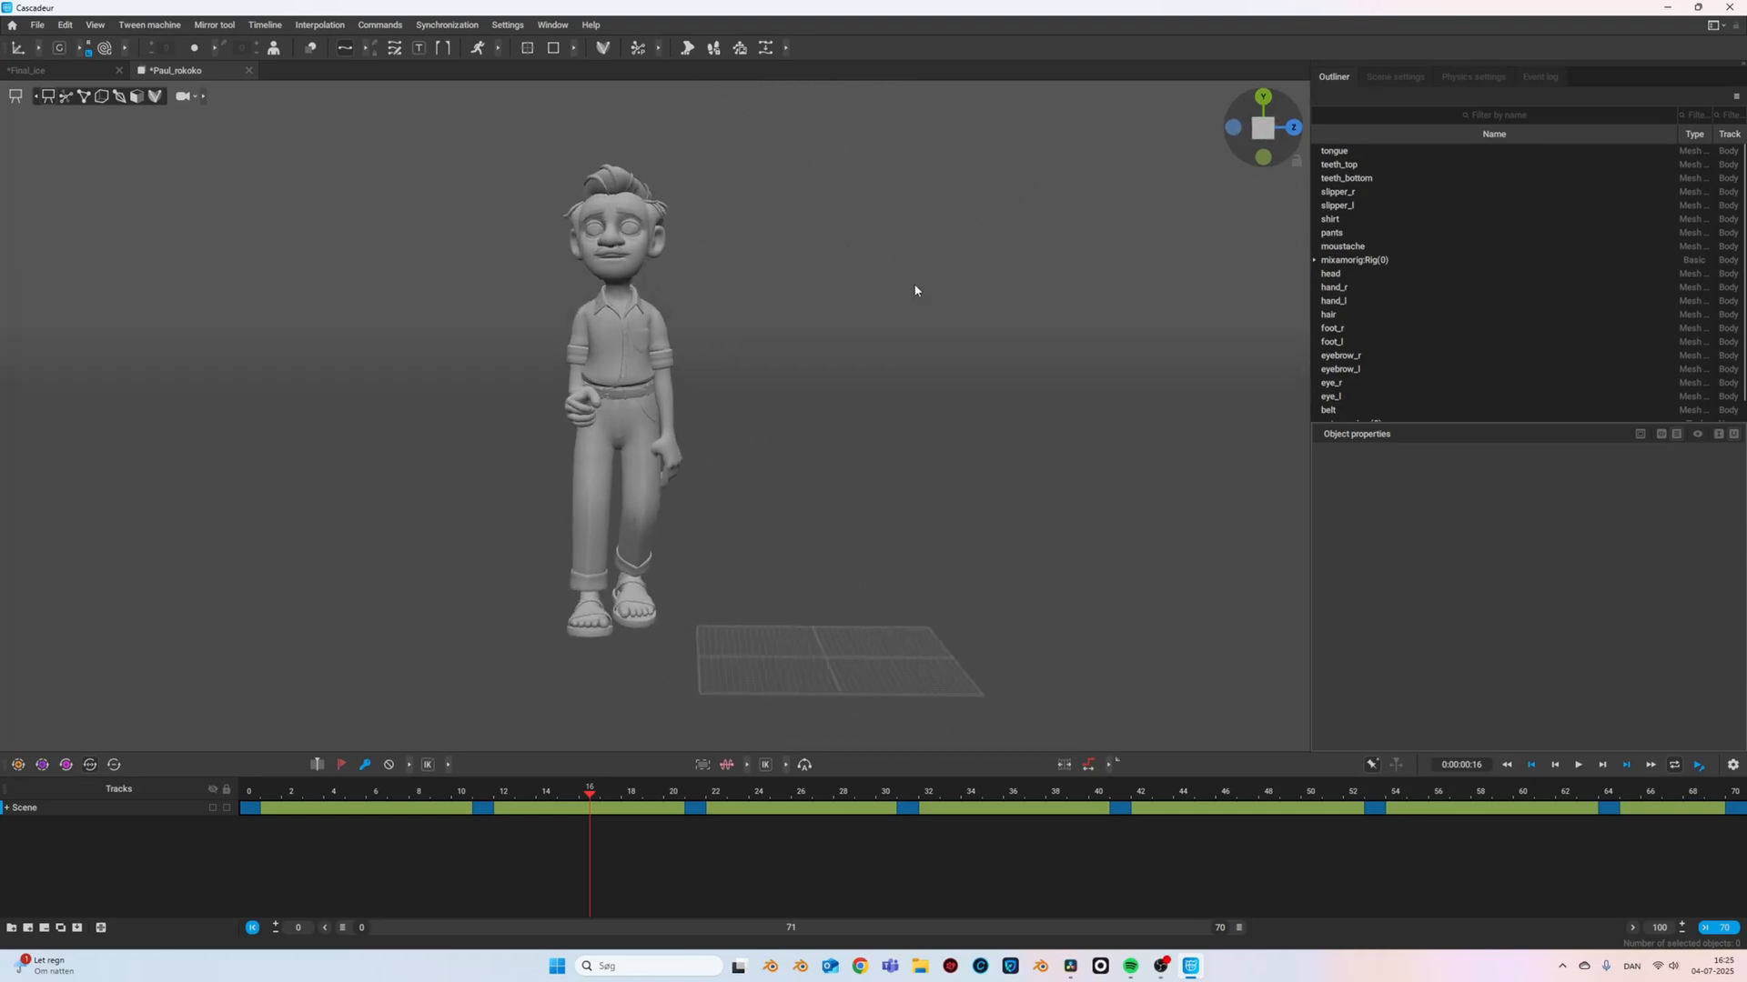
mouse_move(509, 795)
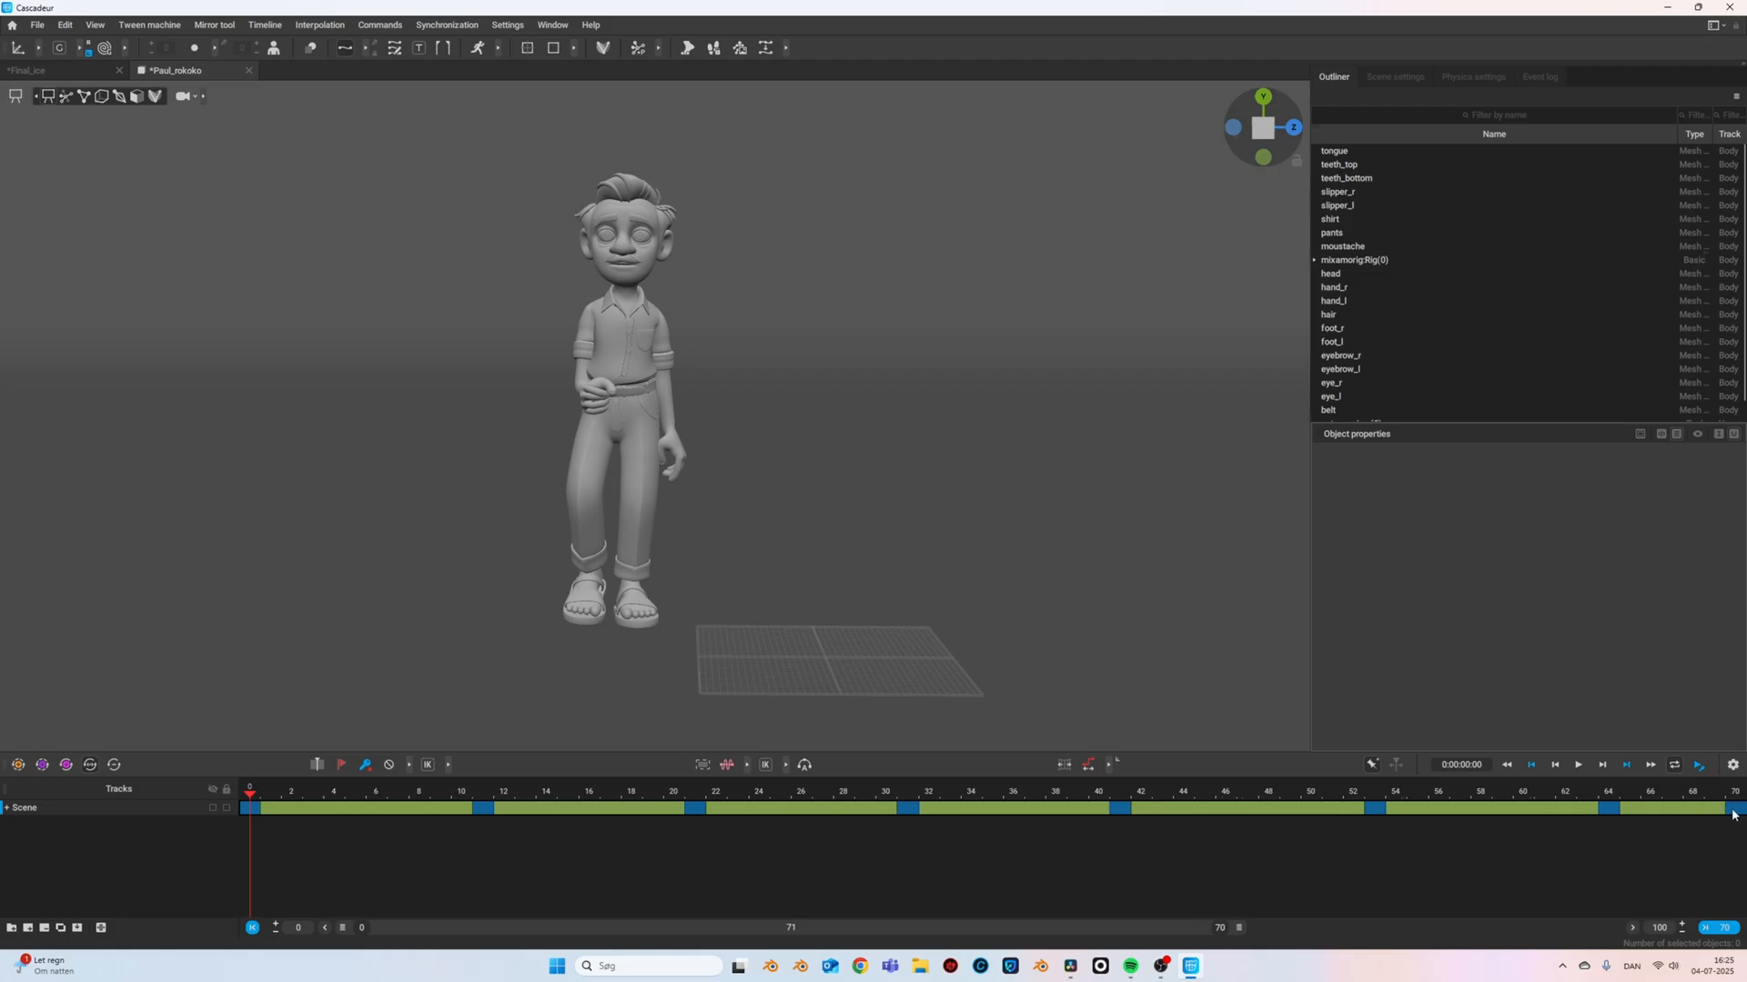
click(249, 807)
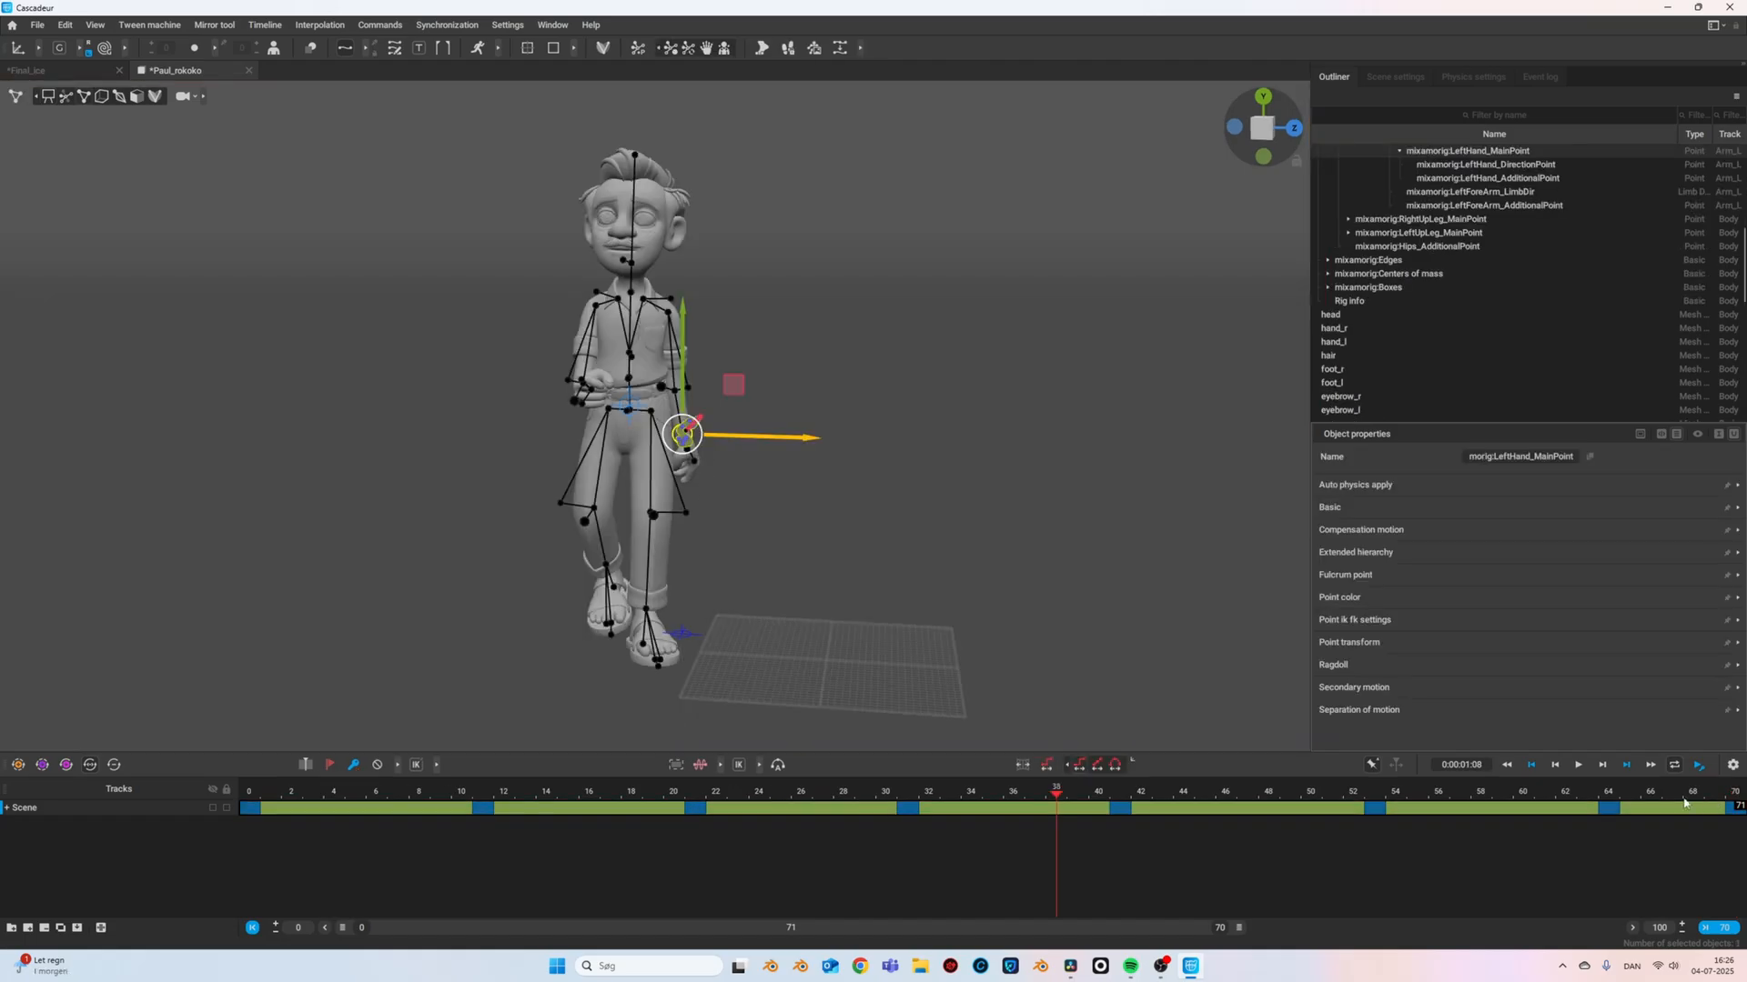
- Select the full animation interval and reposition the LeftHand point across it
click(899, 533)
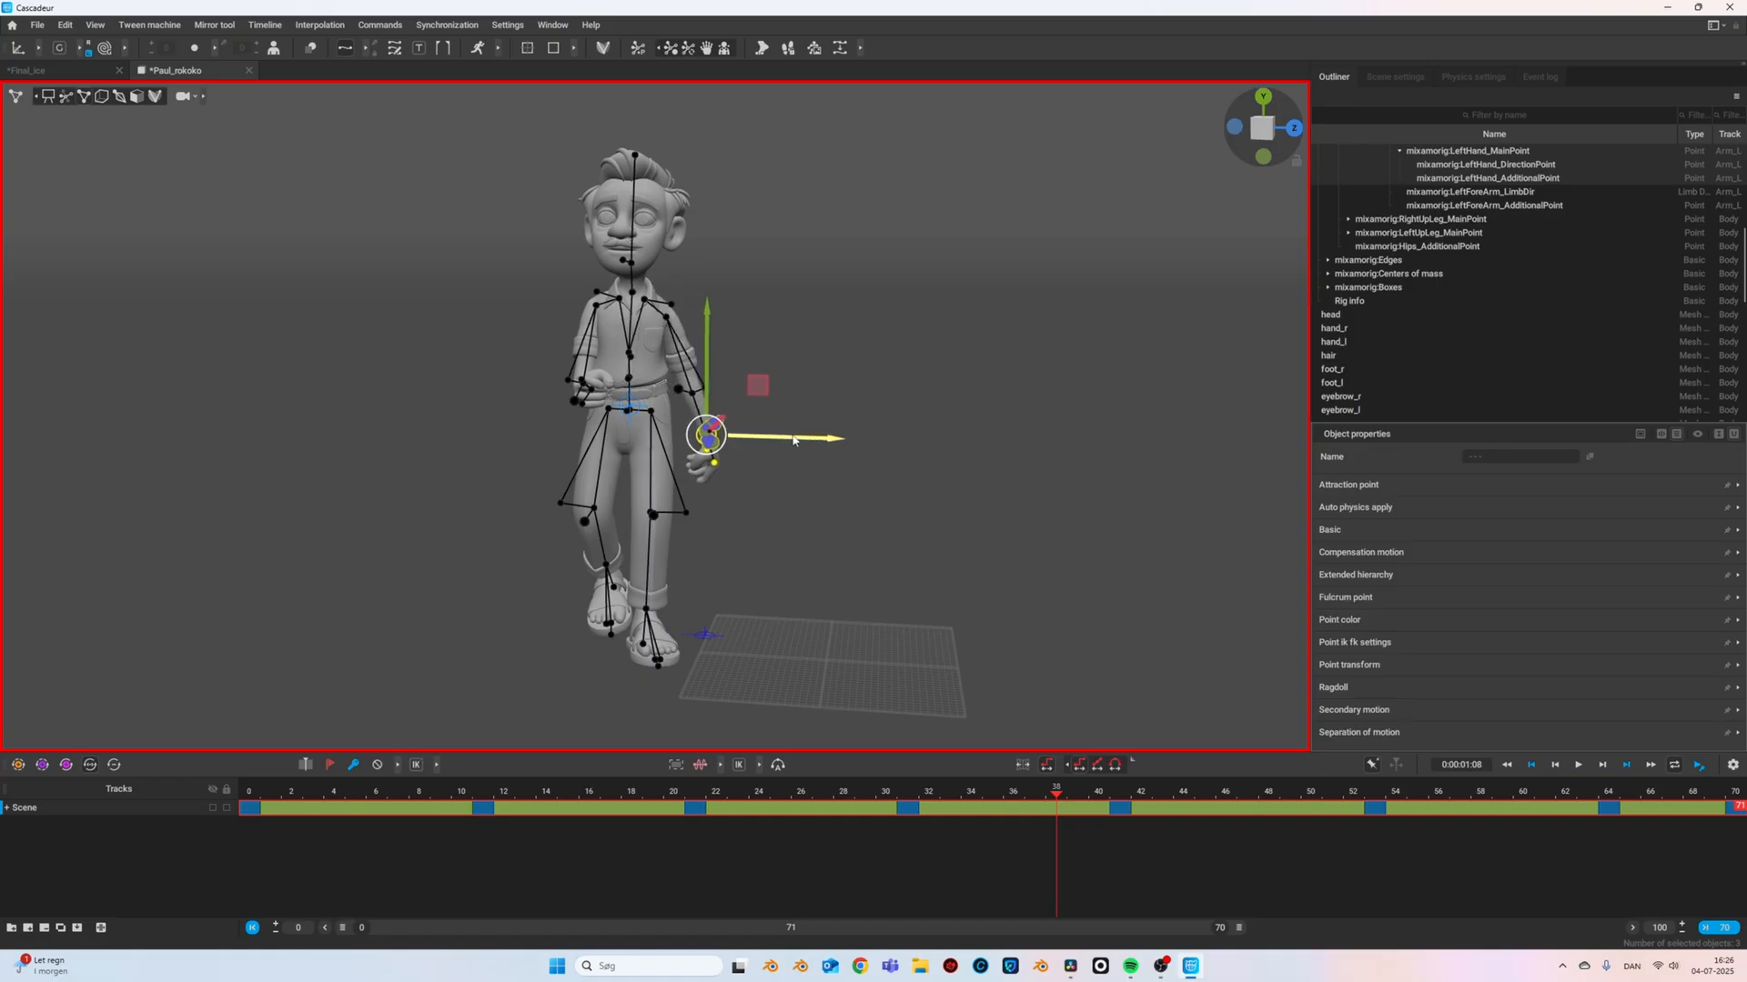
click(653, 791)
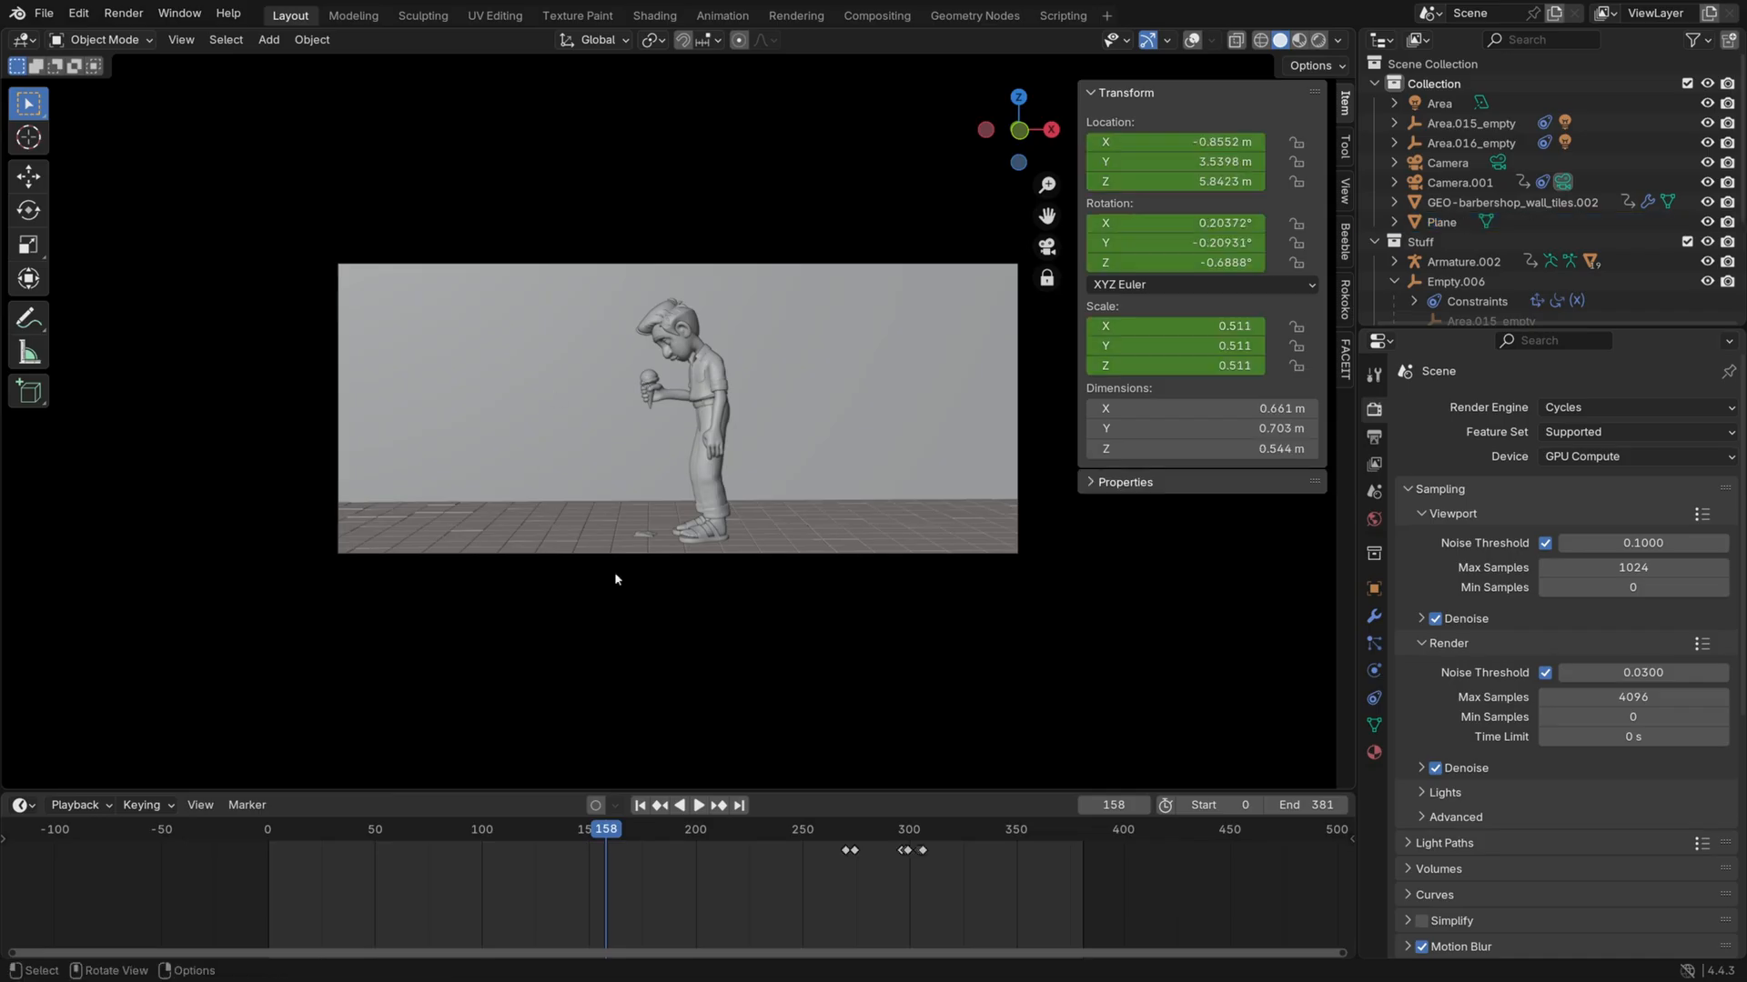
- Preview the barbershop scene with Rendered shading and save the project as Ice_cream_test6.blend
click(1512, 202)
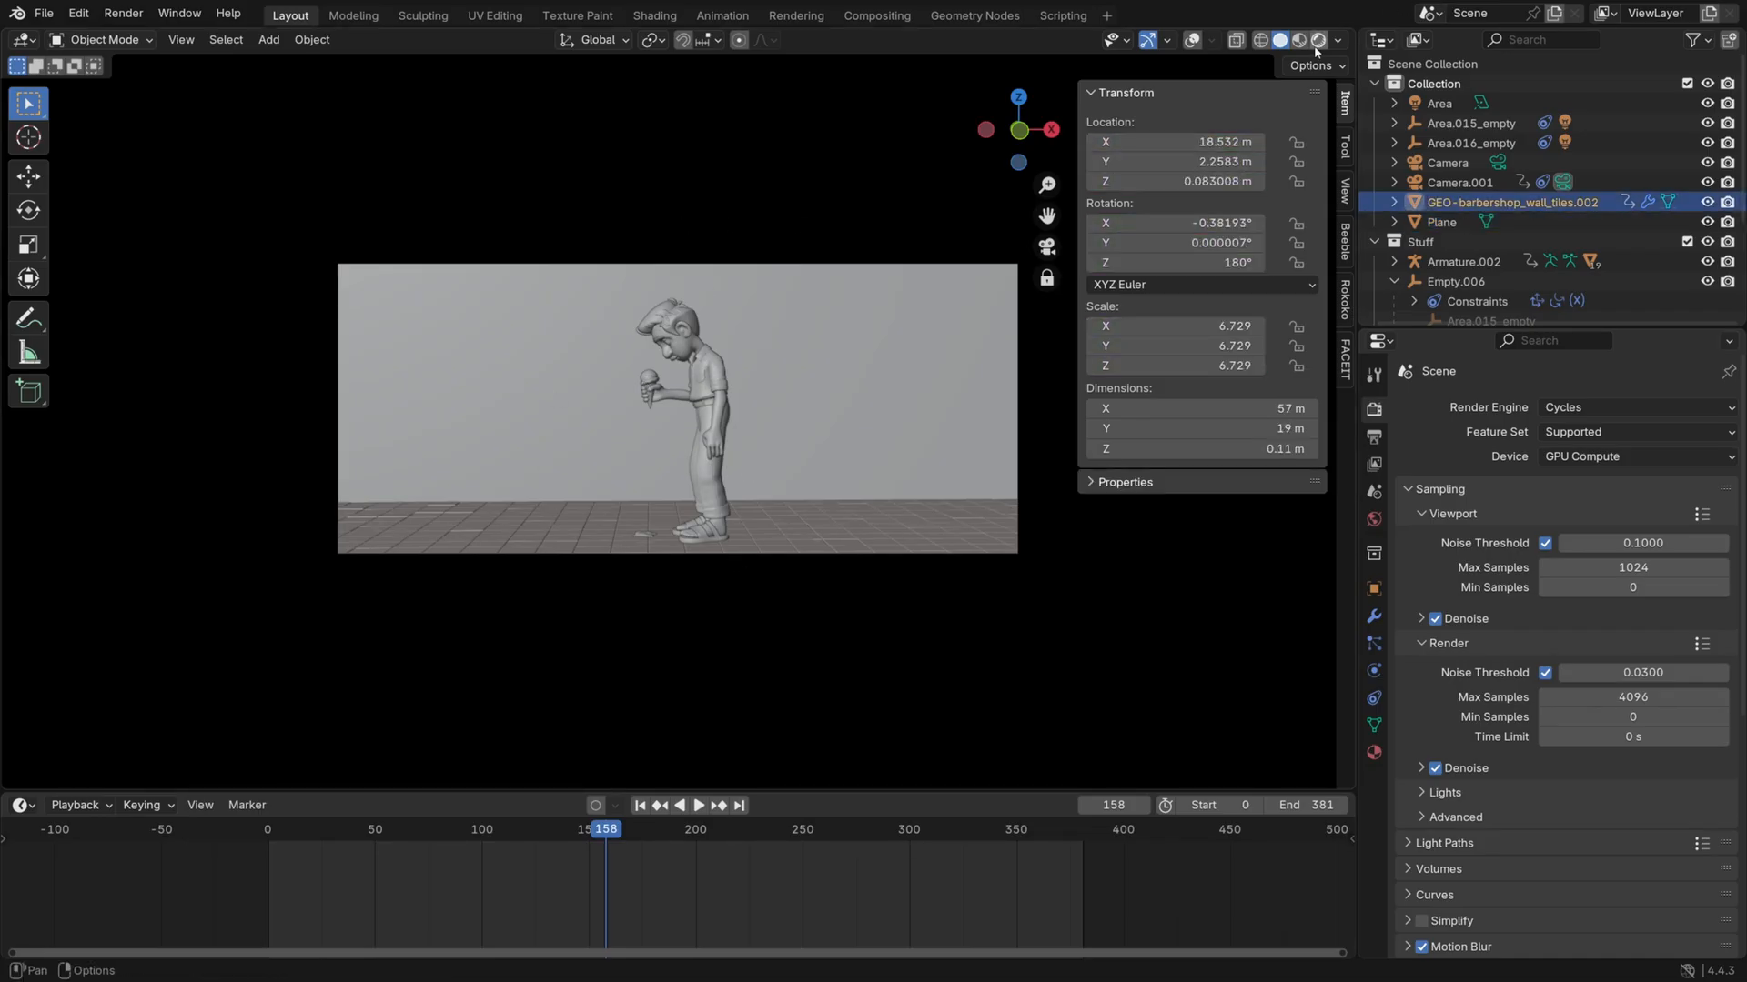
click(1296, 40)
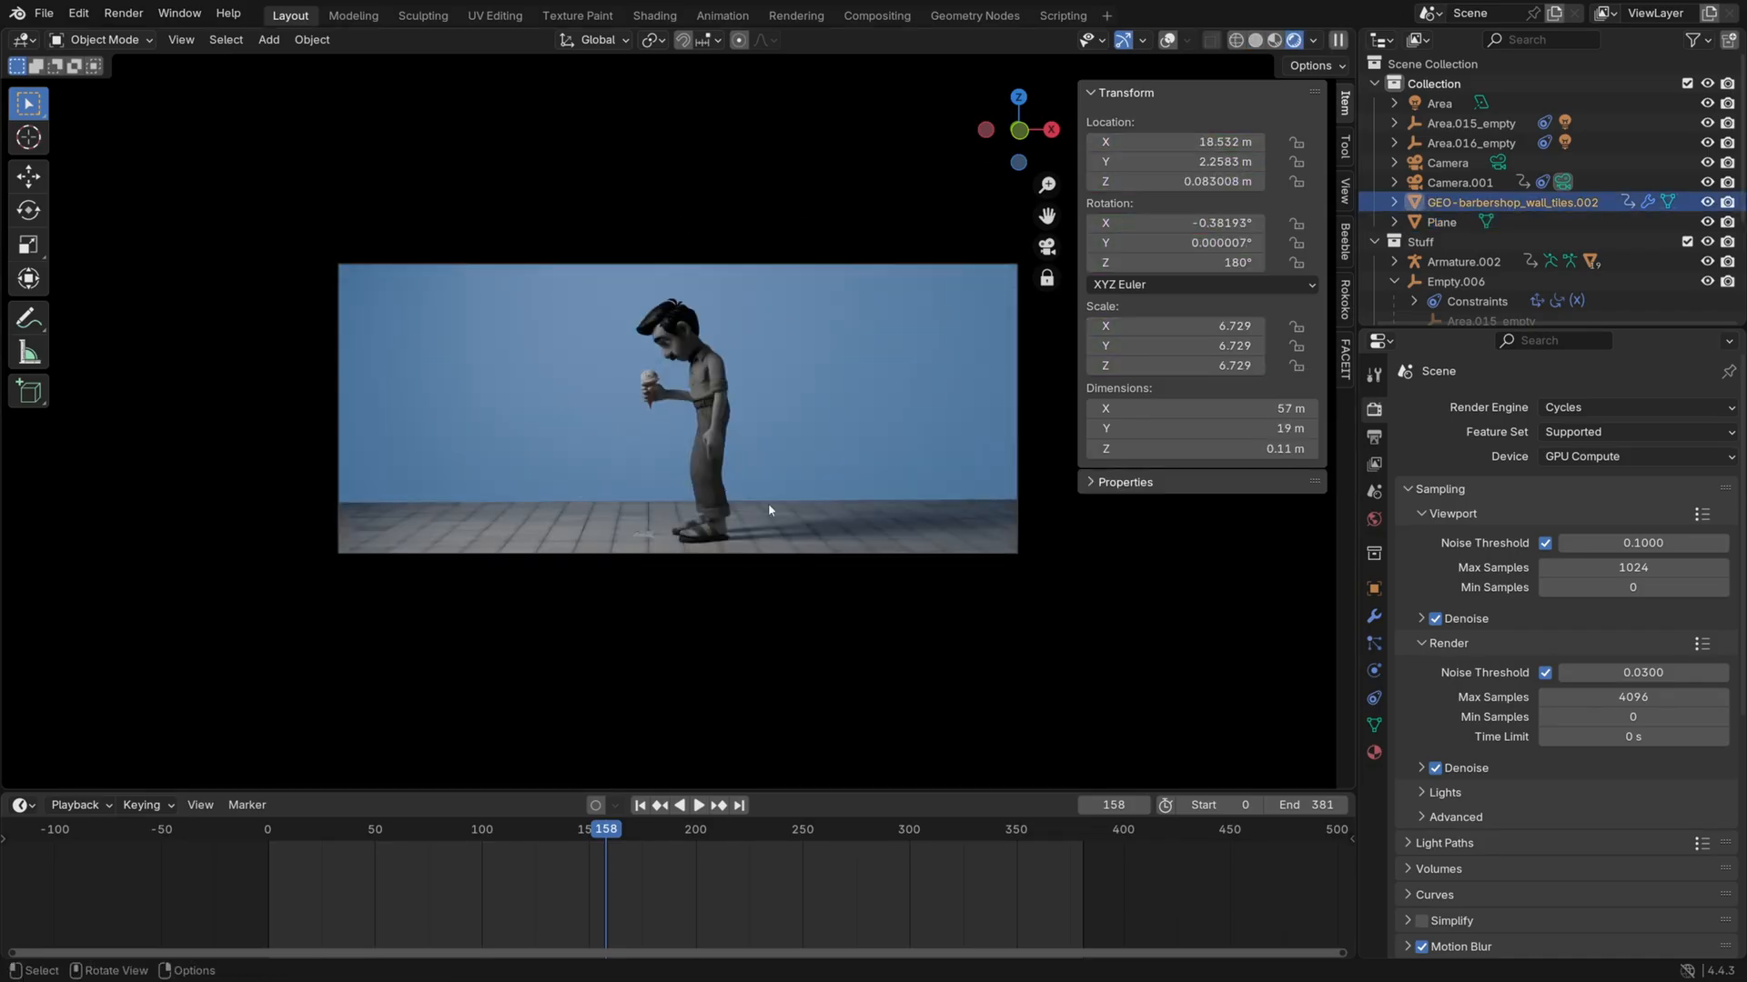
key(ctrl+s)
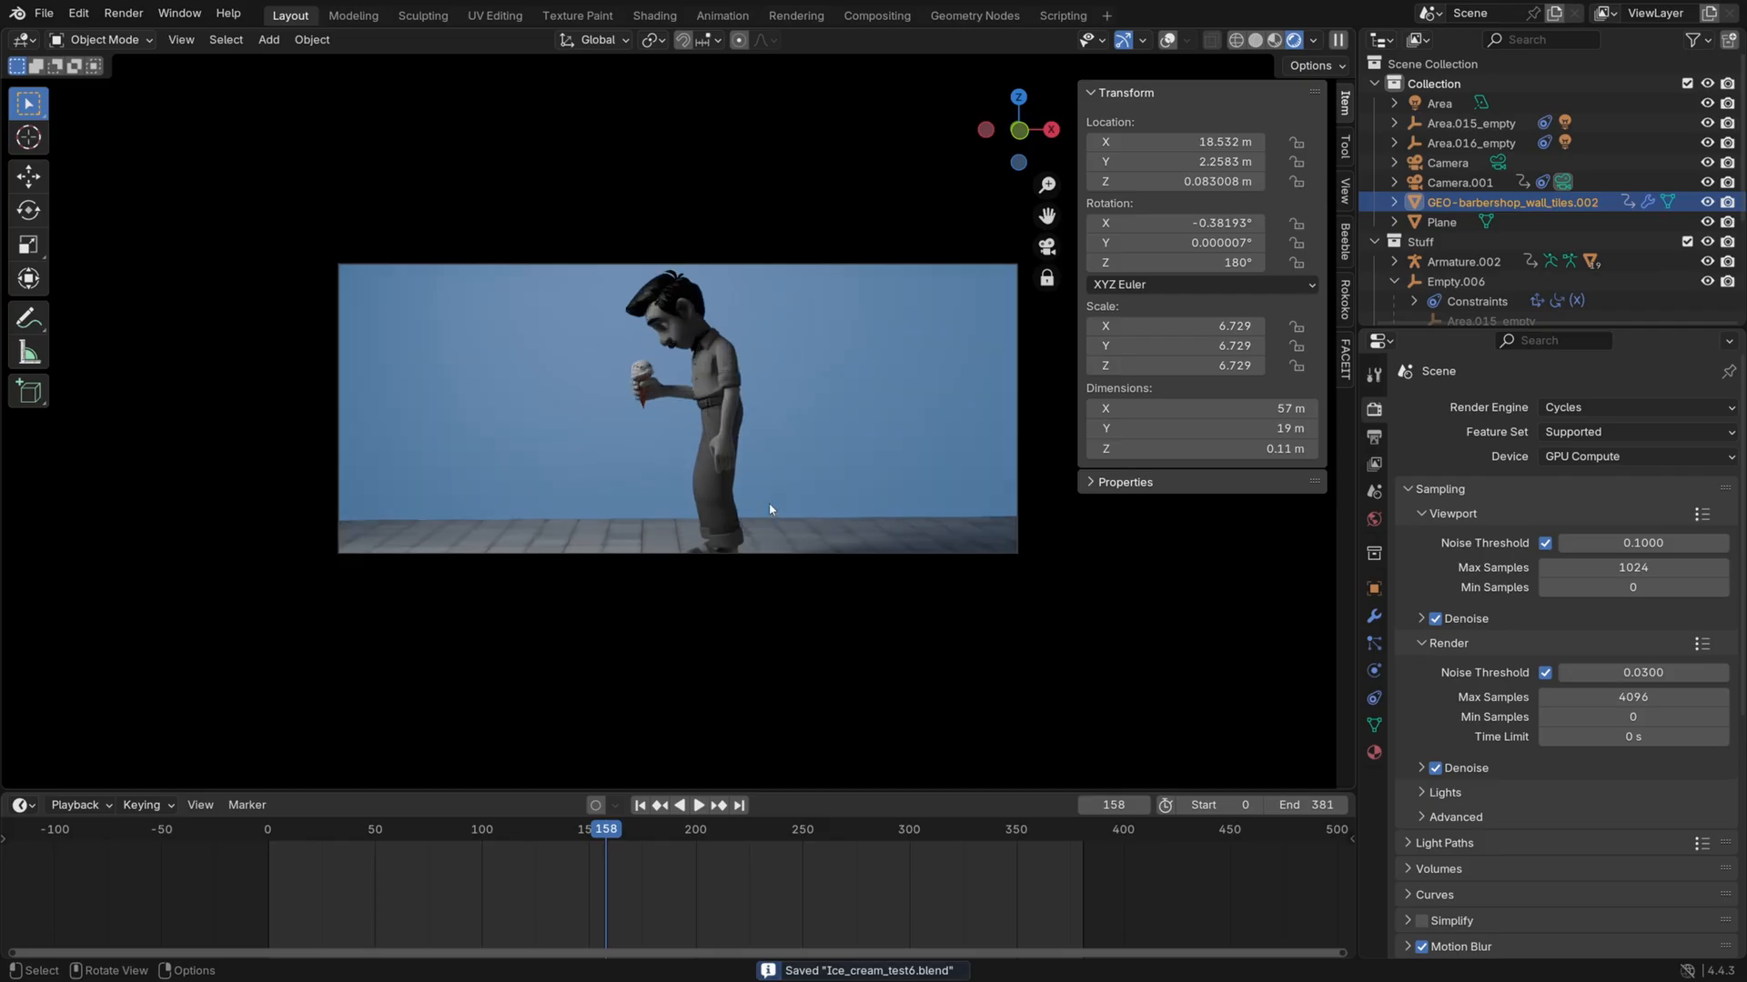